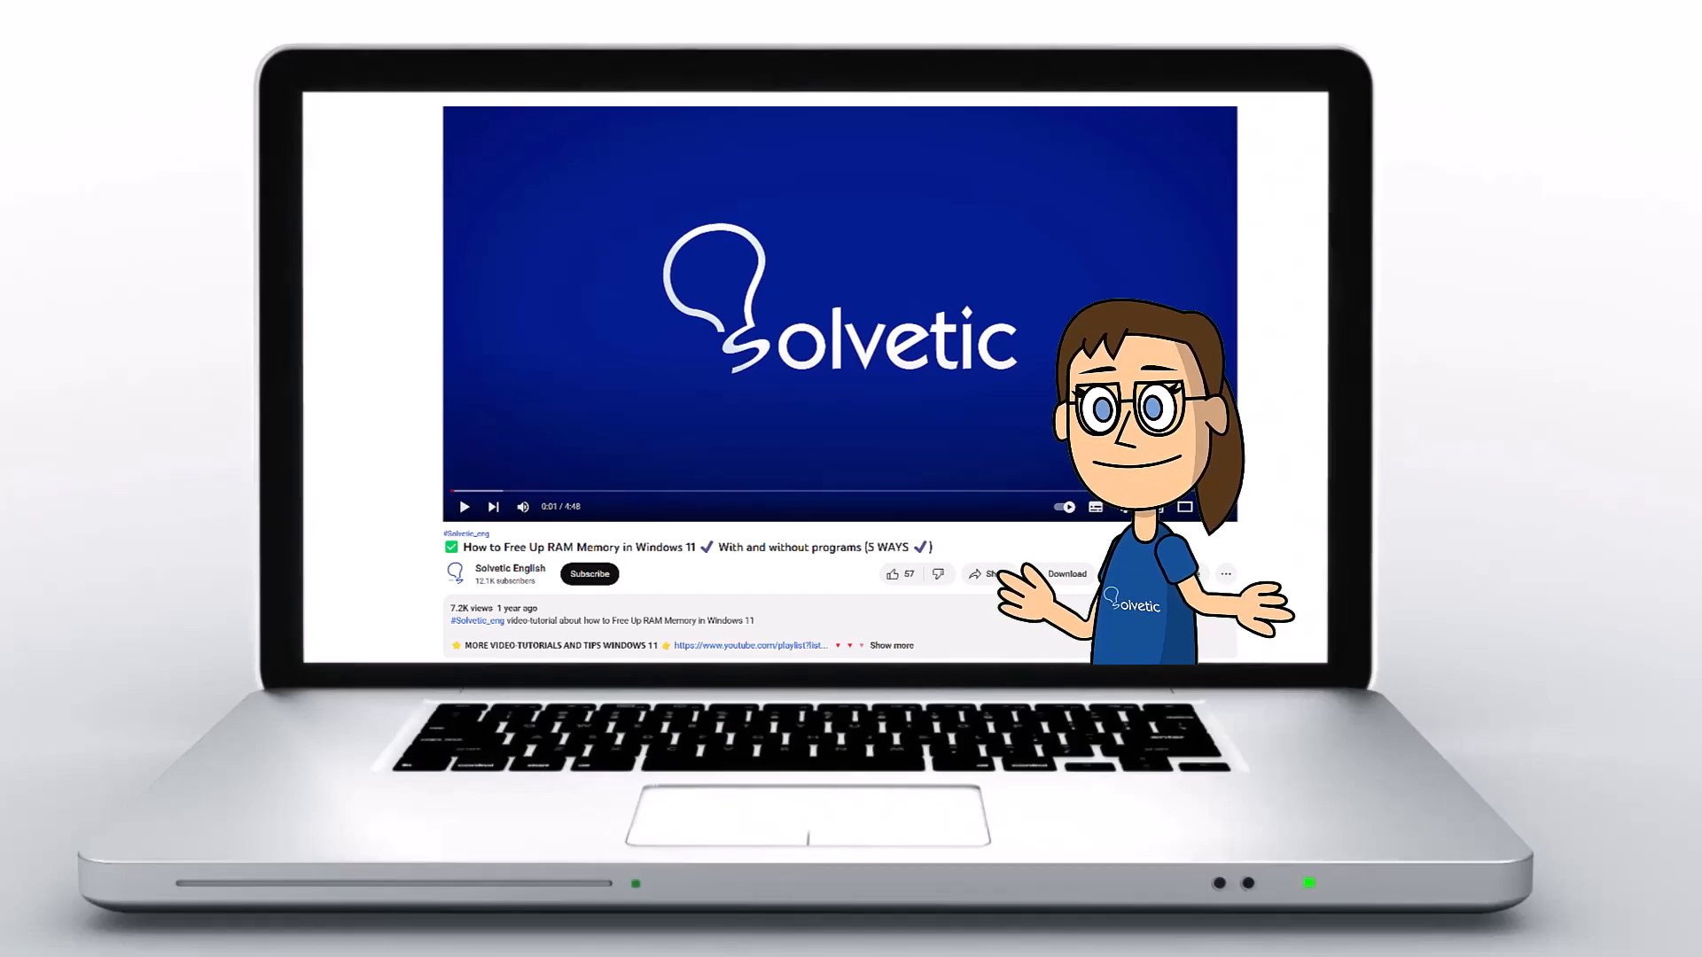
# - Browse This PC to C:\Windows\System32 and scroll to the GroupPolicy folder
pyautogui.click(889, 645)
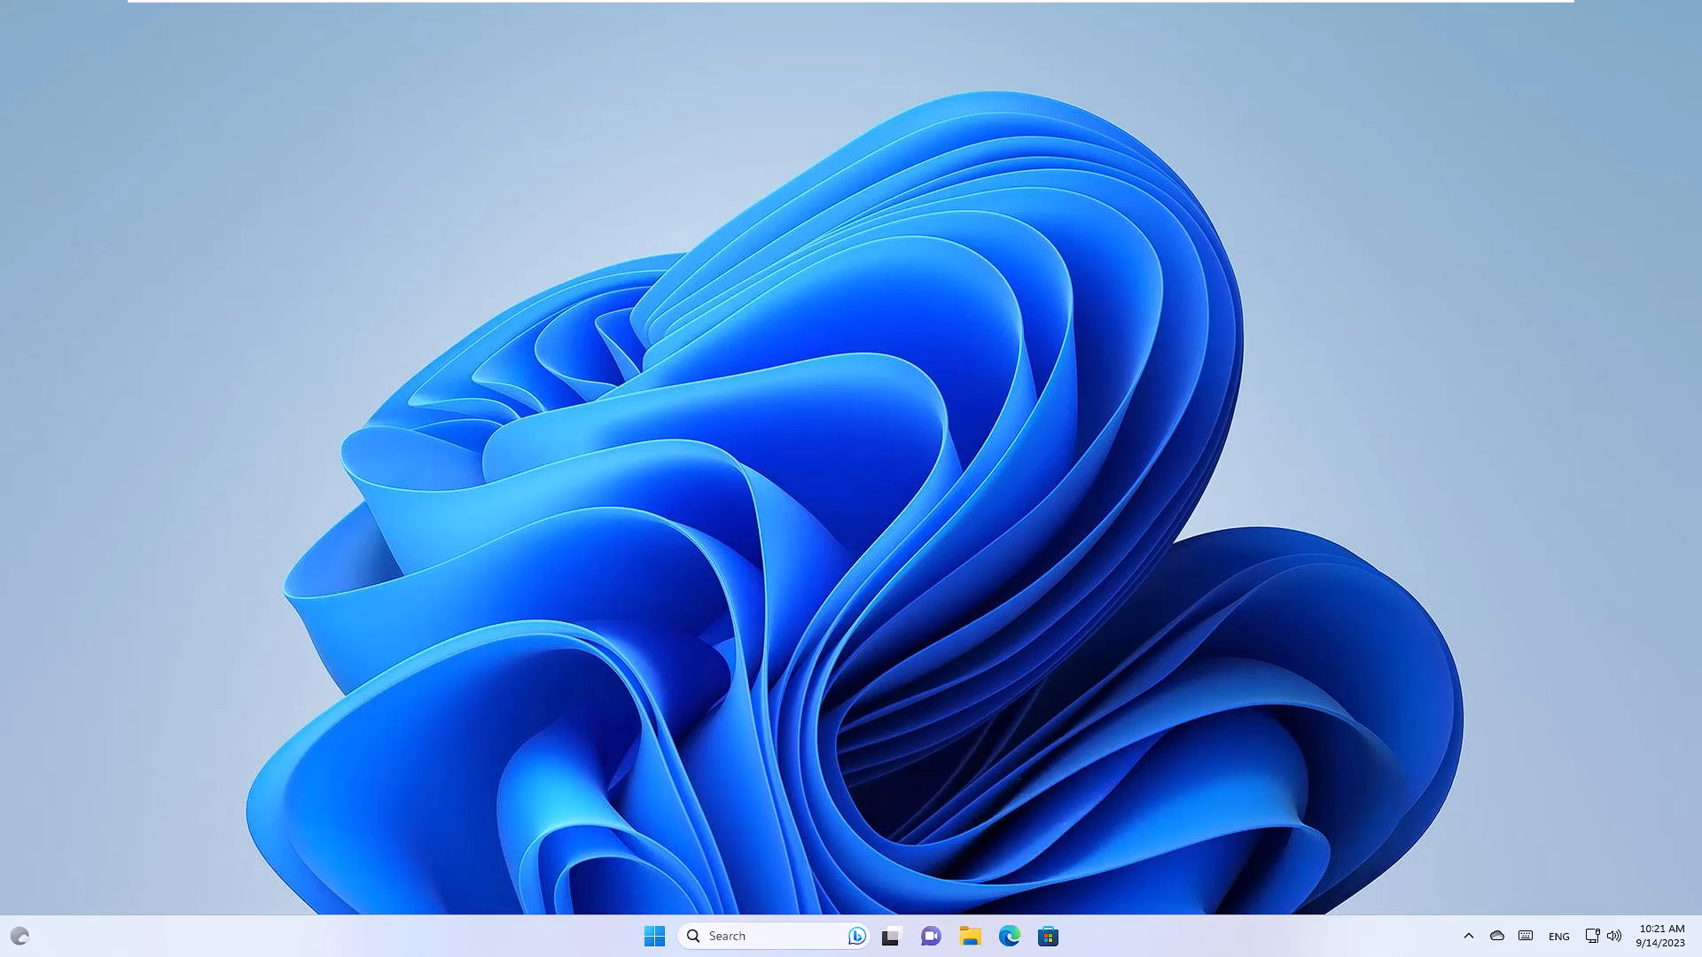
pyautogui.moveTo(856, 626)
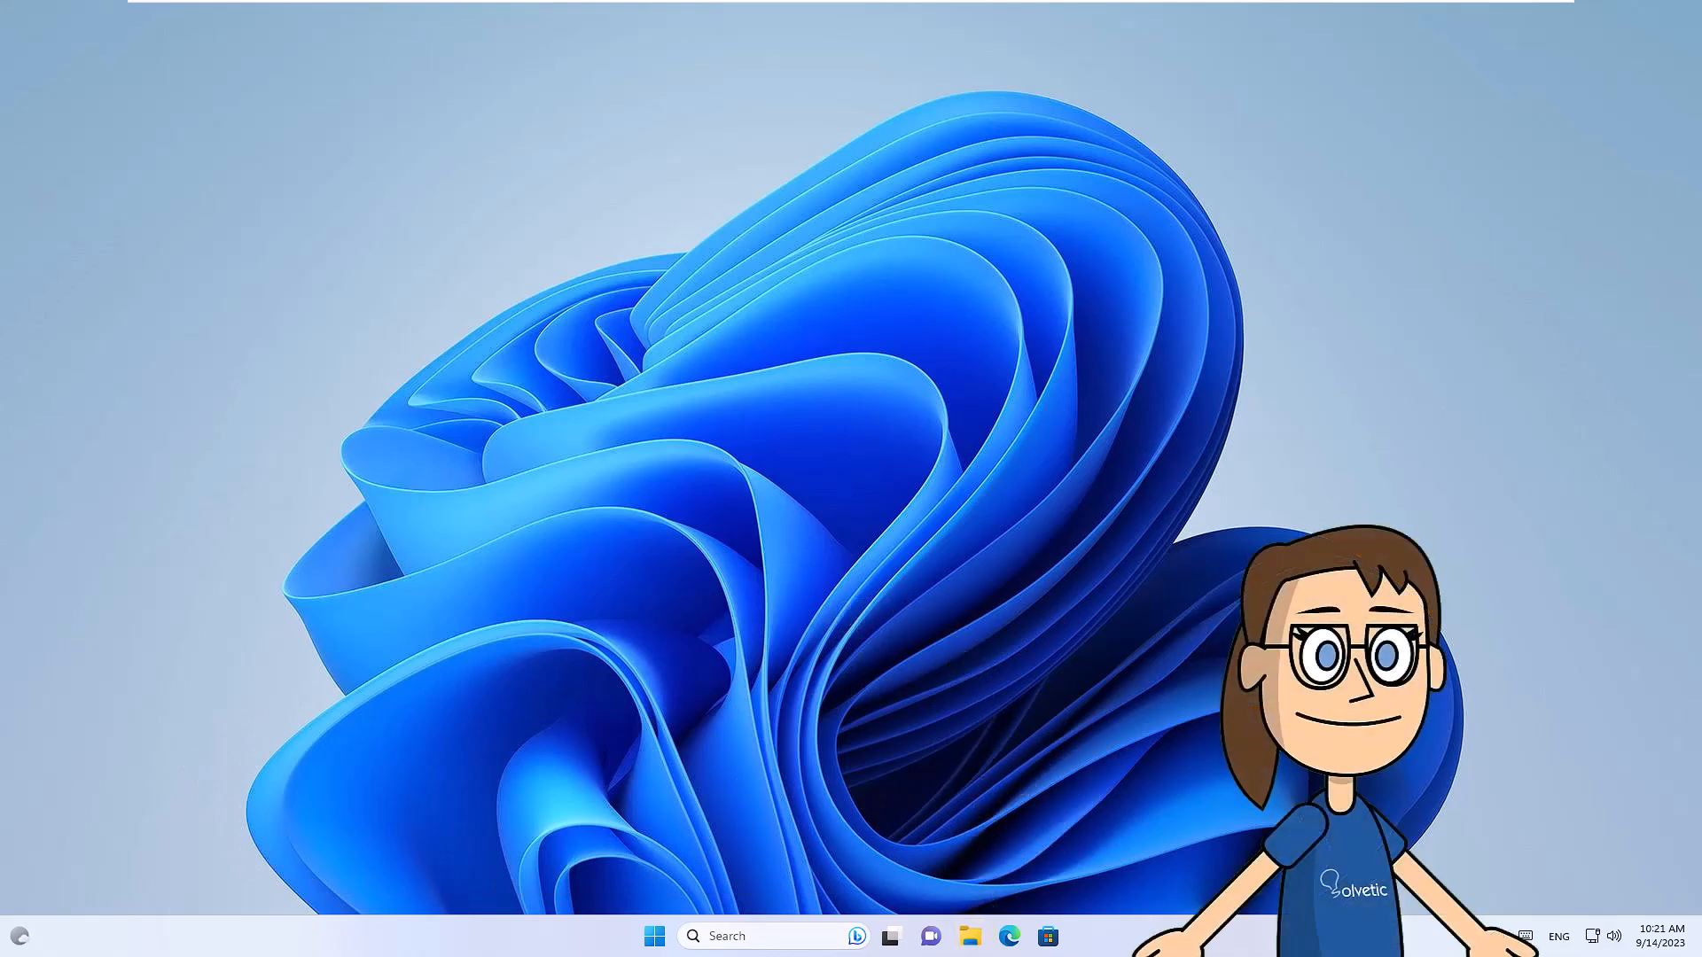
pyautogui.click(890, 936)
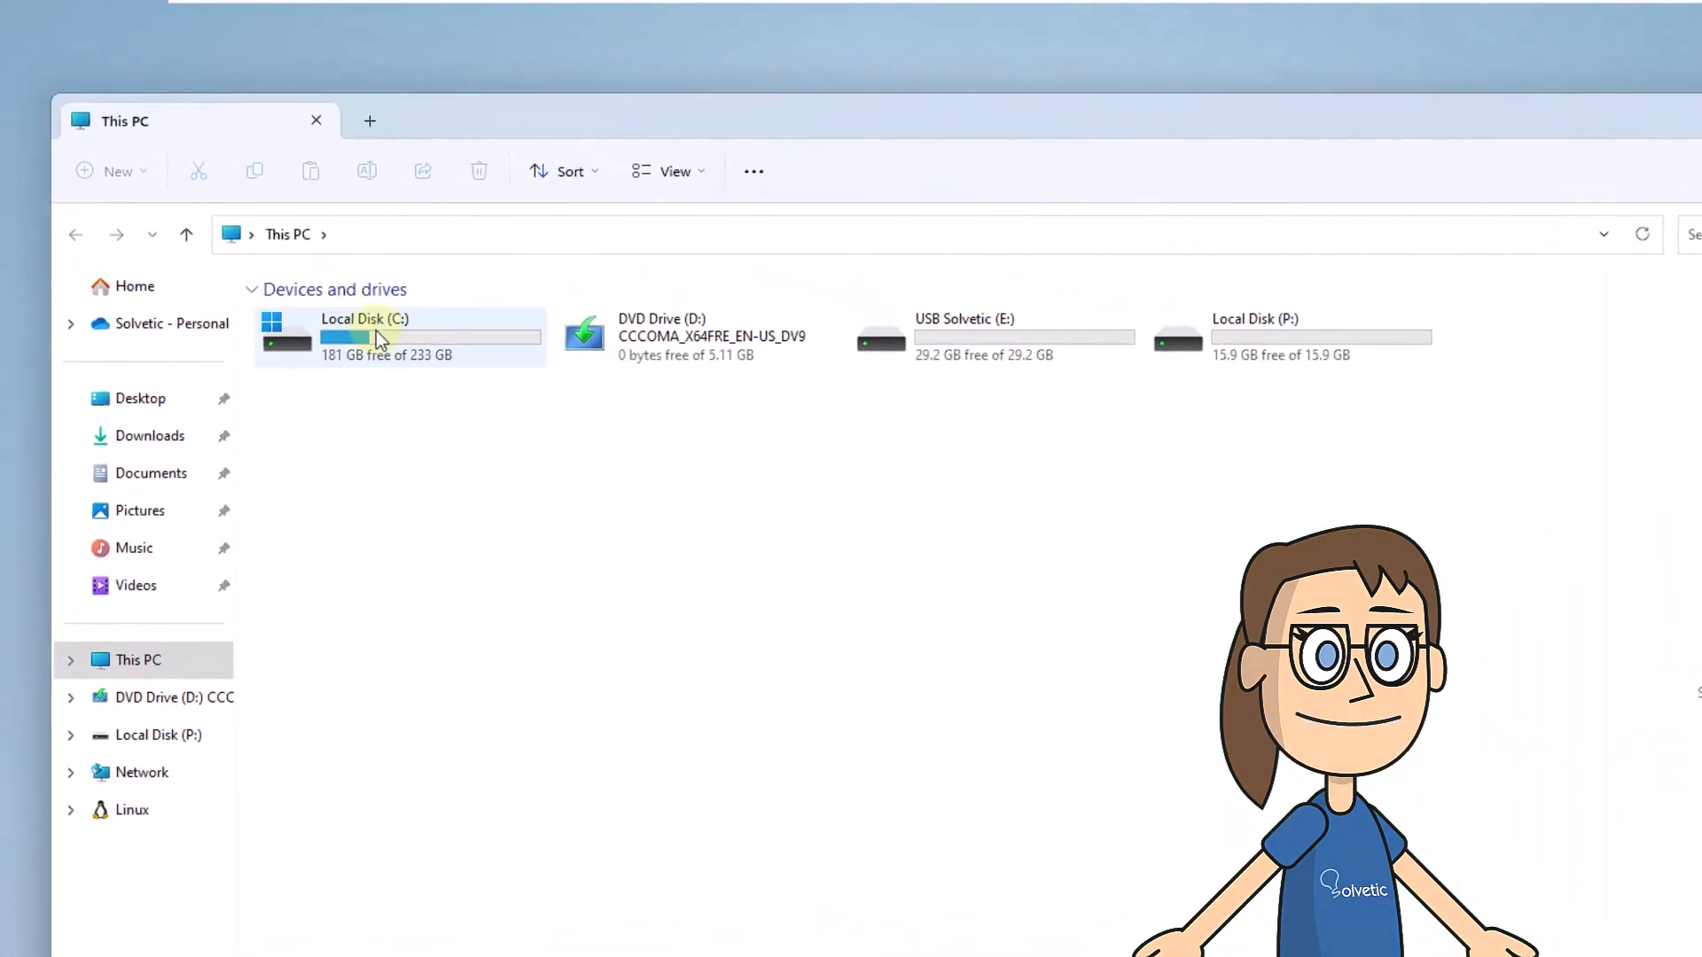
pyautogui.doubleClick(396, 337)
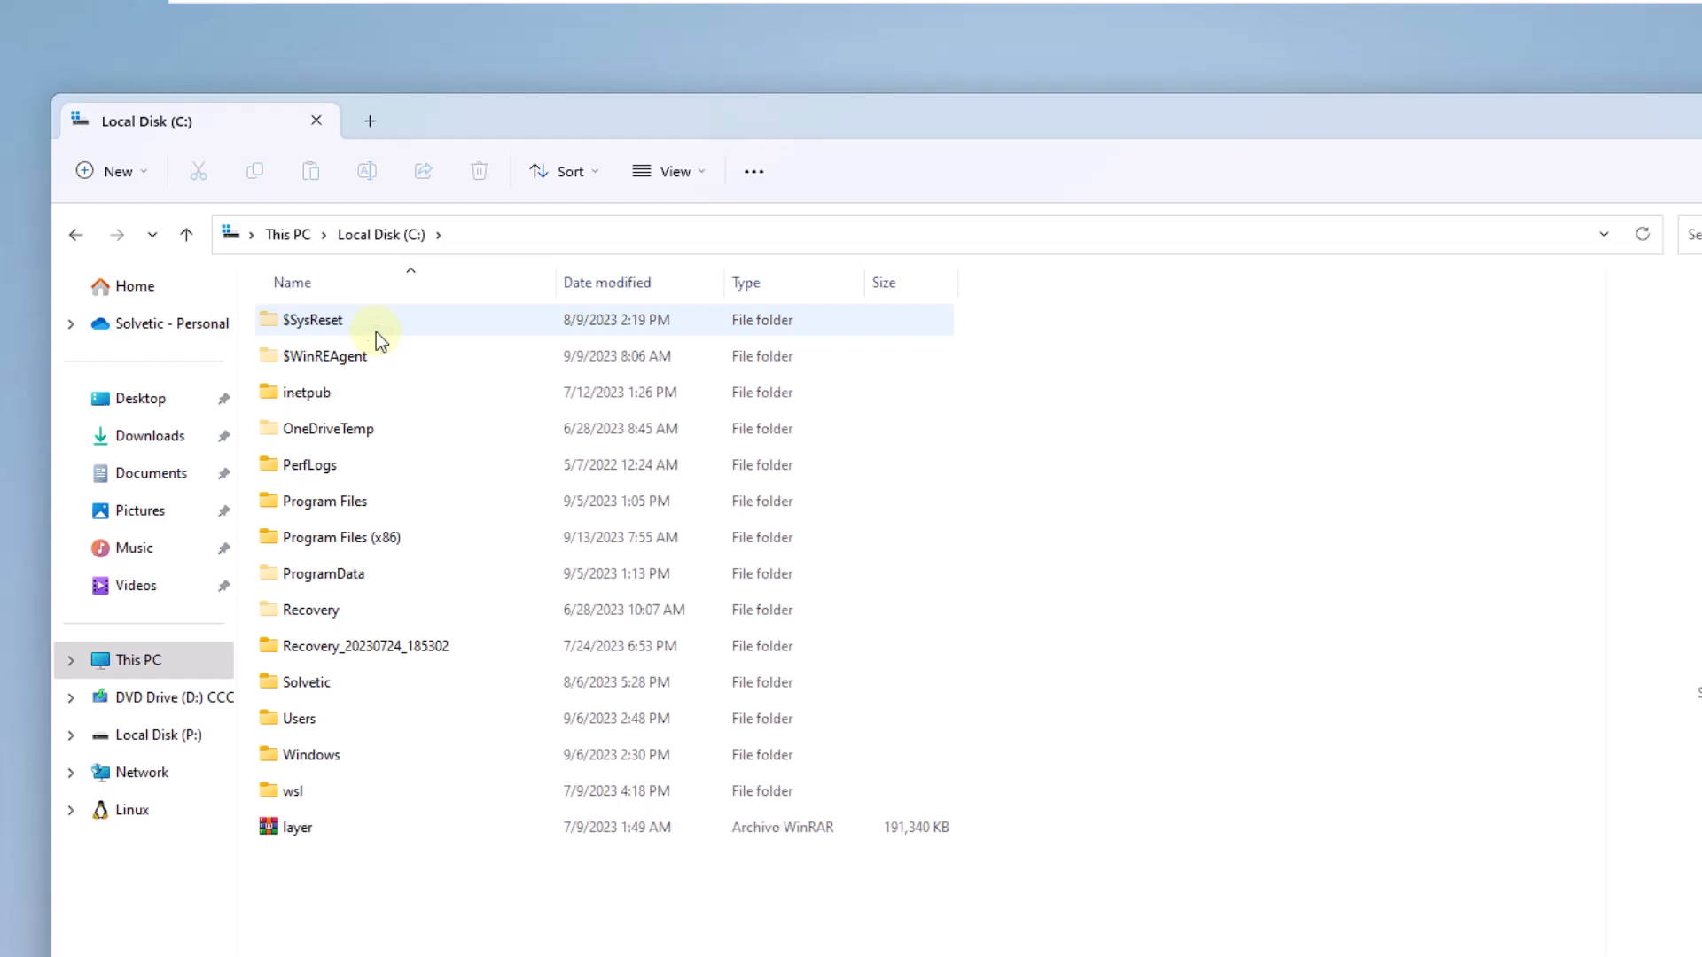
pyautogui.click(312, 755)
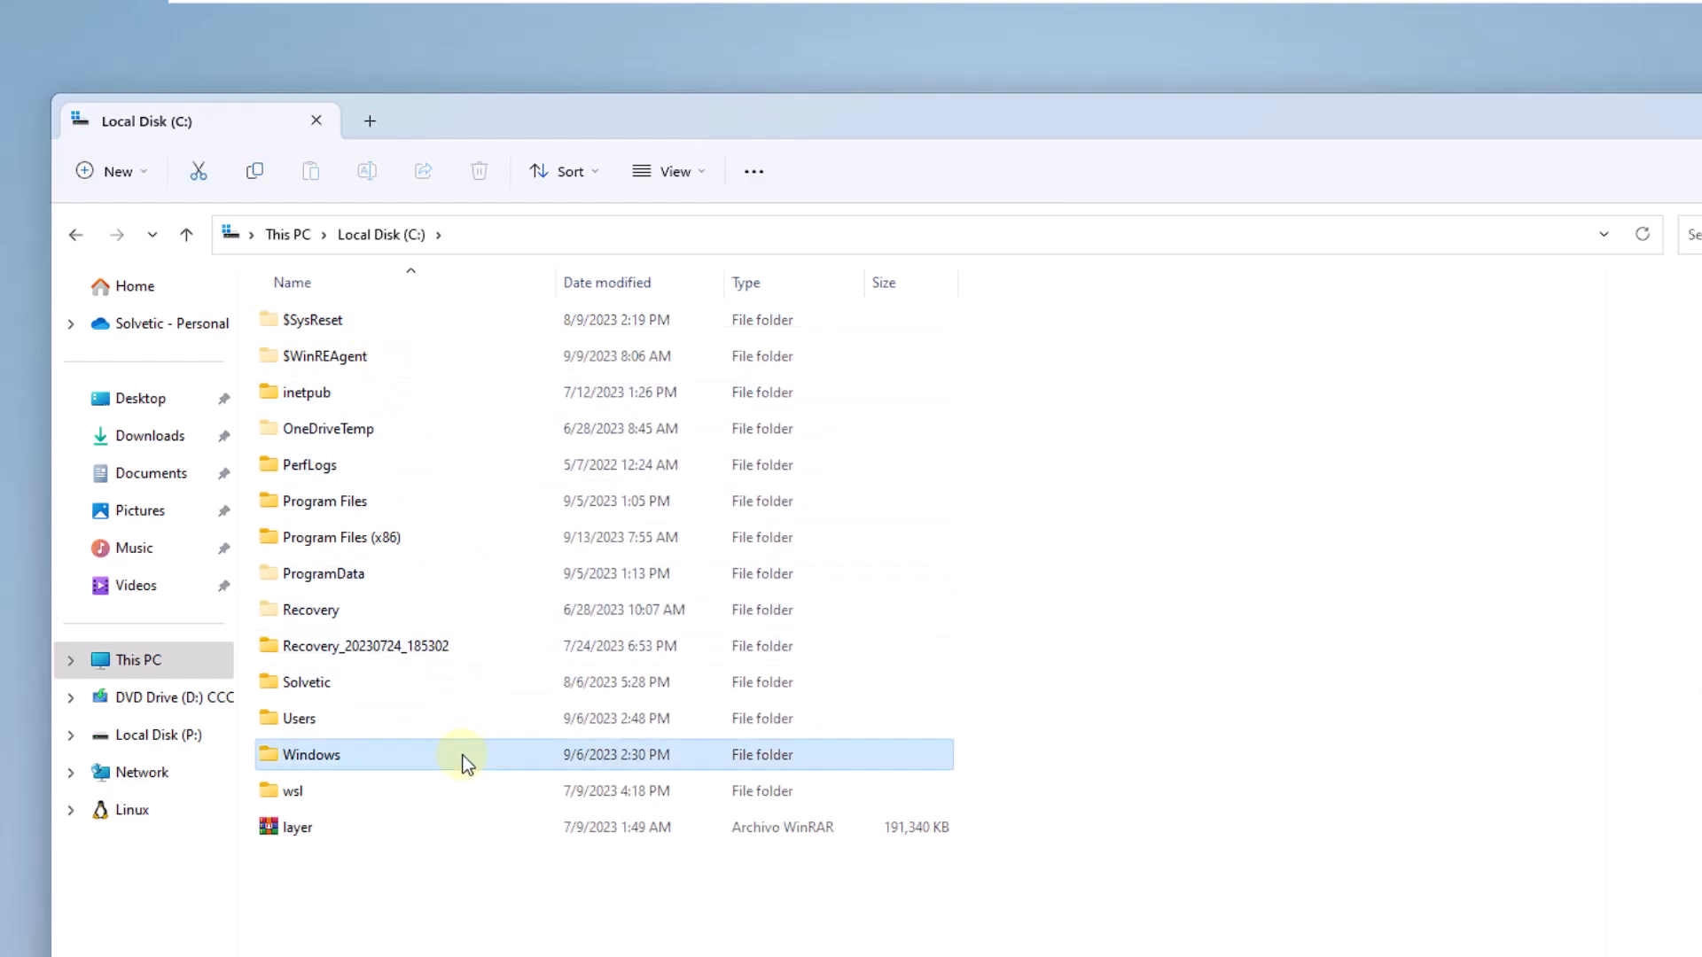
pyautogui.doubleClick(312, 755)
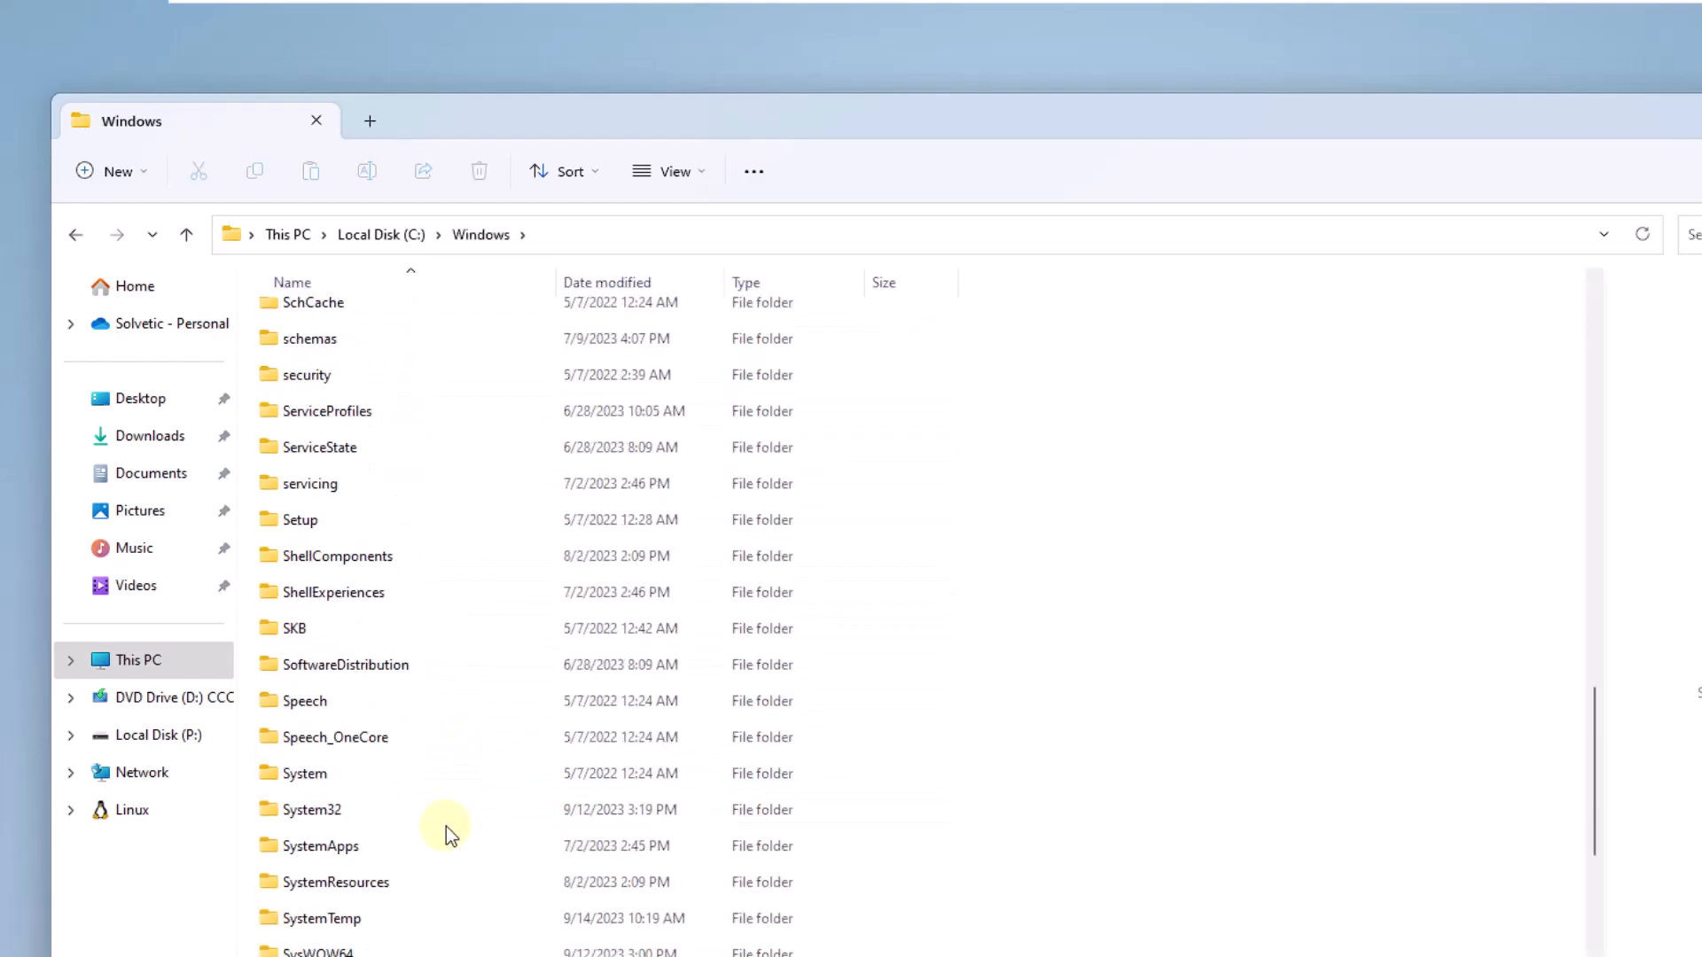
pyautogui.doubleClick(312, 808)
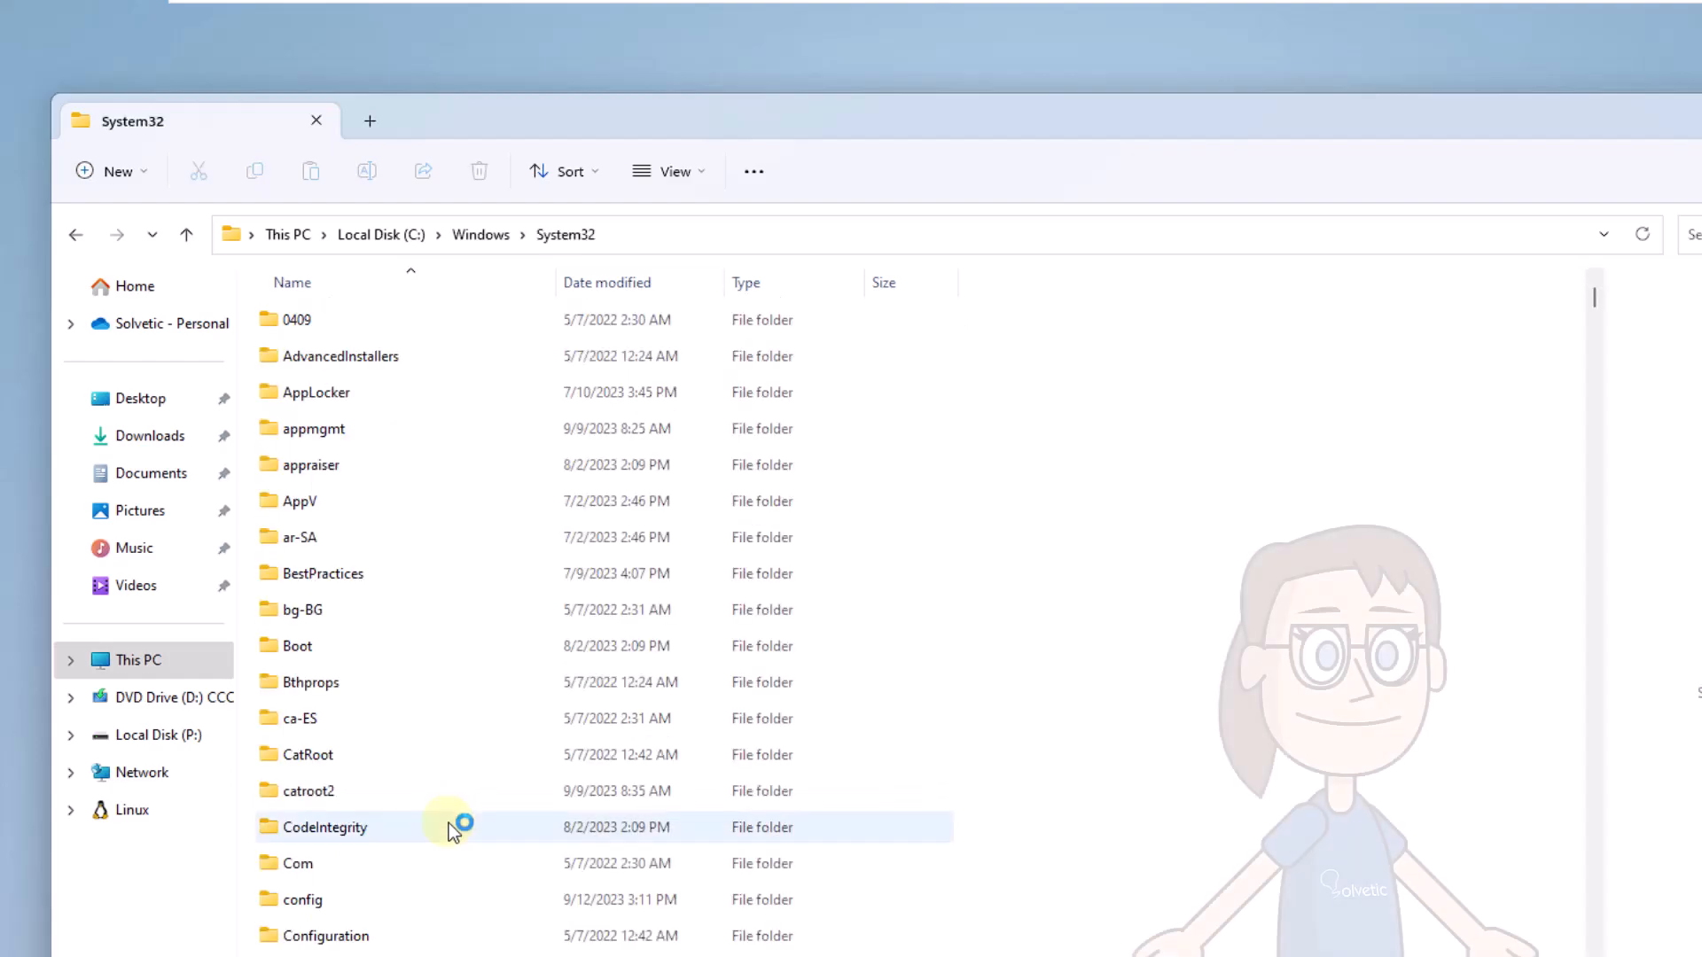
pyautogui.moveTo(691, 211)
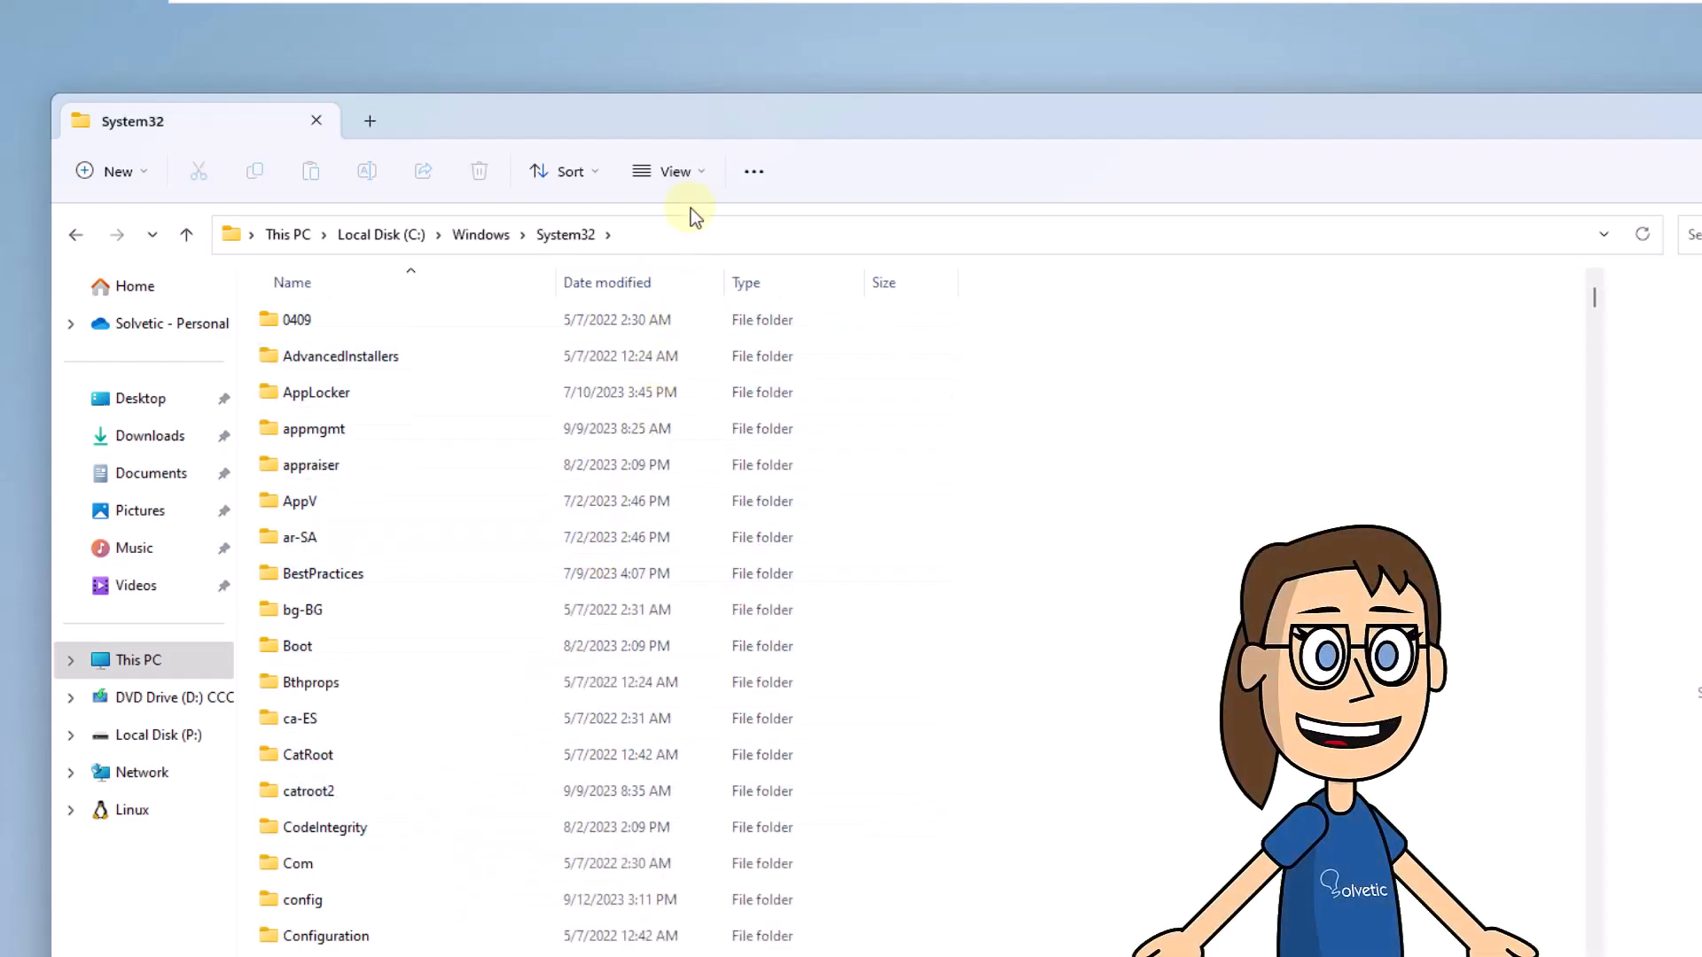
pyautogui.click(676, 172)
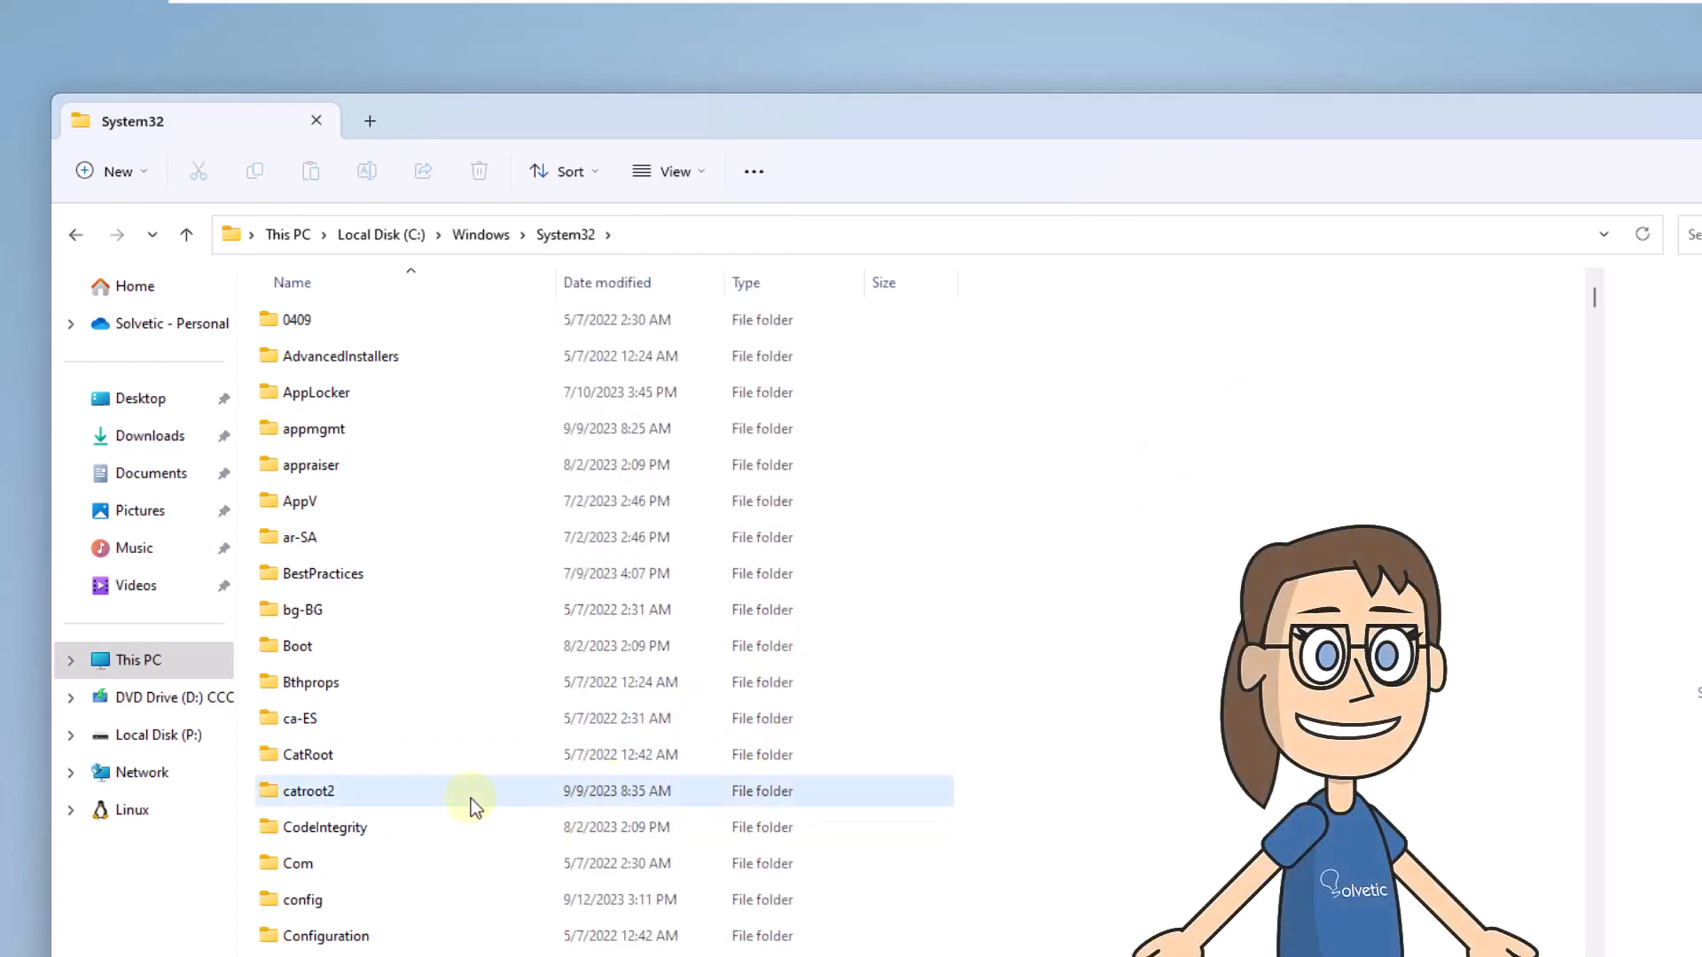
pyautogui.scroll(-3)
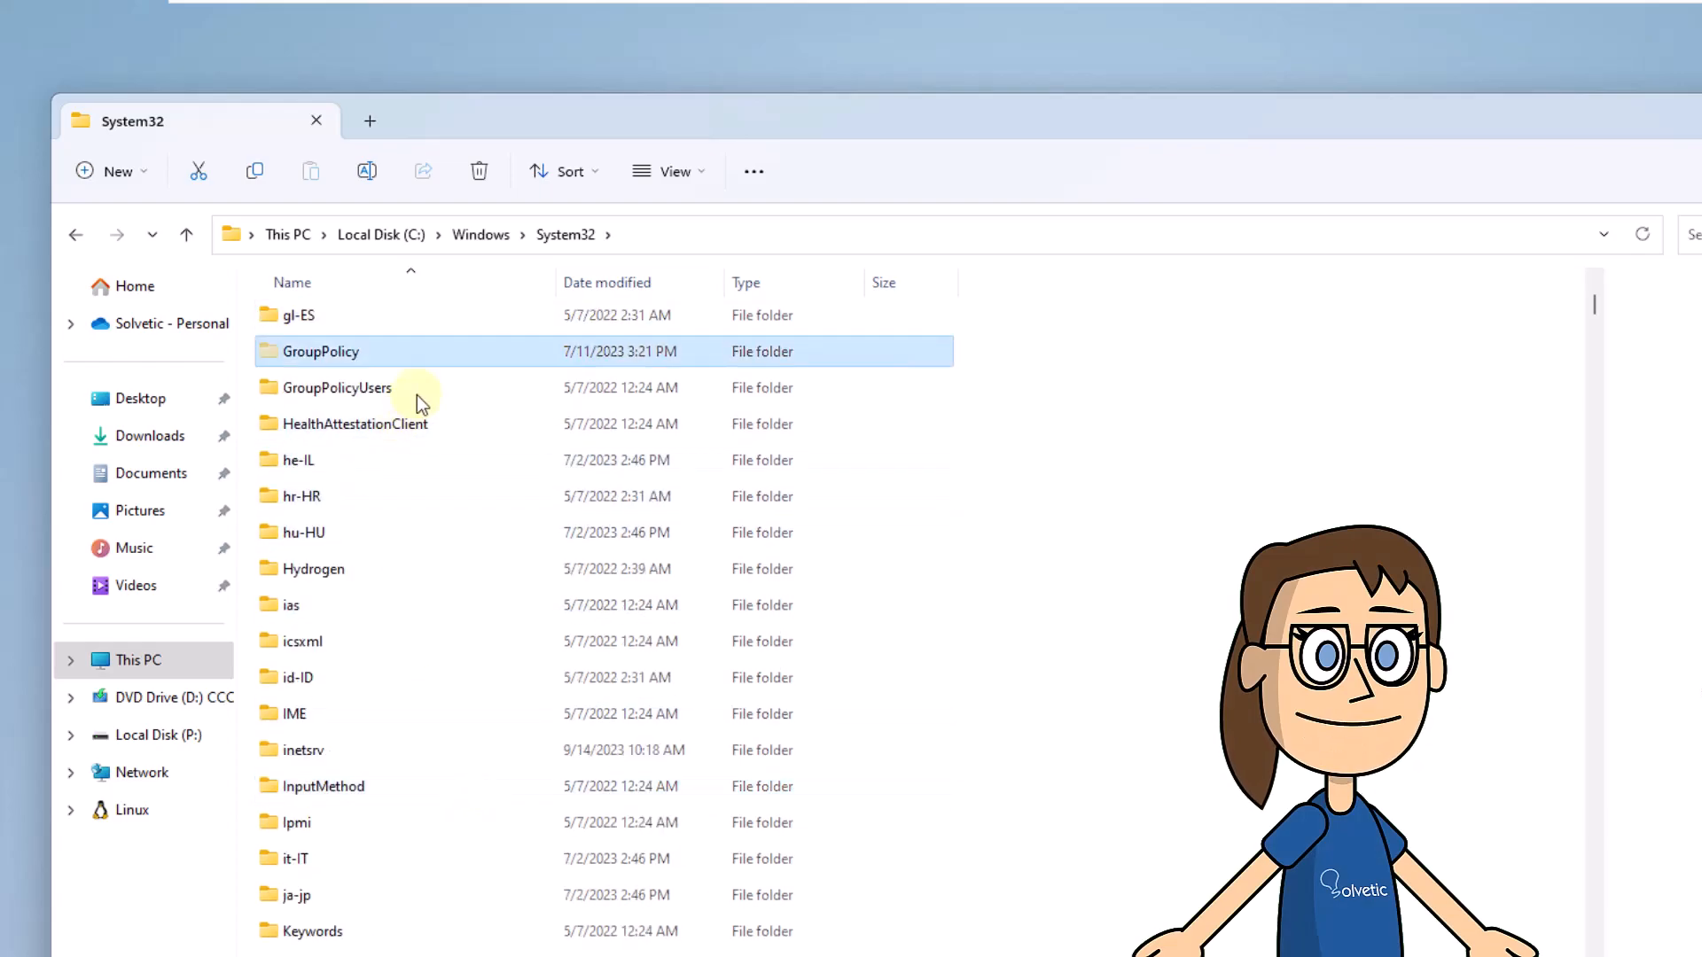
pyautogui.moveTo(283, 183)
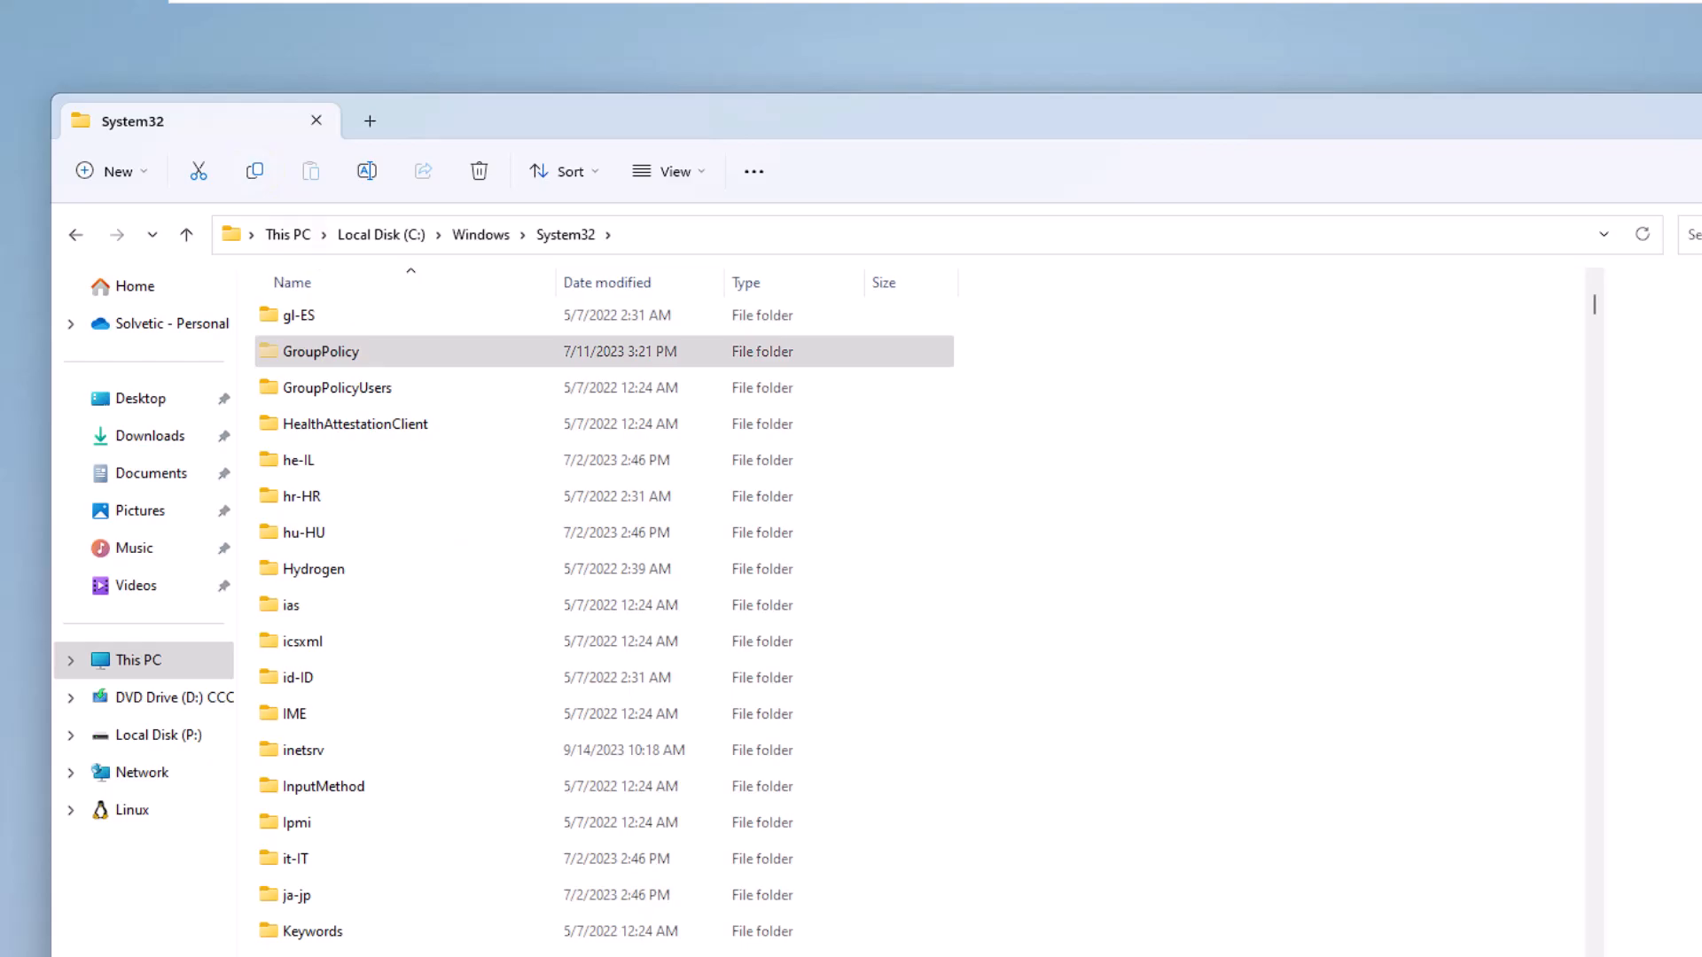
# - Copy GroupPolicy with Machine, User and gpt.ini onto Local Disk (P:) and close the window
pyautogui.click(139, 660)
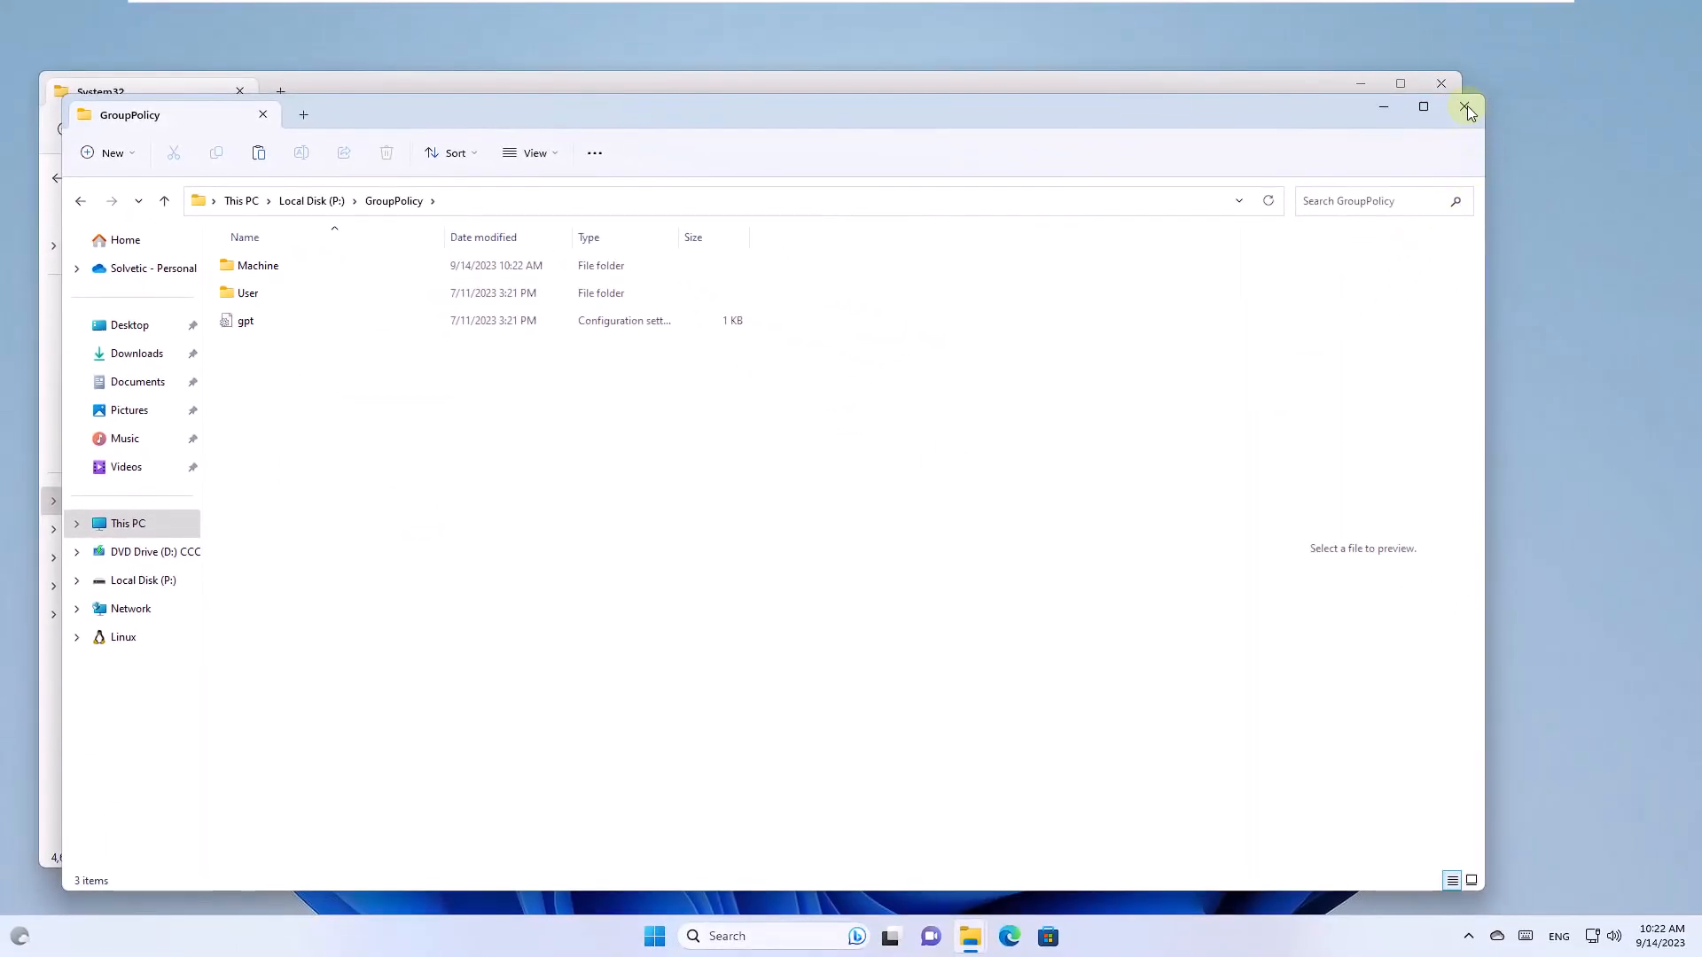
pyautogui.click(1466, 108)
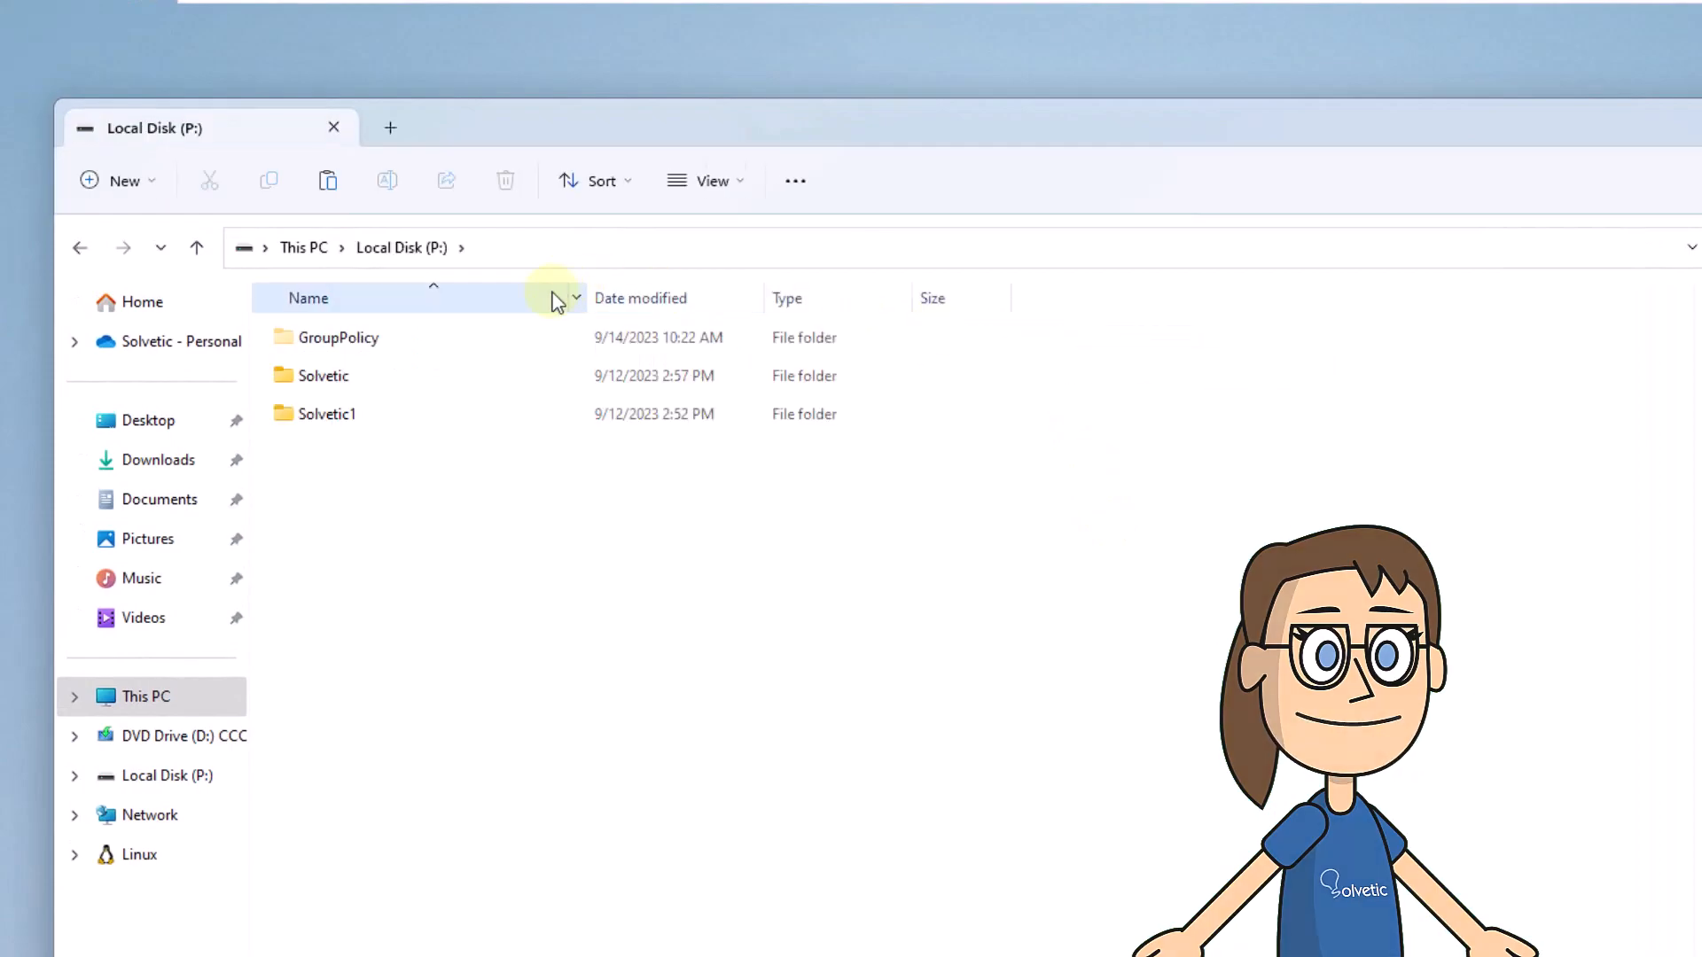
# - Copy the GroupPolicy backup on P: and browse a second window to C:\Windows\System32
pyautogui.click(339, 337)
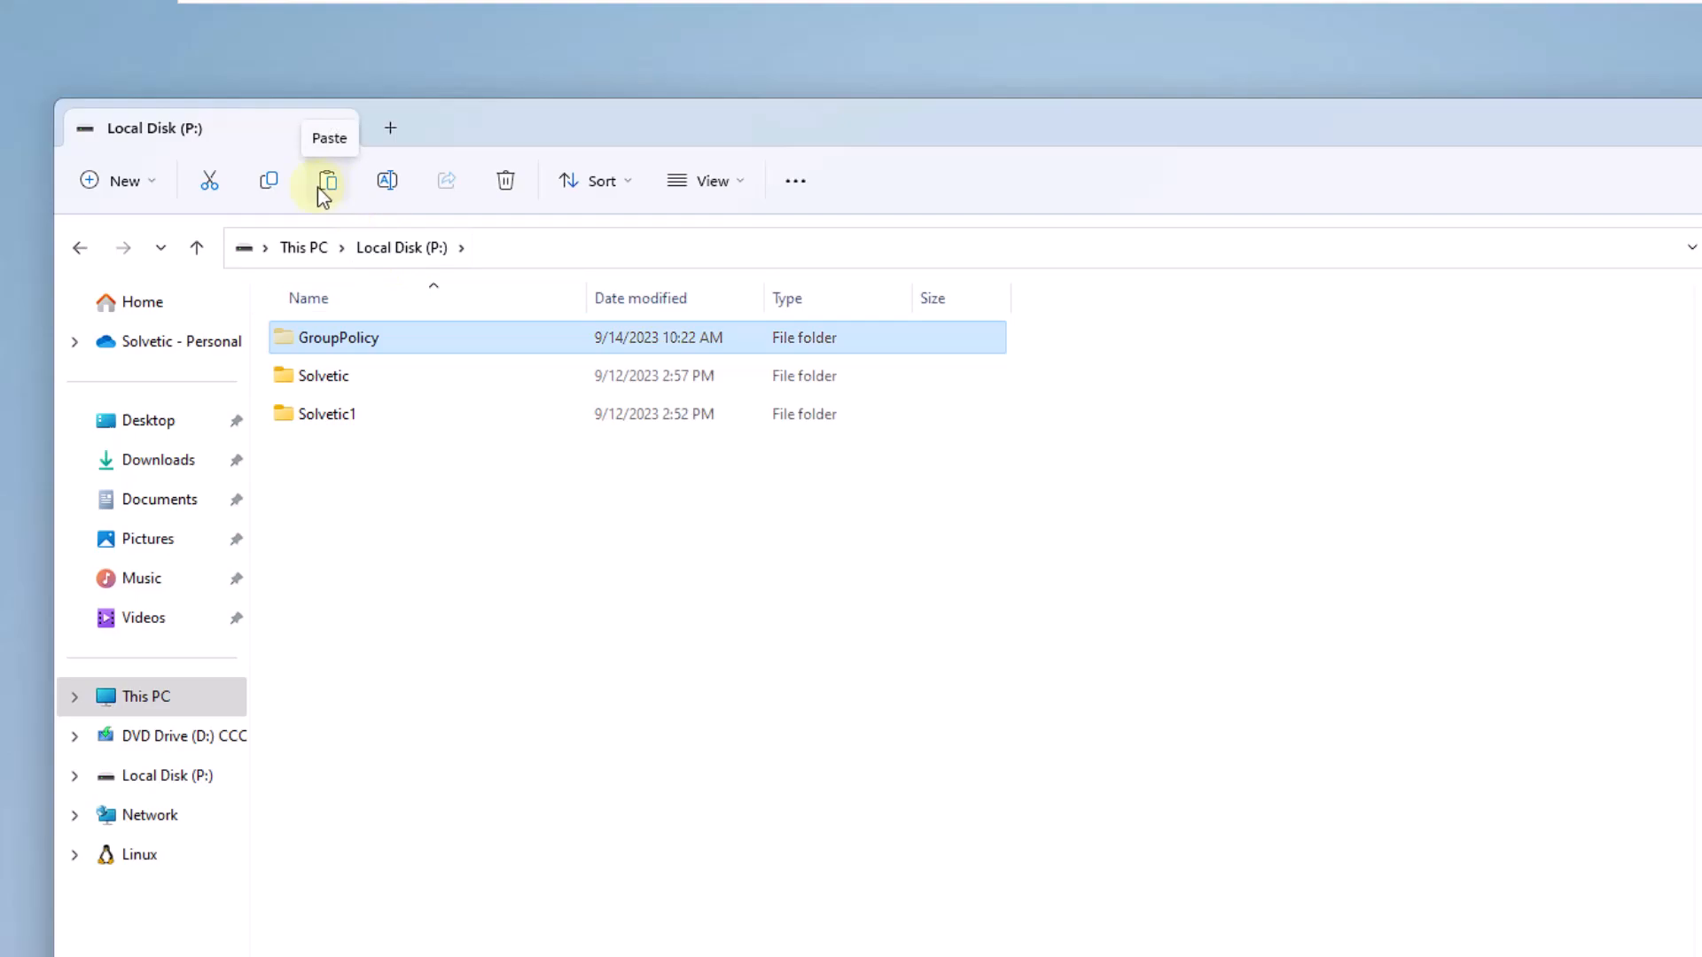
pyautogui.moveTo(794, 673)
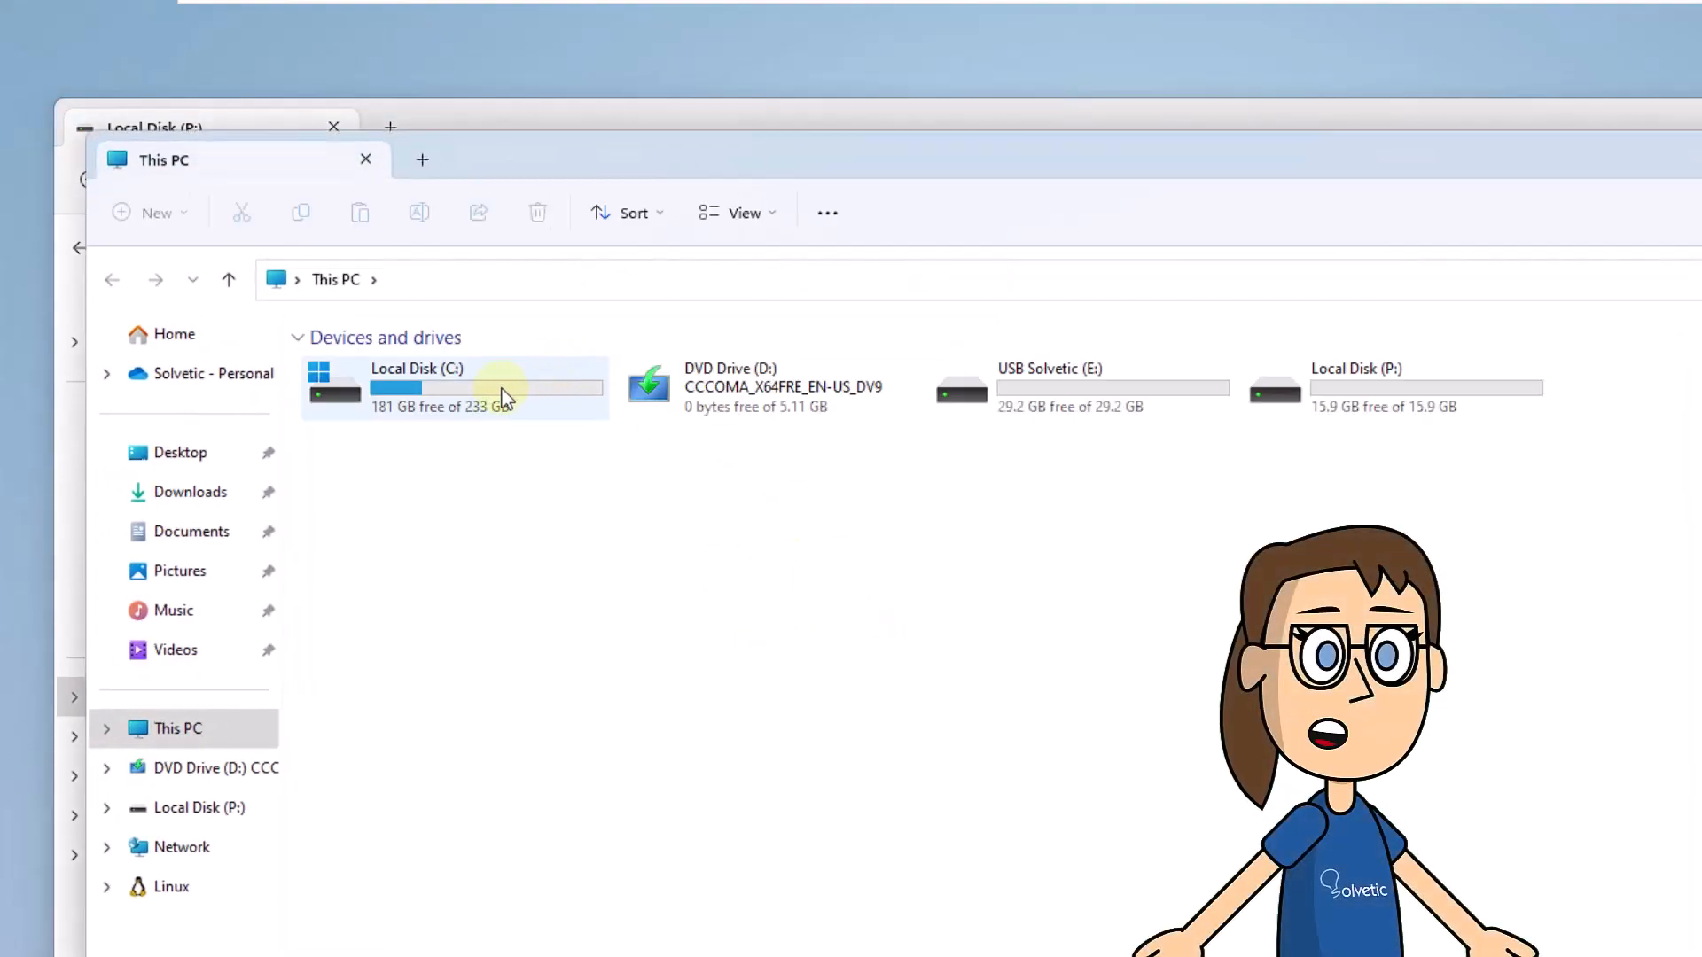
pyautogui.doubleClick(414, 388)
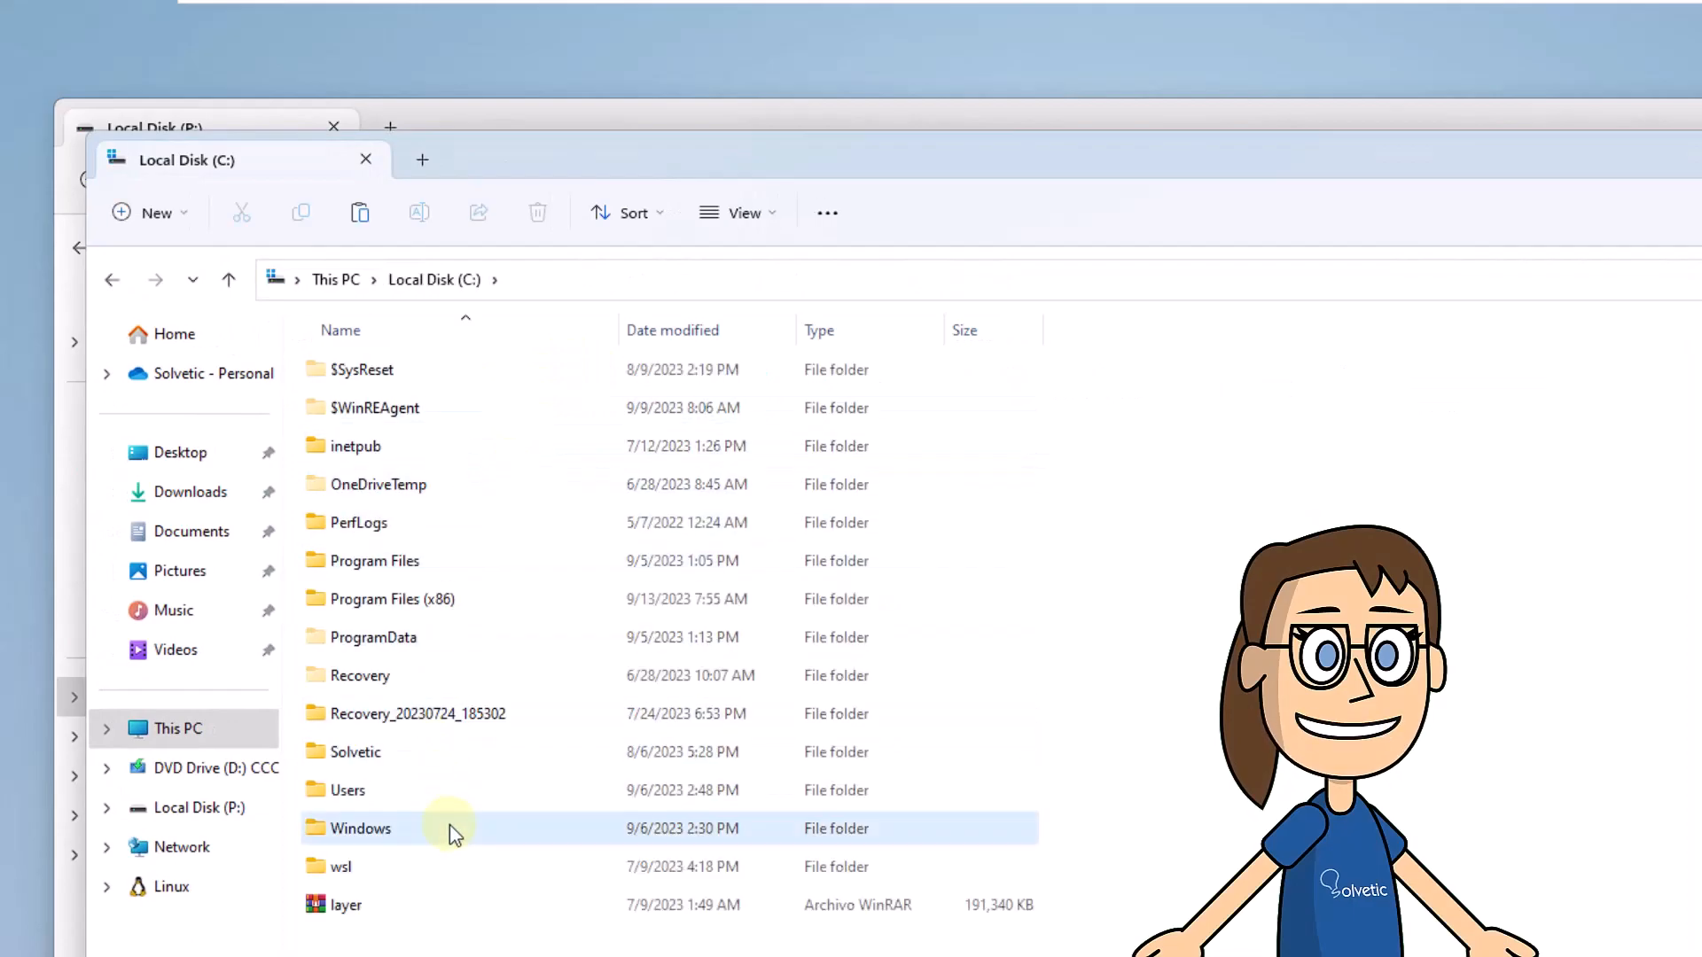
pyautogui.doubleClick(362, 827)
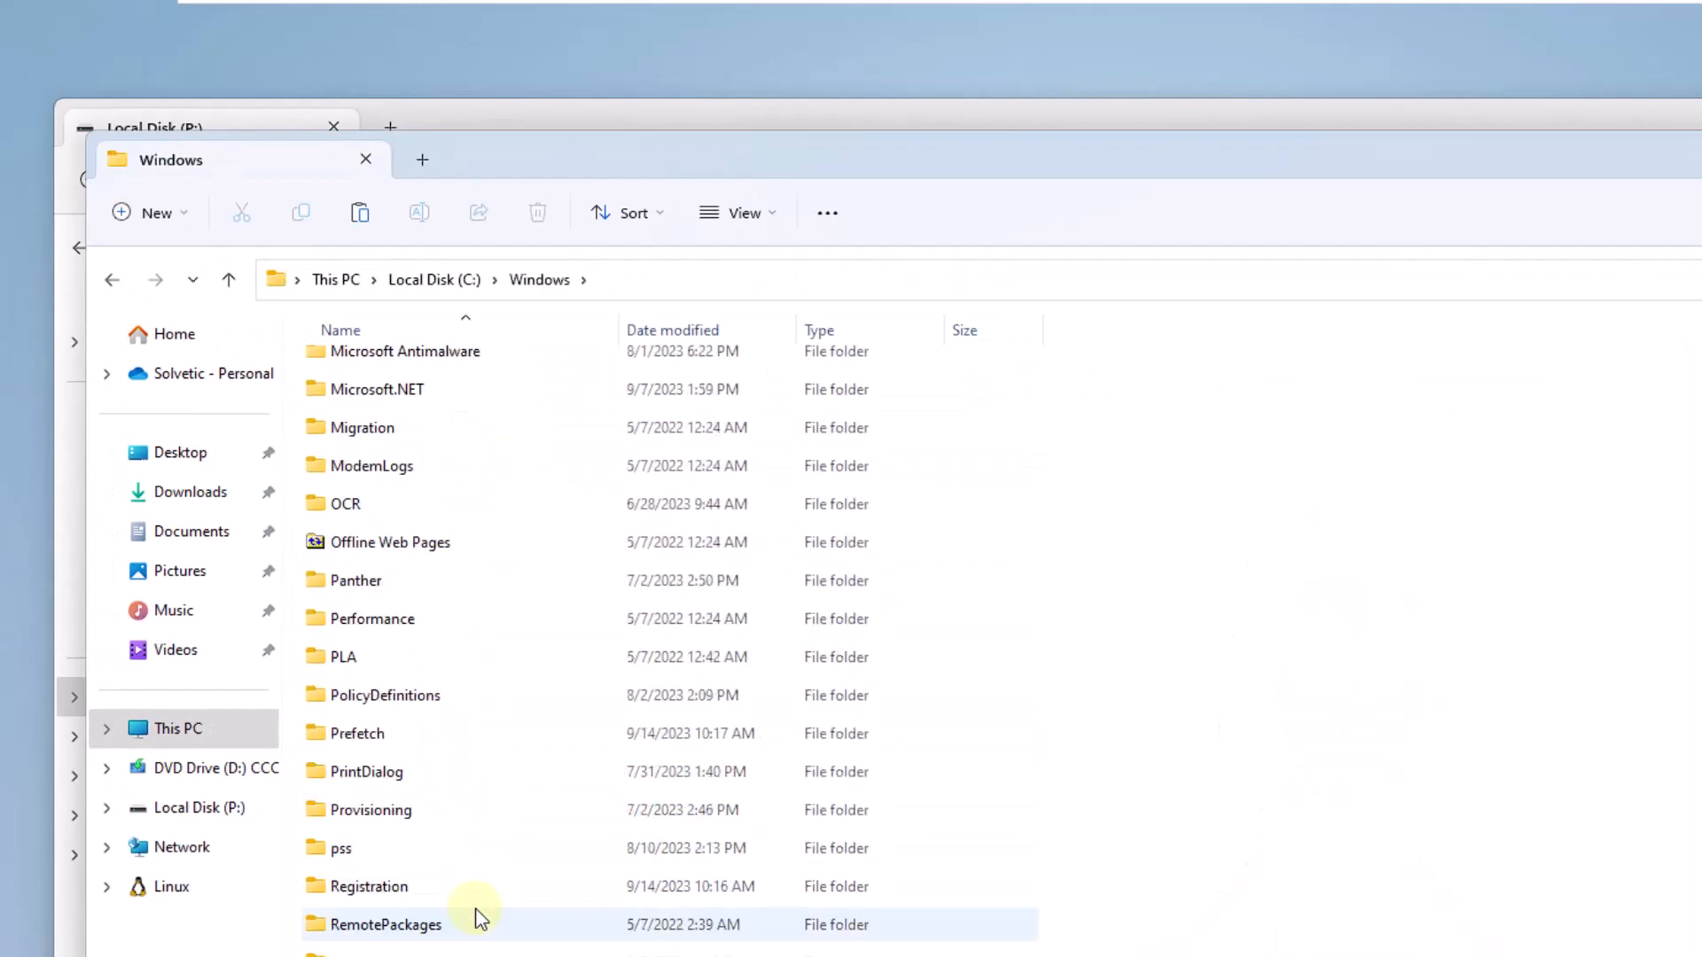
pyautogui.scroll(-3)
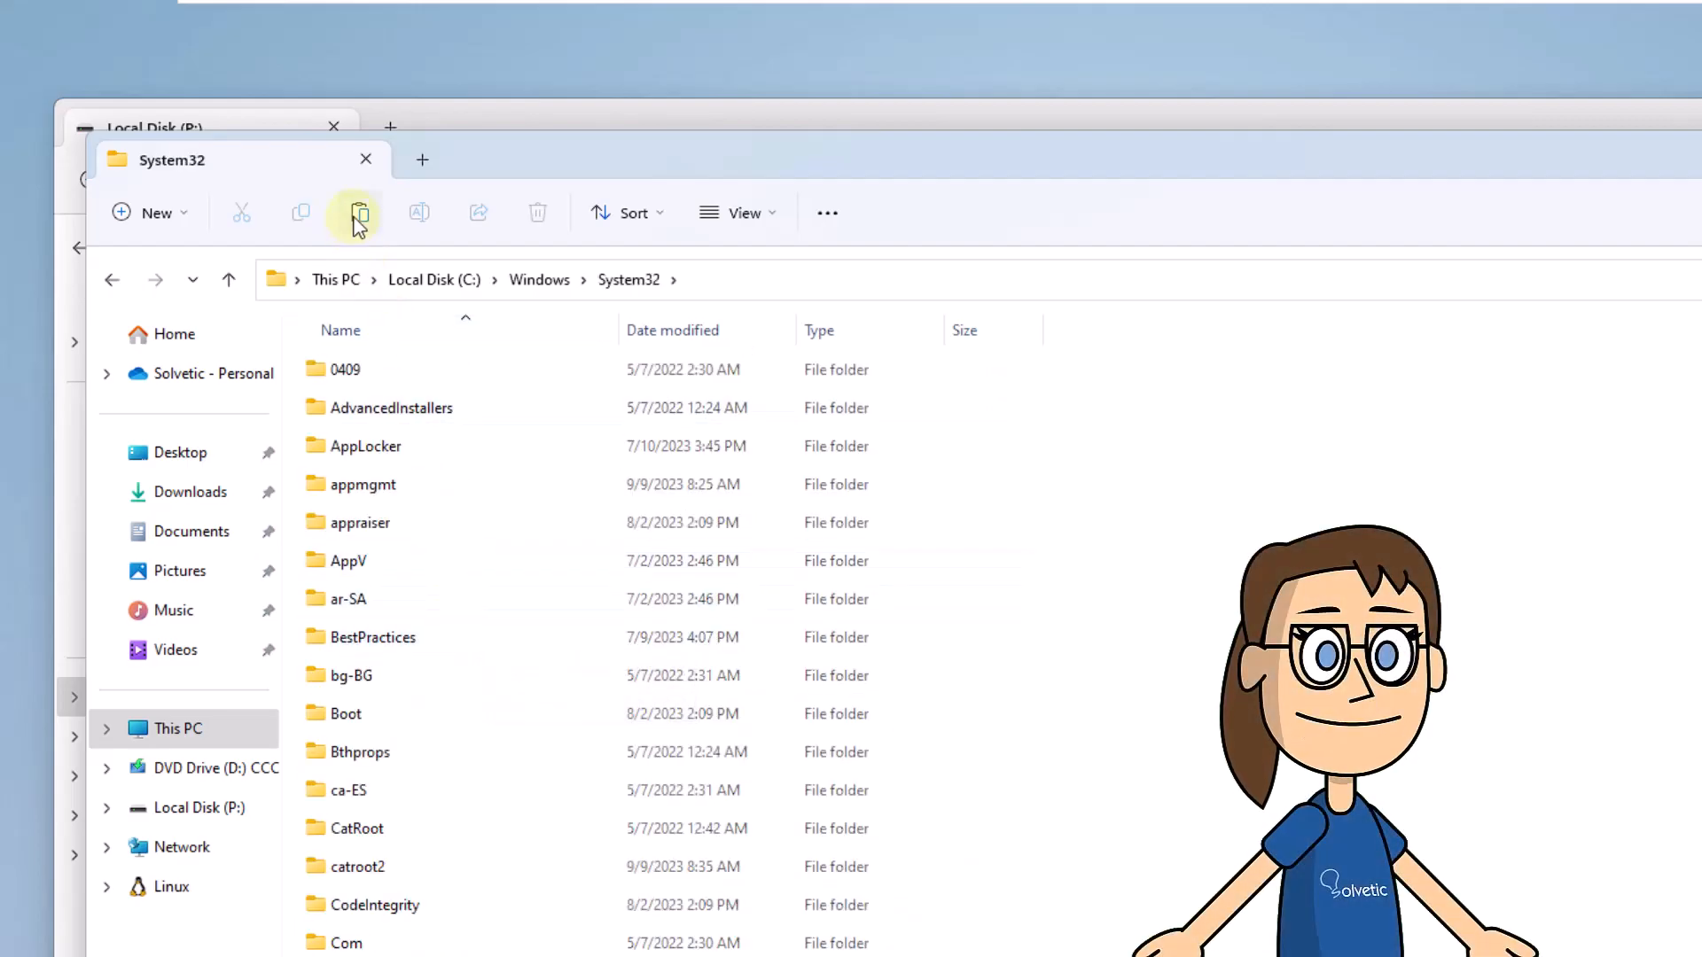
# - Paste GroupPolicy into System32, replacing files for all items with administrator permission
pyautogui.click(358, 211)
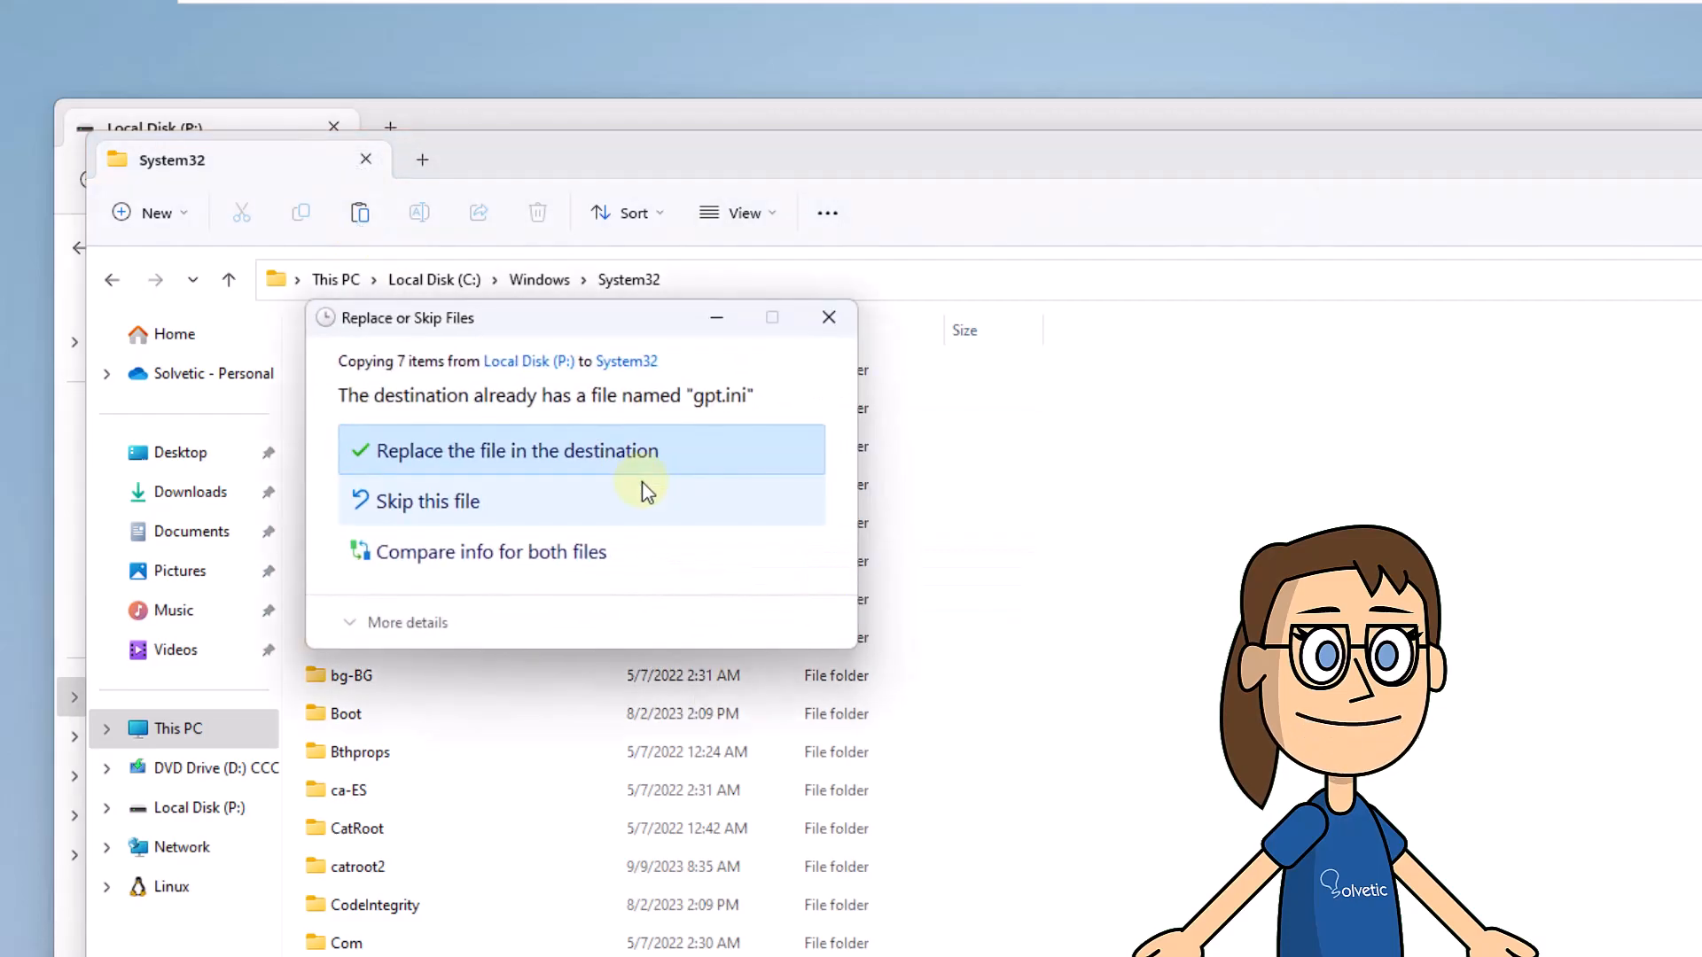
pyautogui.click(515, 450)
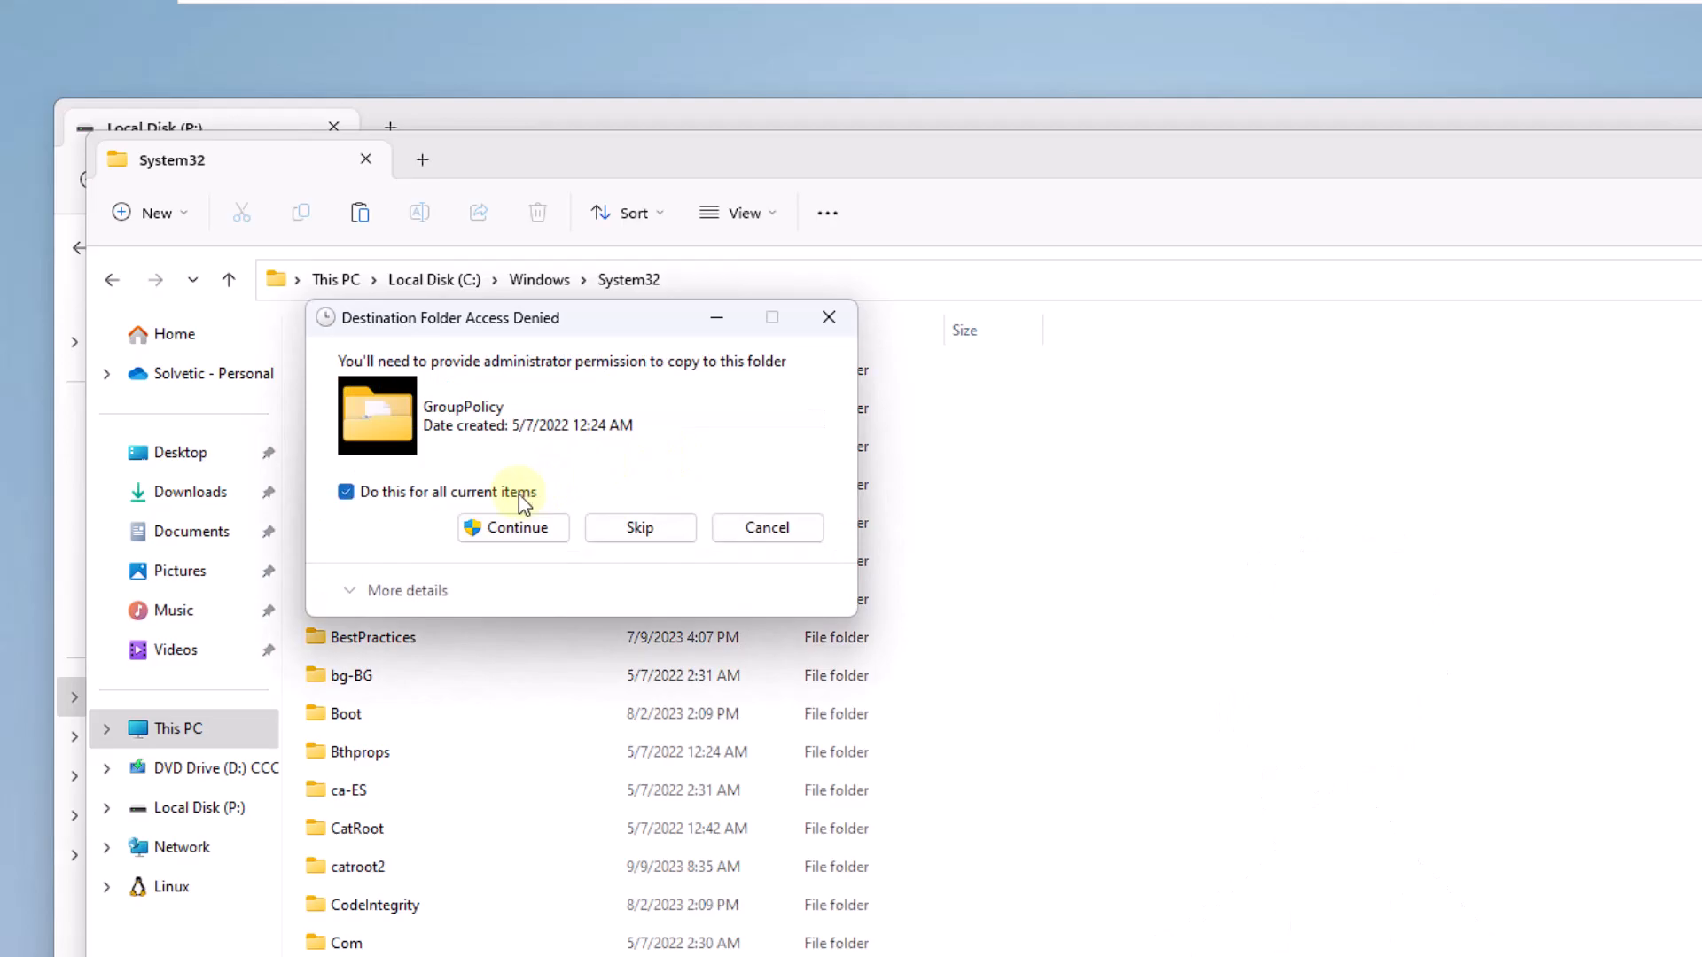
pyautogui.click(512, 528)
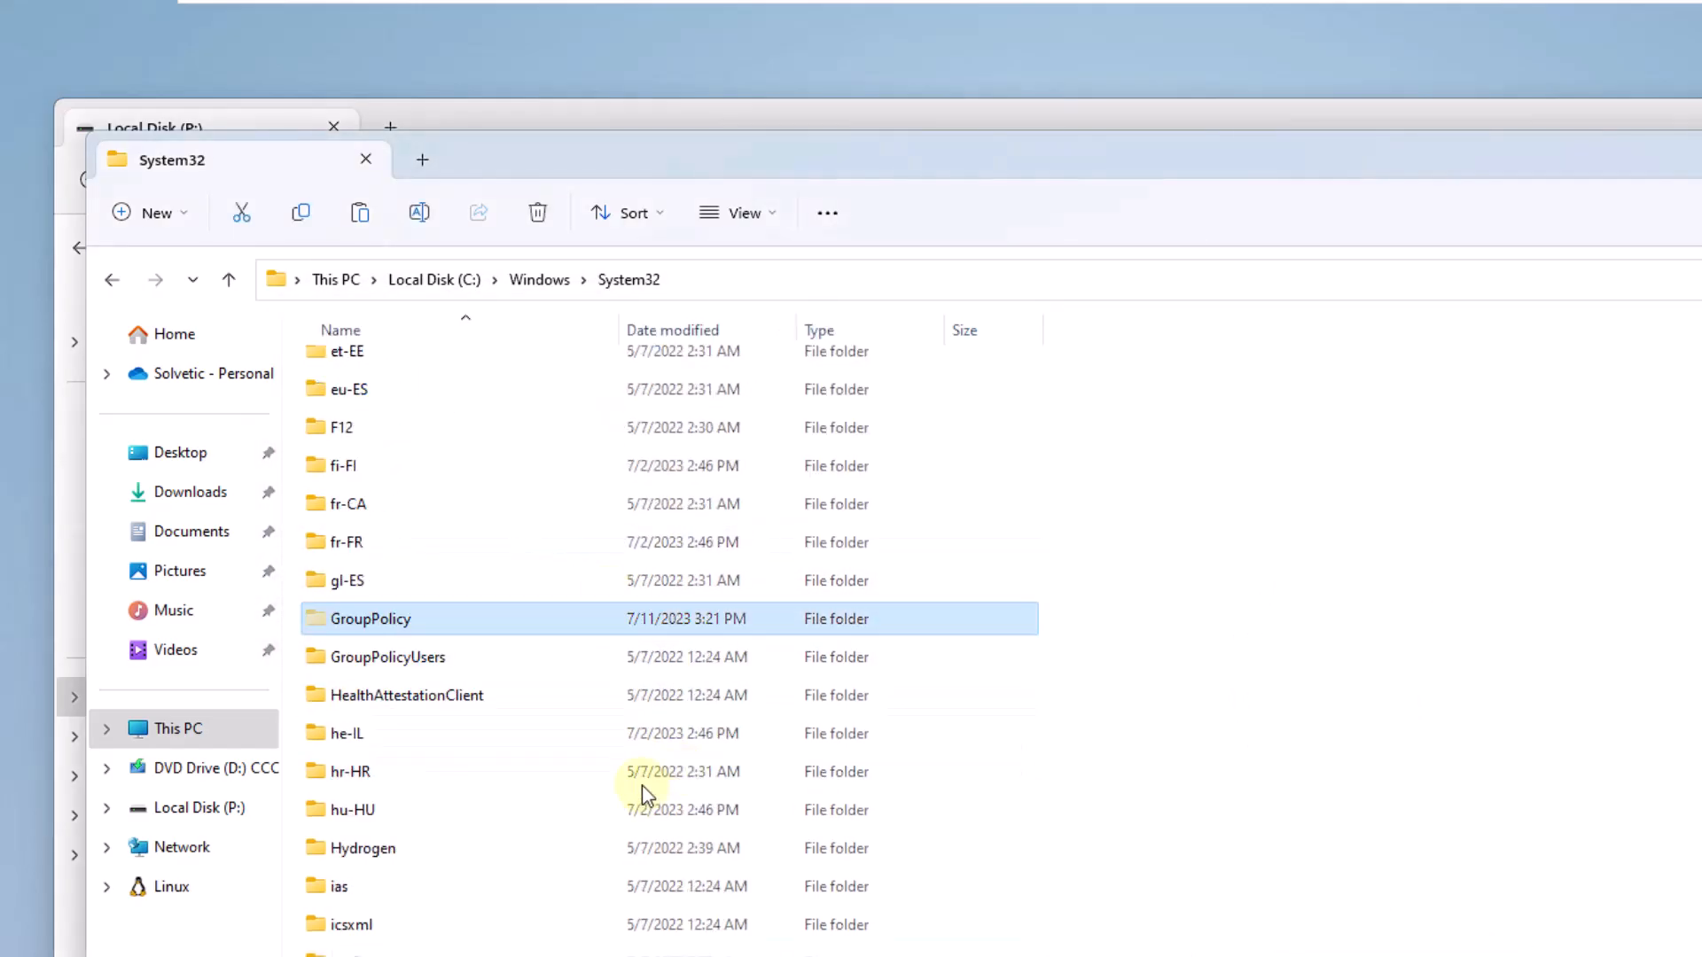
pyautogui.click(1400, 83)
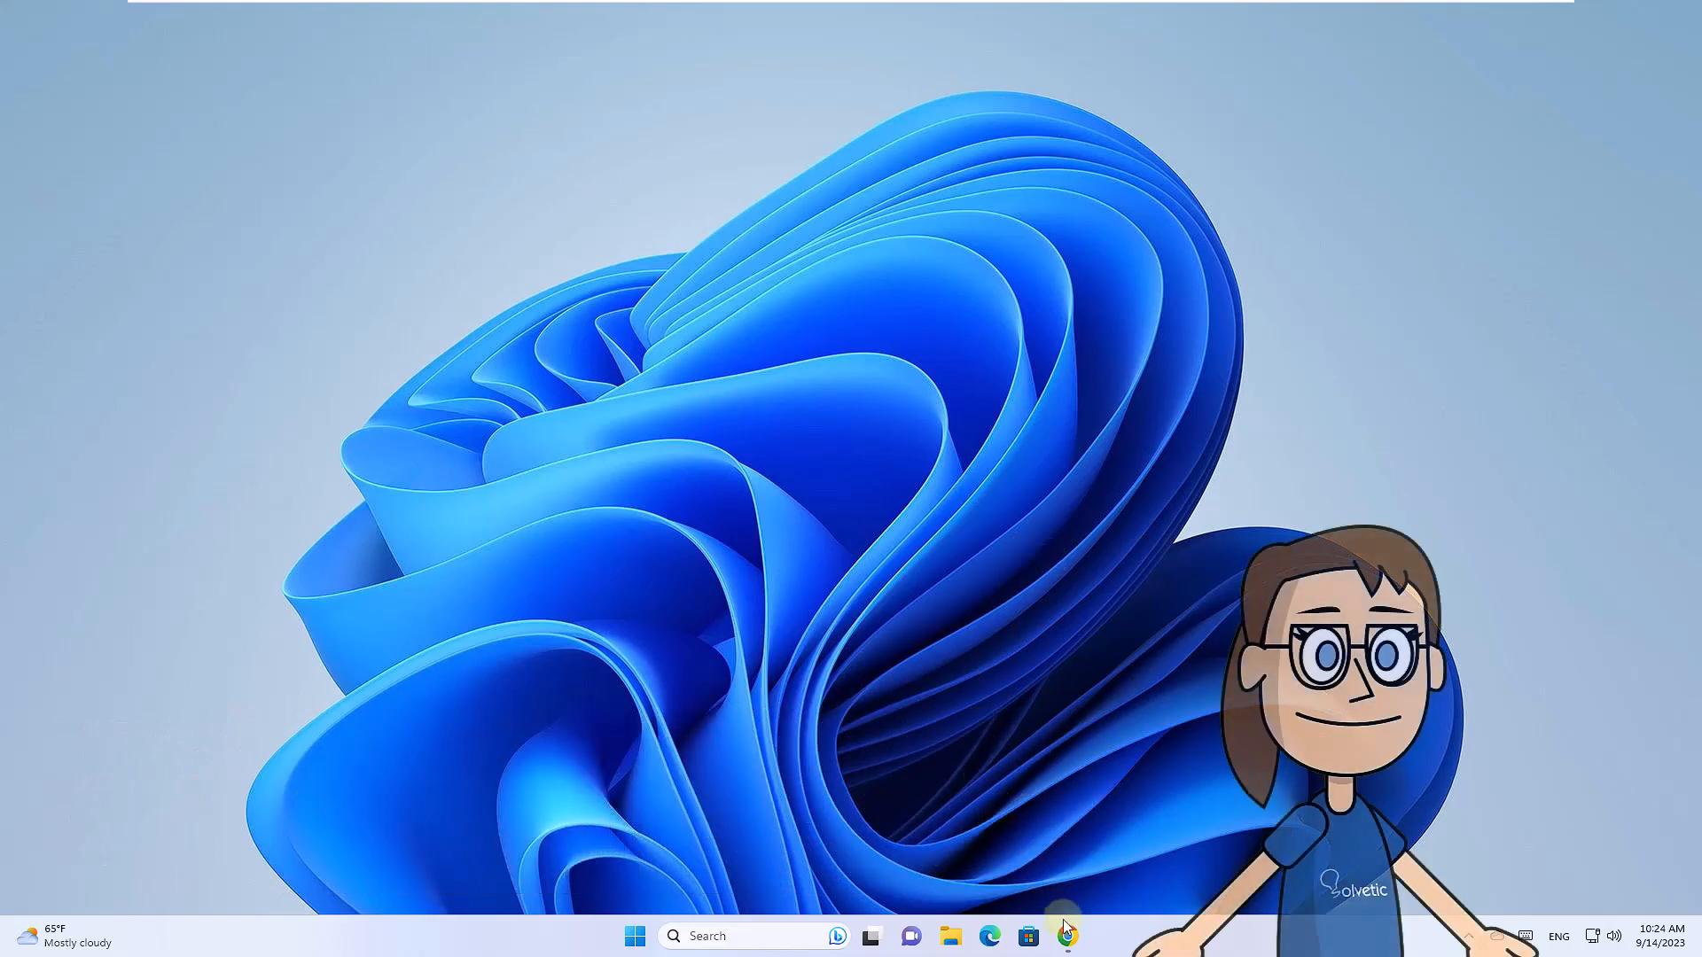
# - Leave the desktop and bring up the web browser
pyautogui.click(1065, 935)
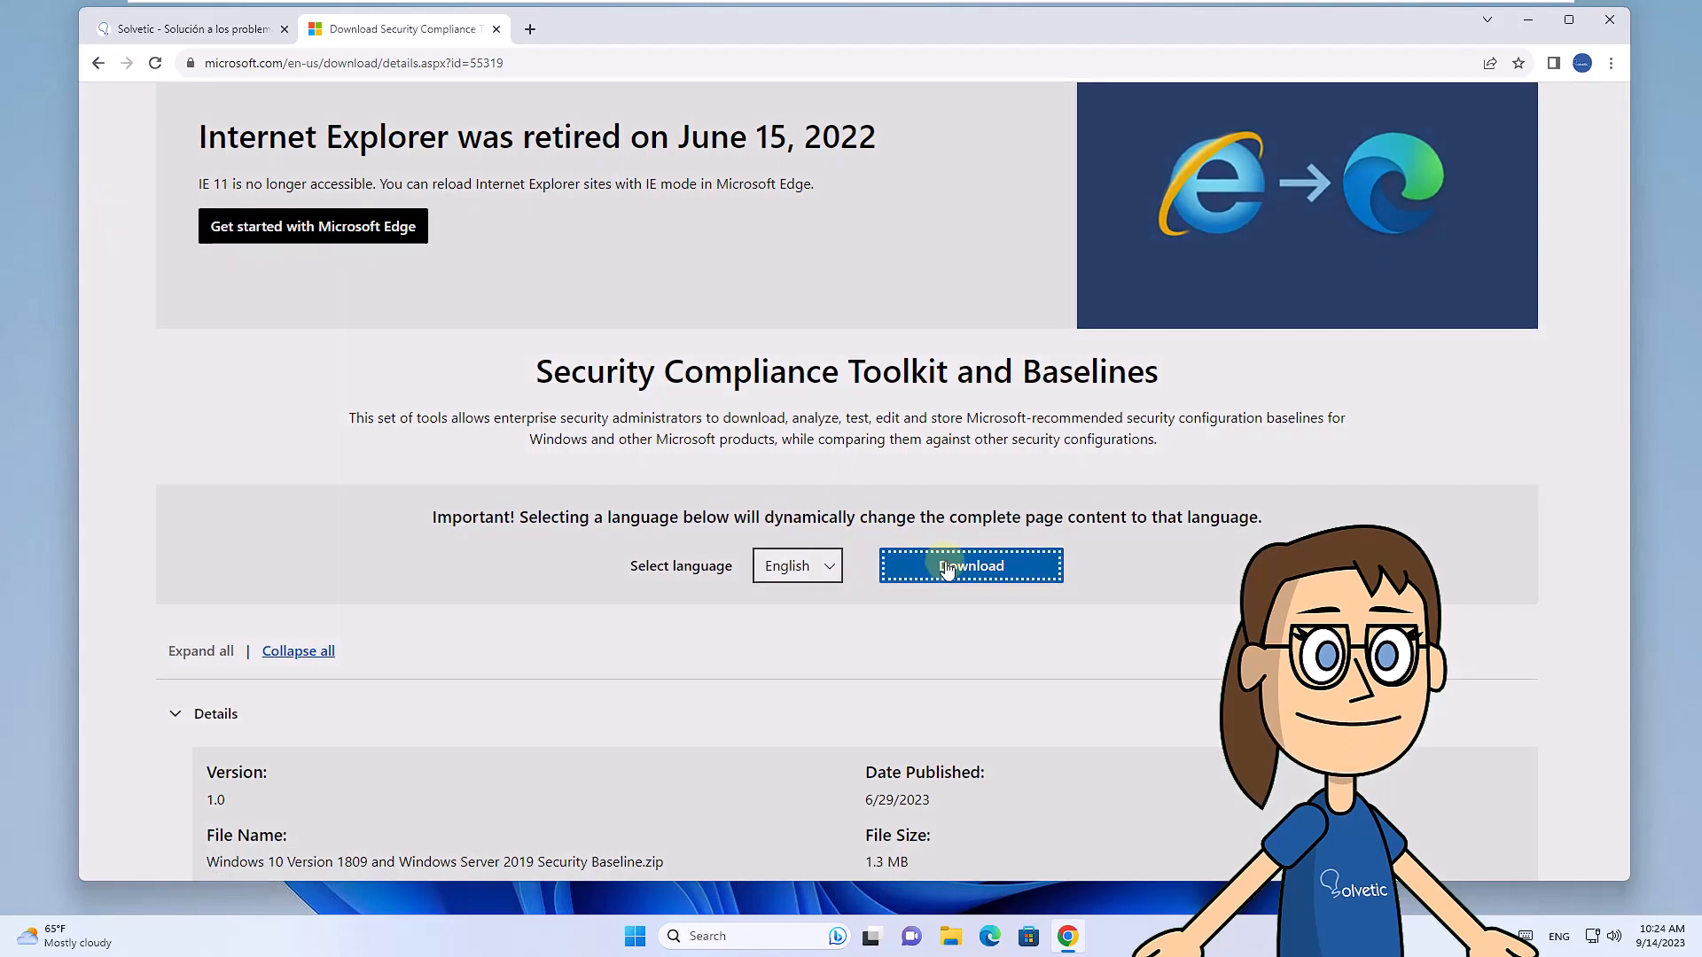
# - Select only LGPO.zip from the toolkit download list and download it
pyautogui.click(970, 565)
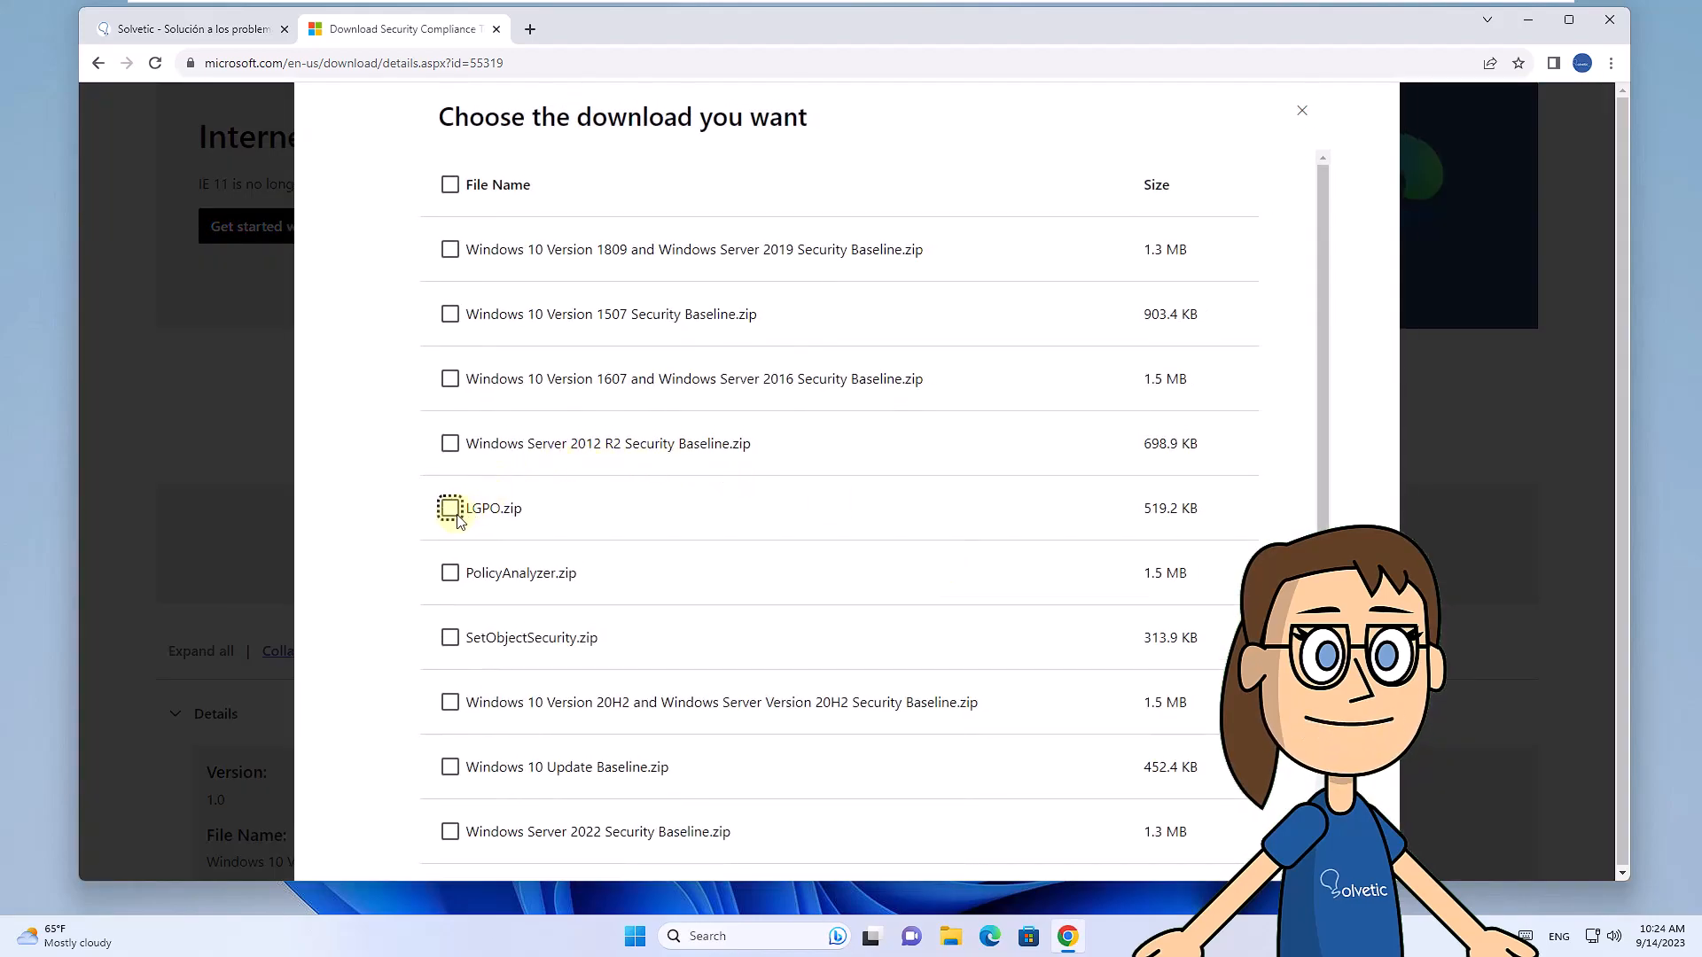
pyautogui.click(448, 509)
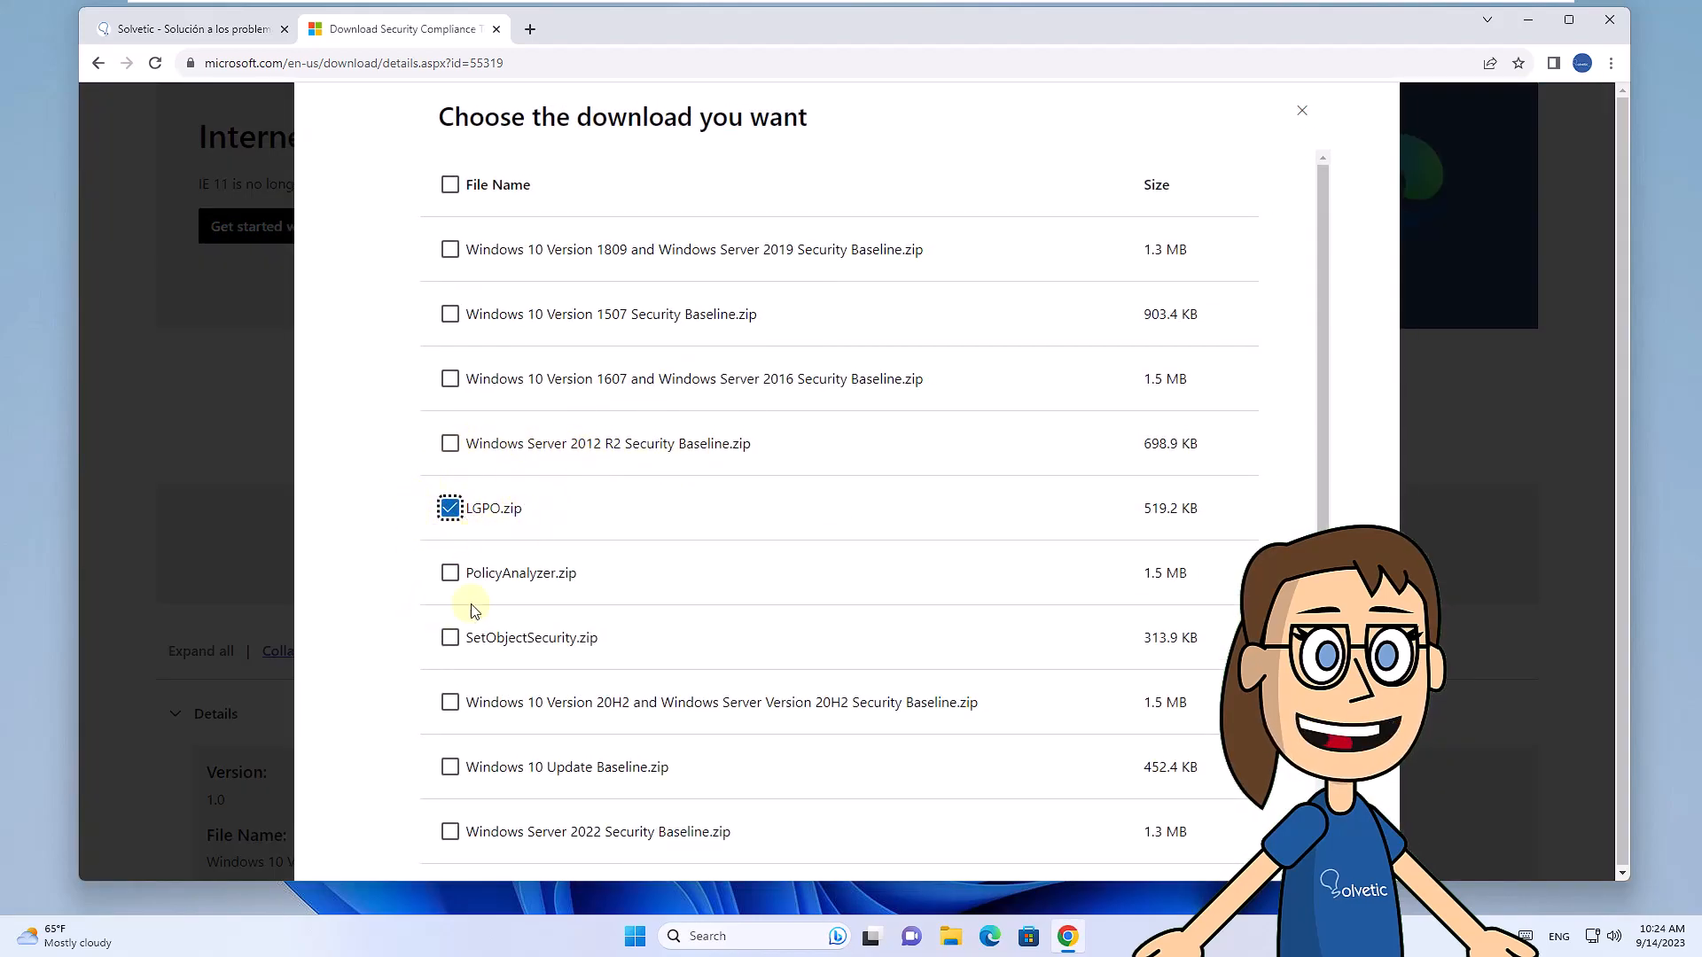
pyautogui.scroll(-3)
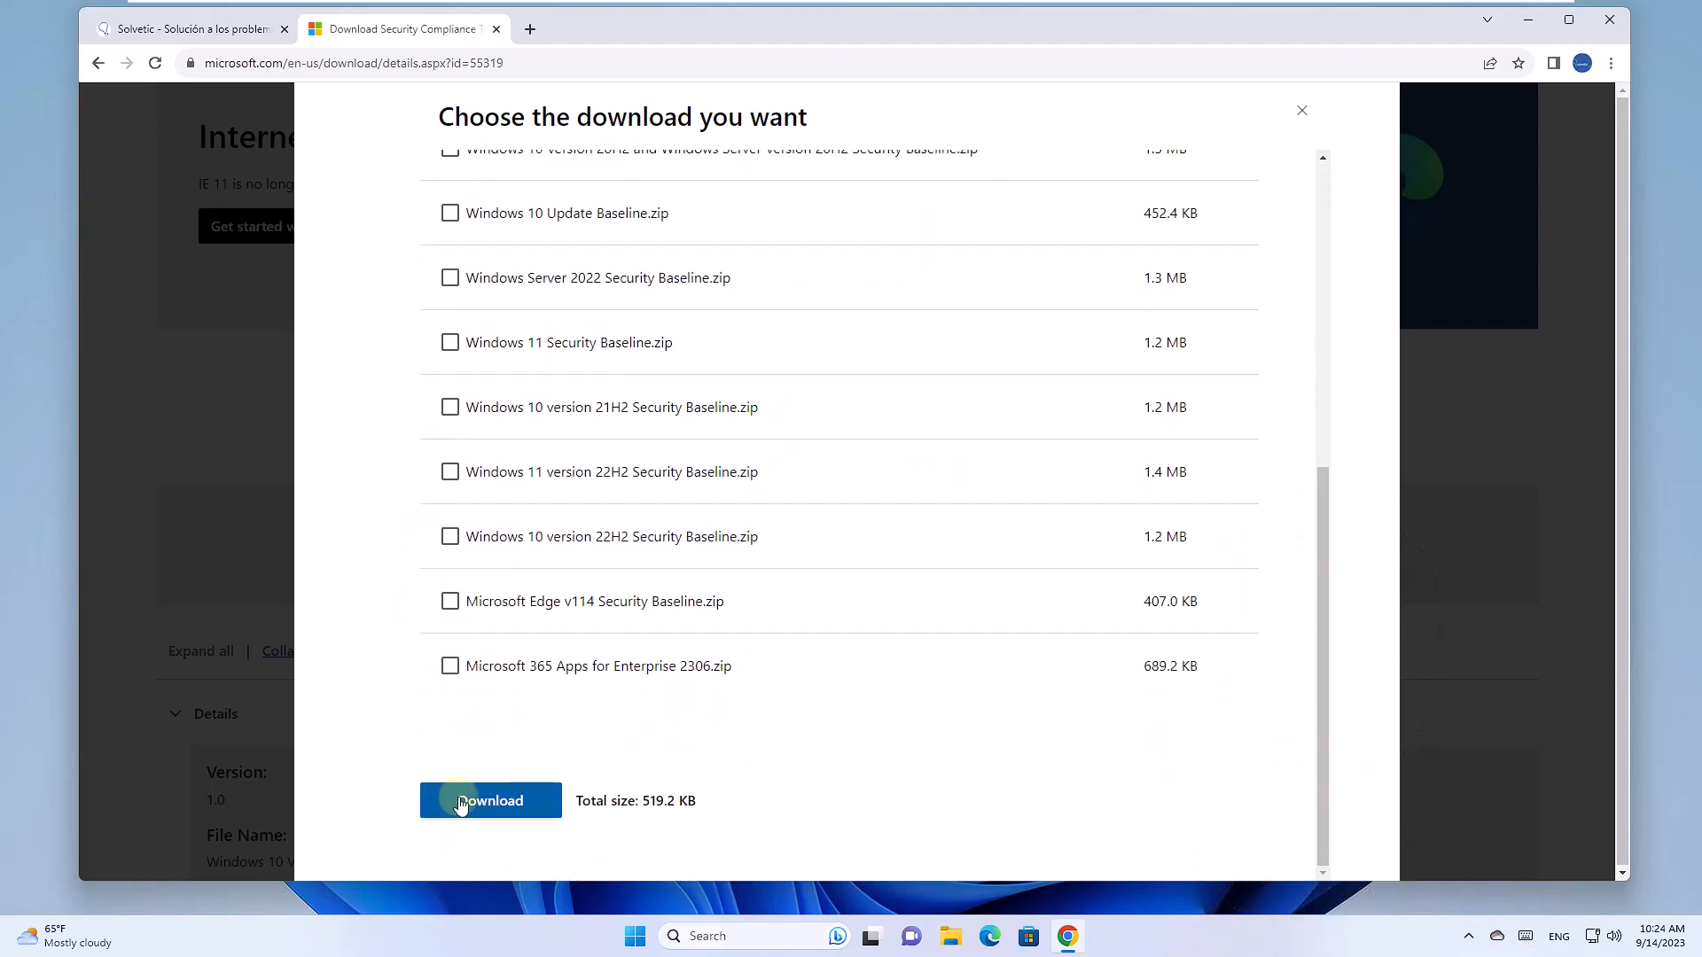
pyautogui.click(489, 799)
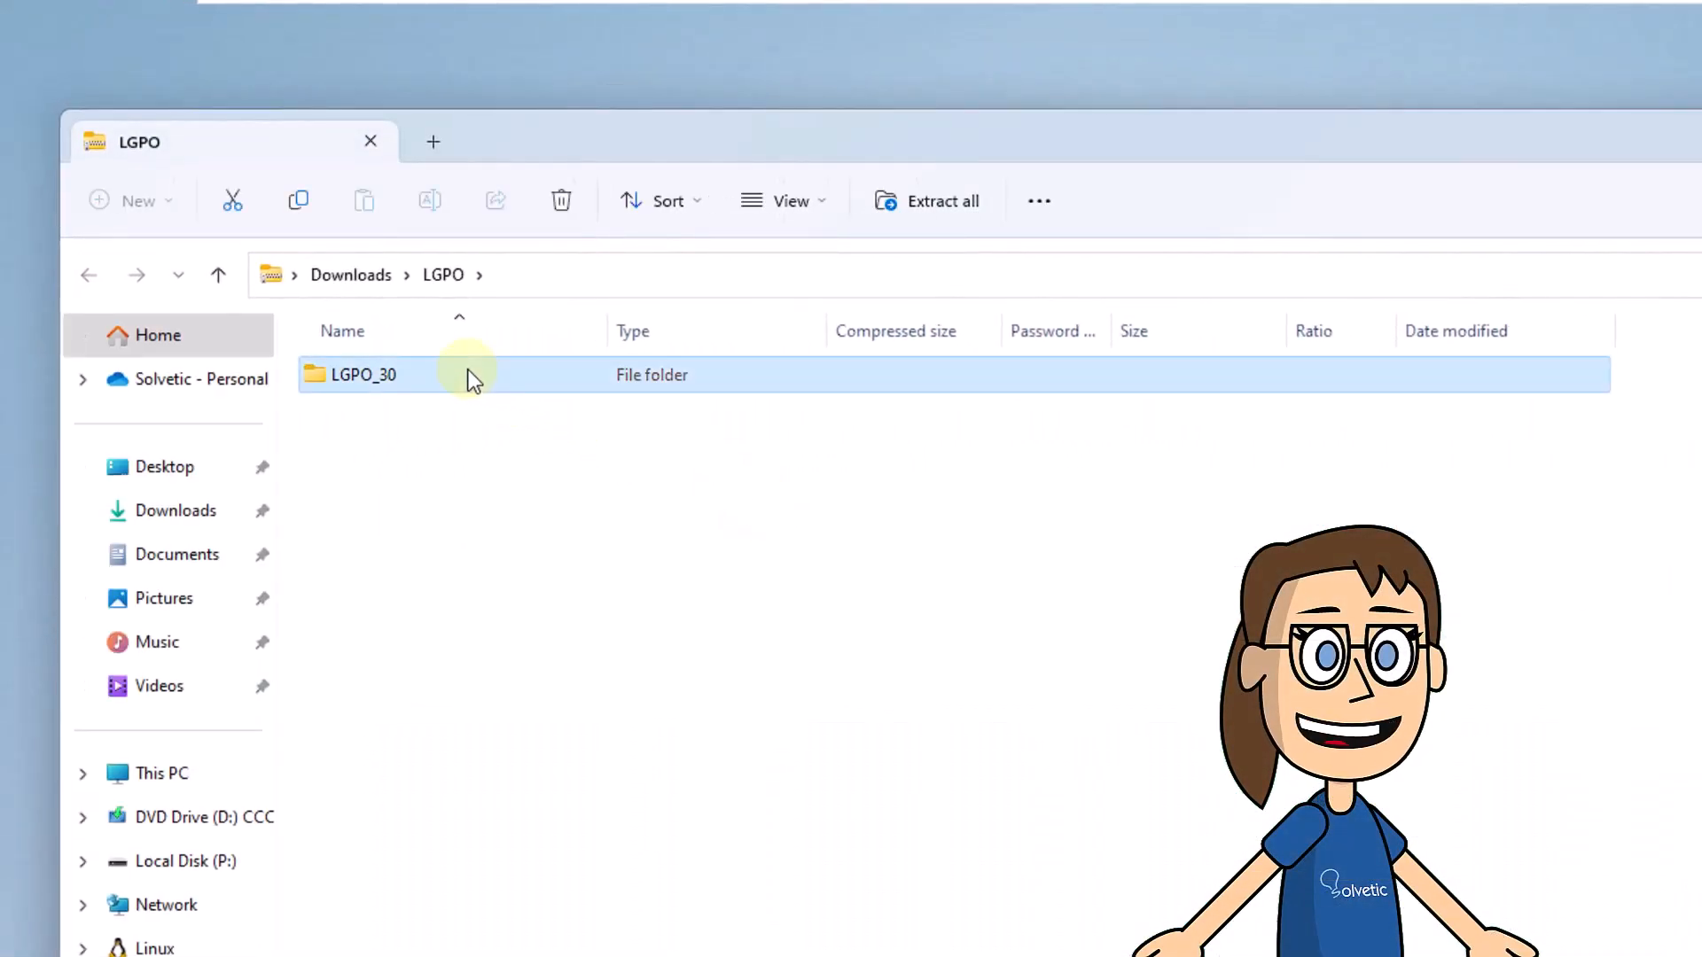
# - Copy LGPO.exe from Downloads\LGPO\LGPO_30 into C:\Windows\System32 and close Explorer
pyautogui.doubleClick(362, 374)
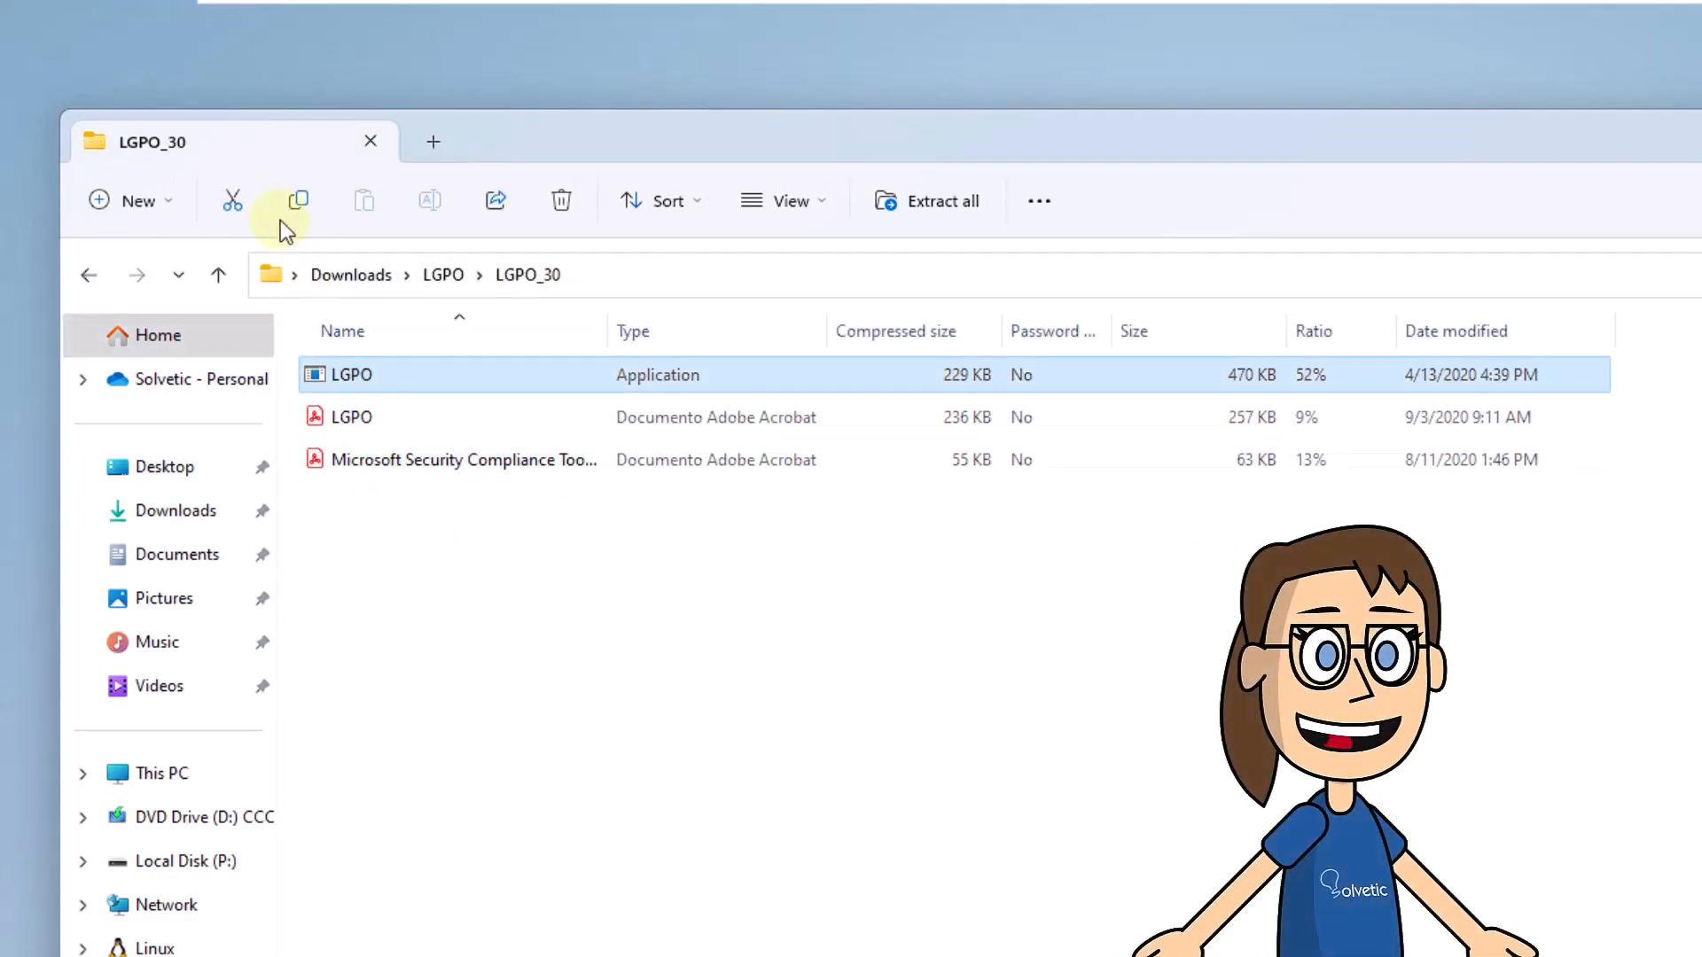
pyautogui.moveTo(1053, 748)
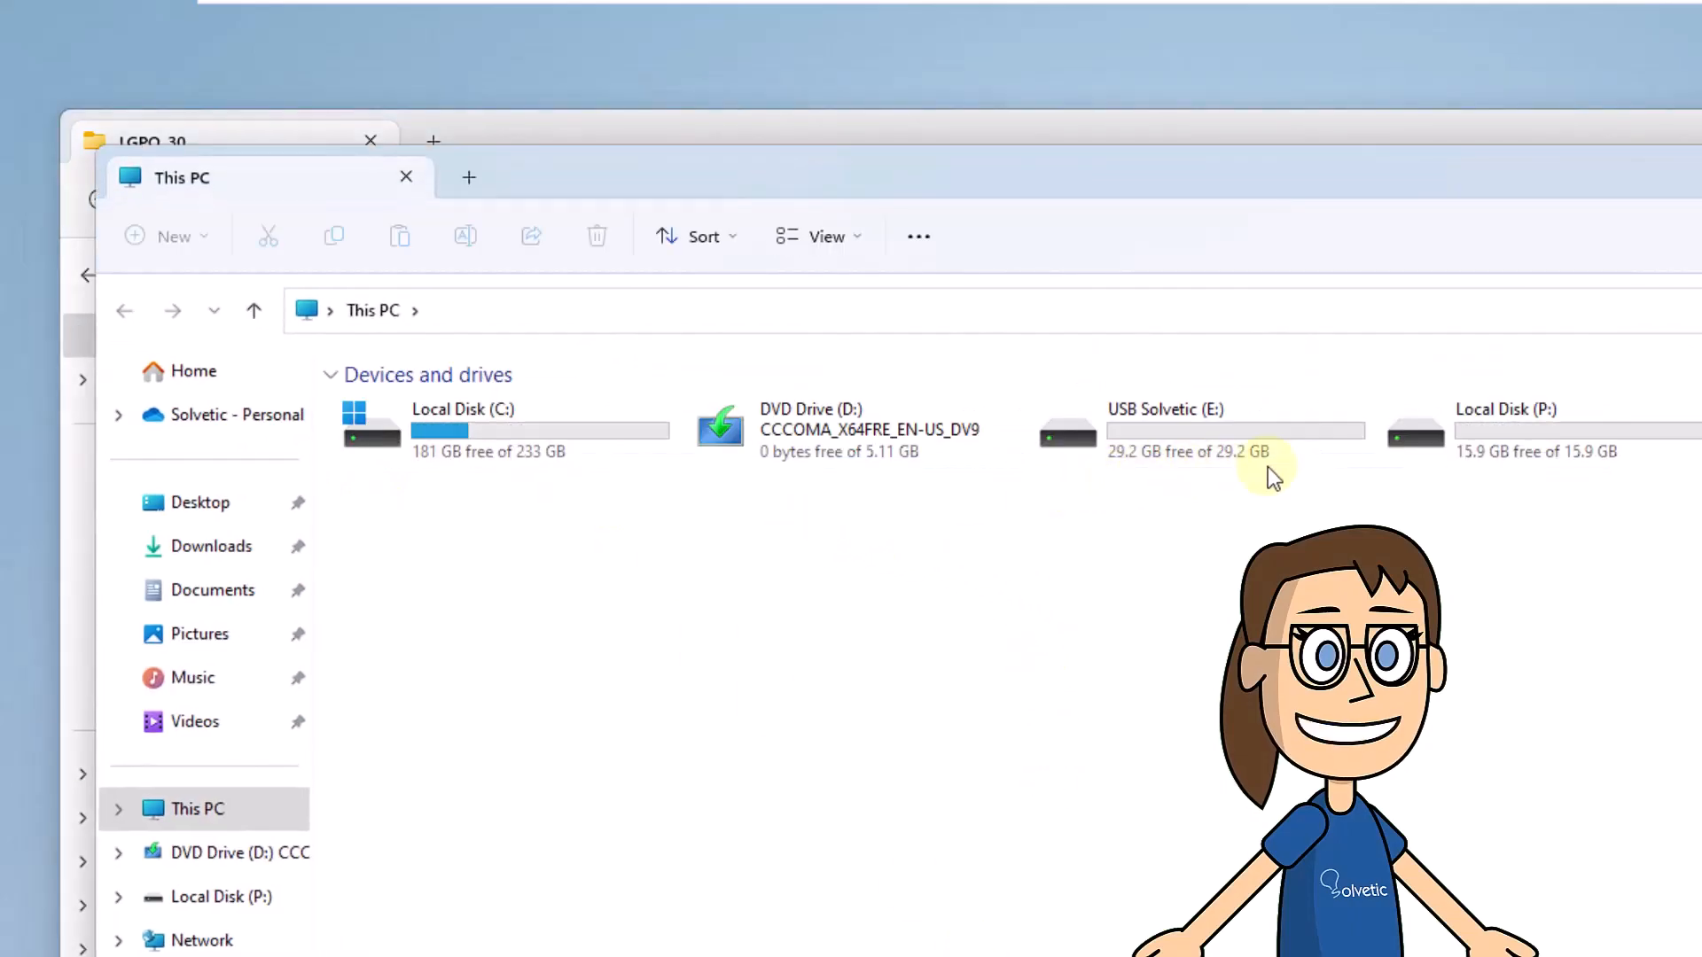
pyautogui.doubleClick(463, 429)
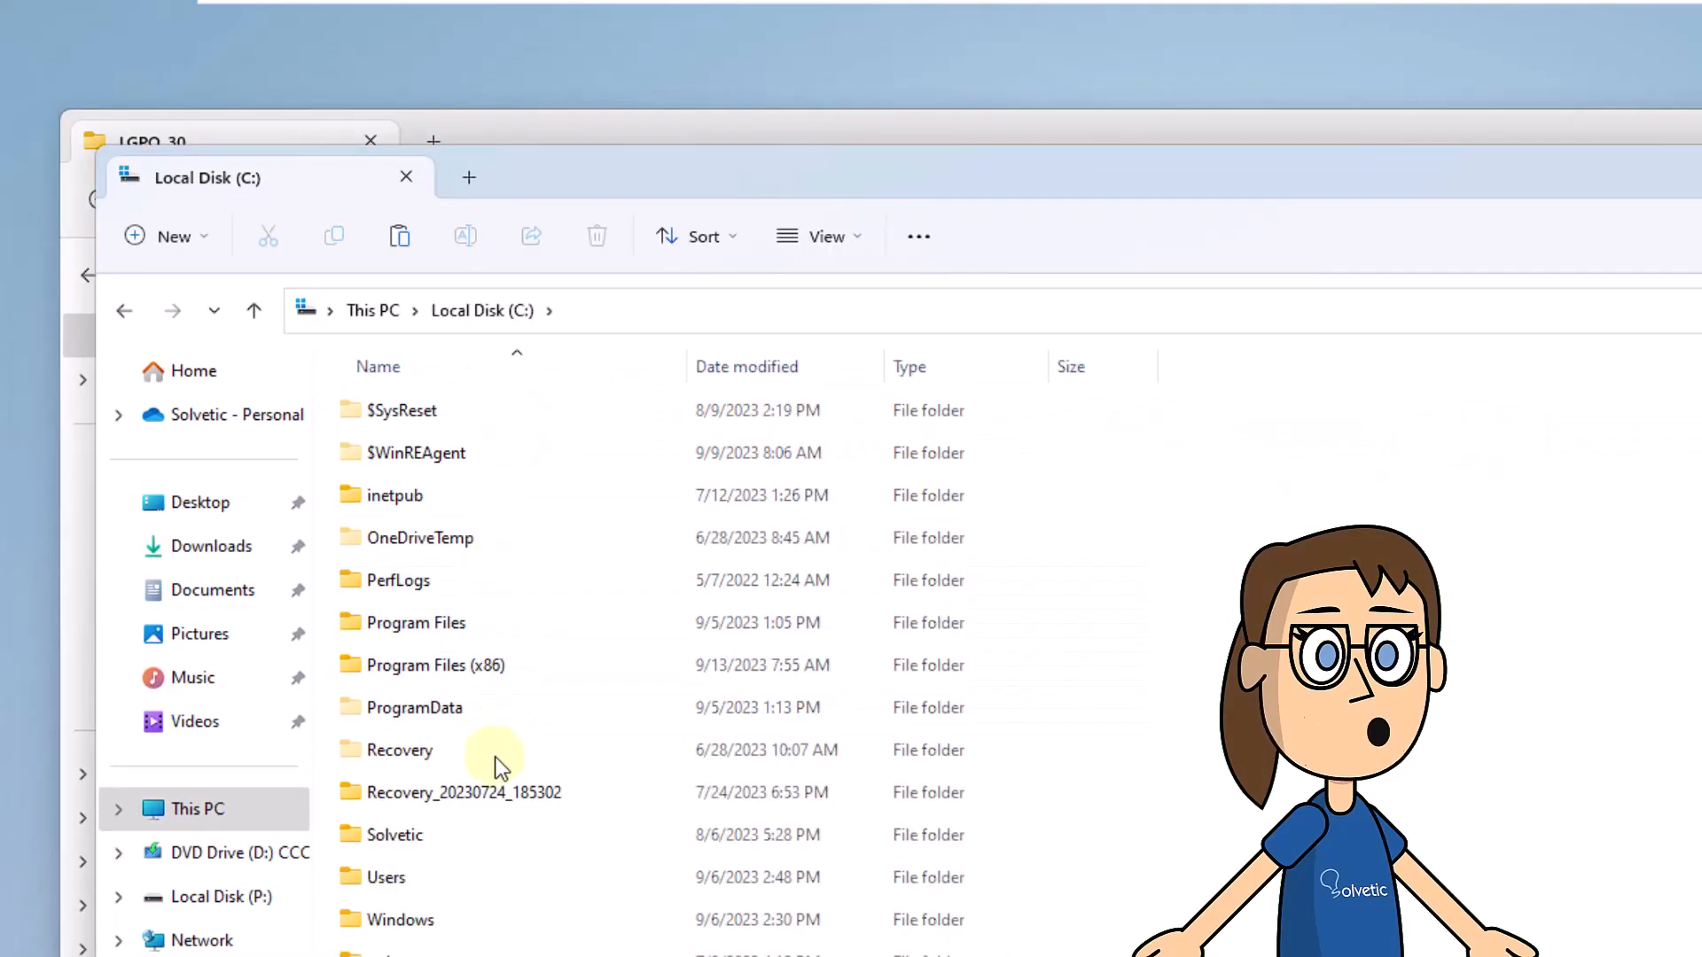
pyautogui.doubleClick(400, 920)
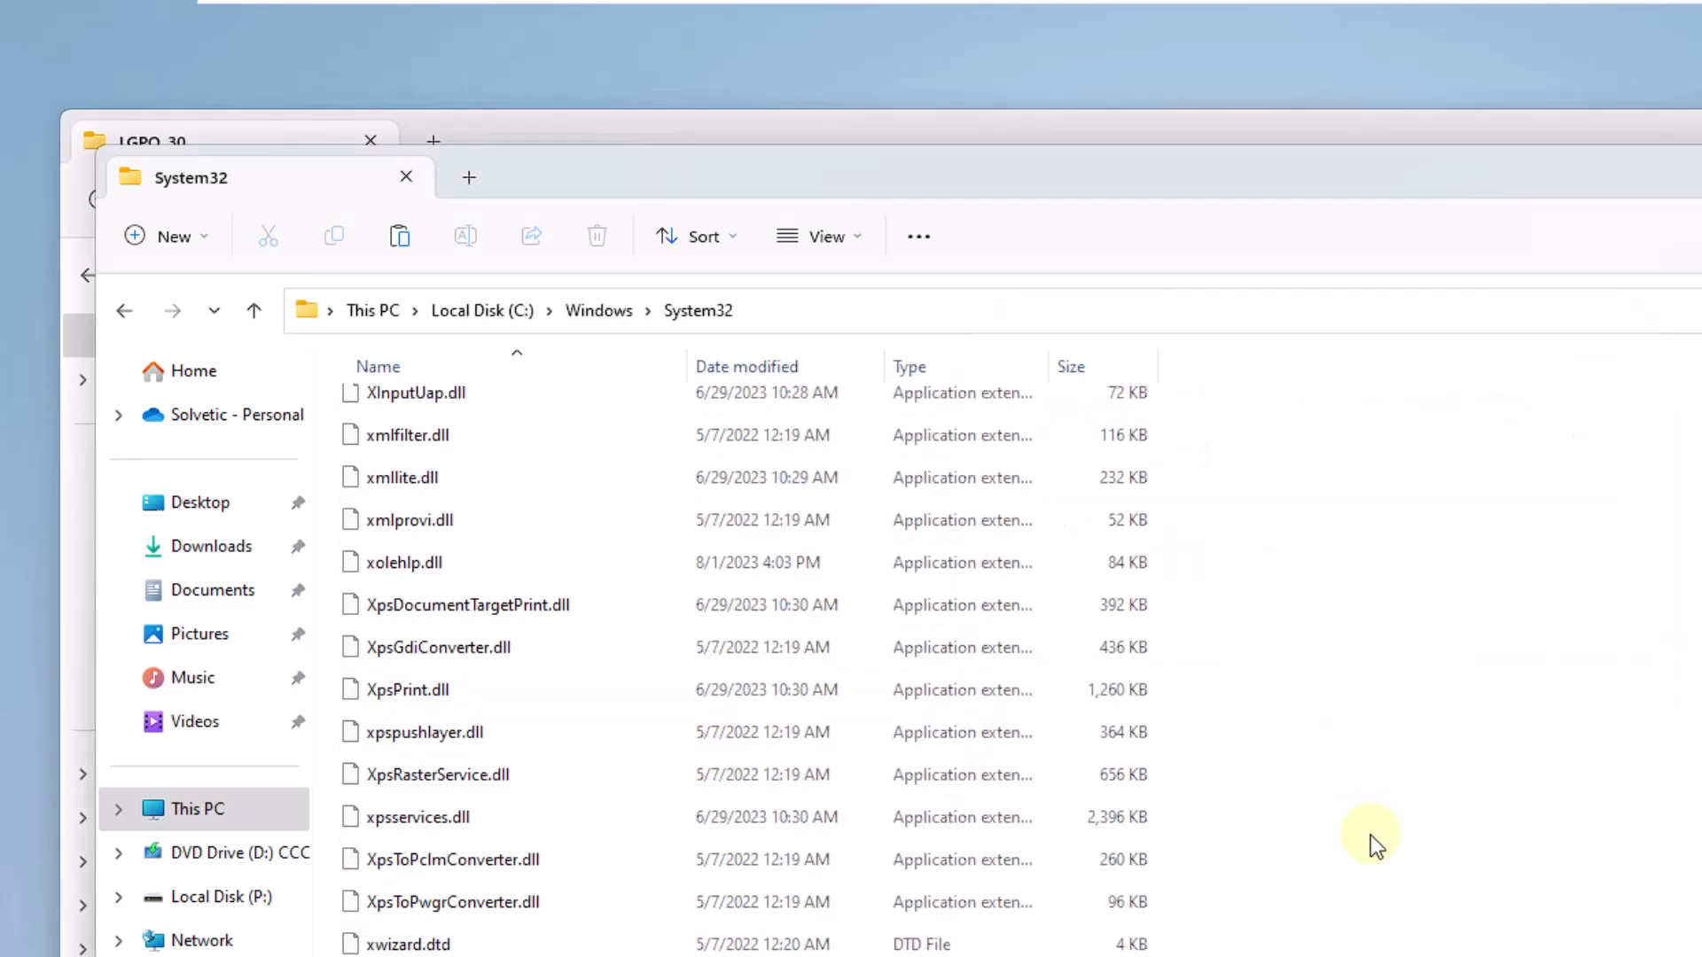
pyautogui.scroll(3)
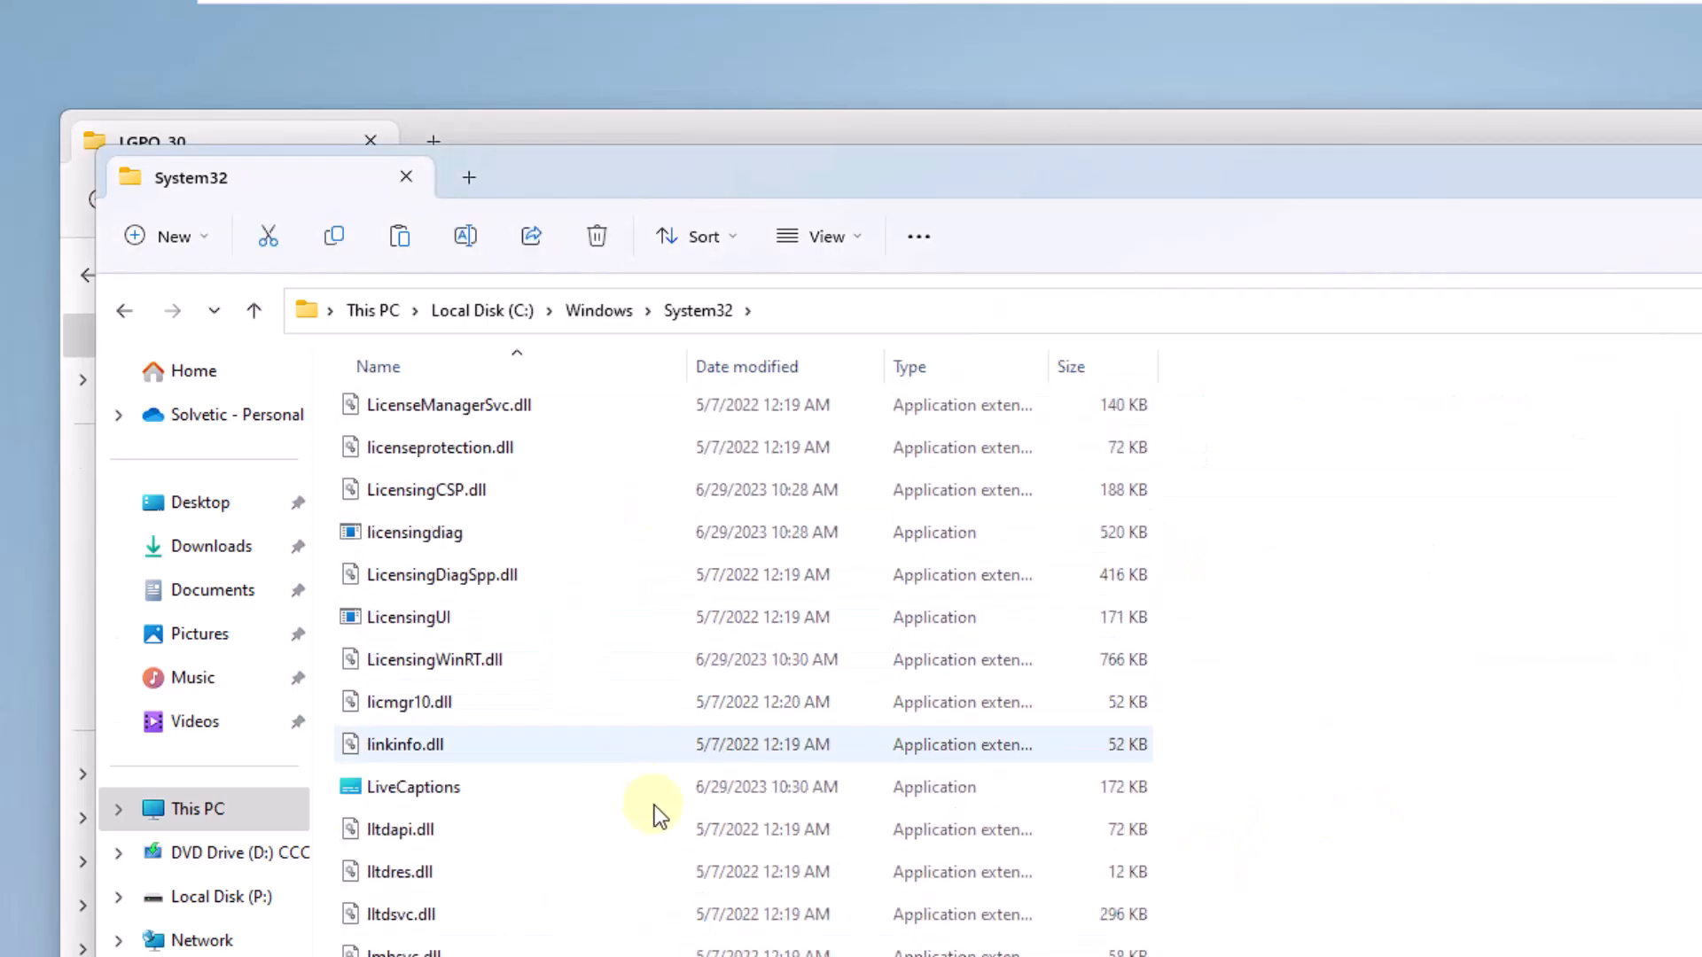
pyautogui.scroll(3)
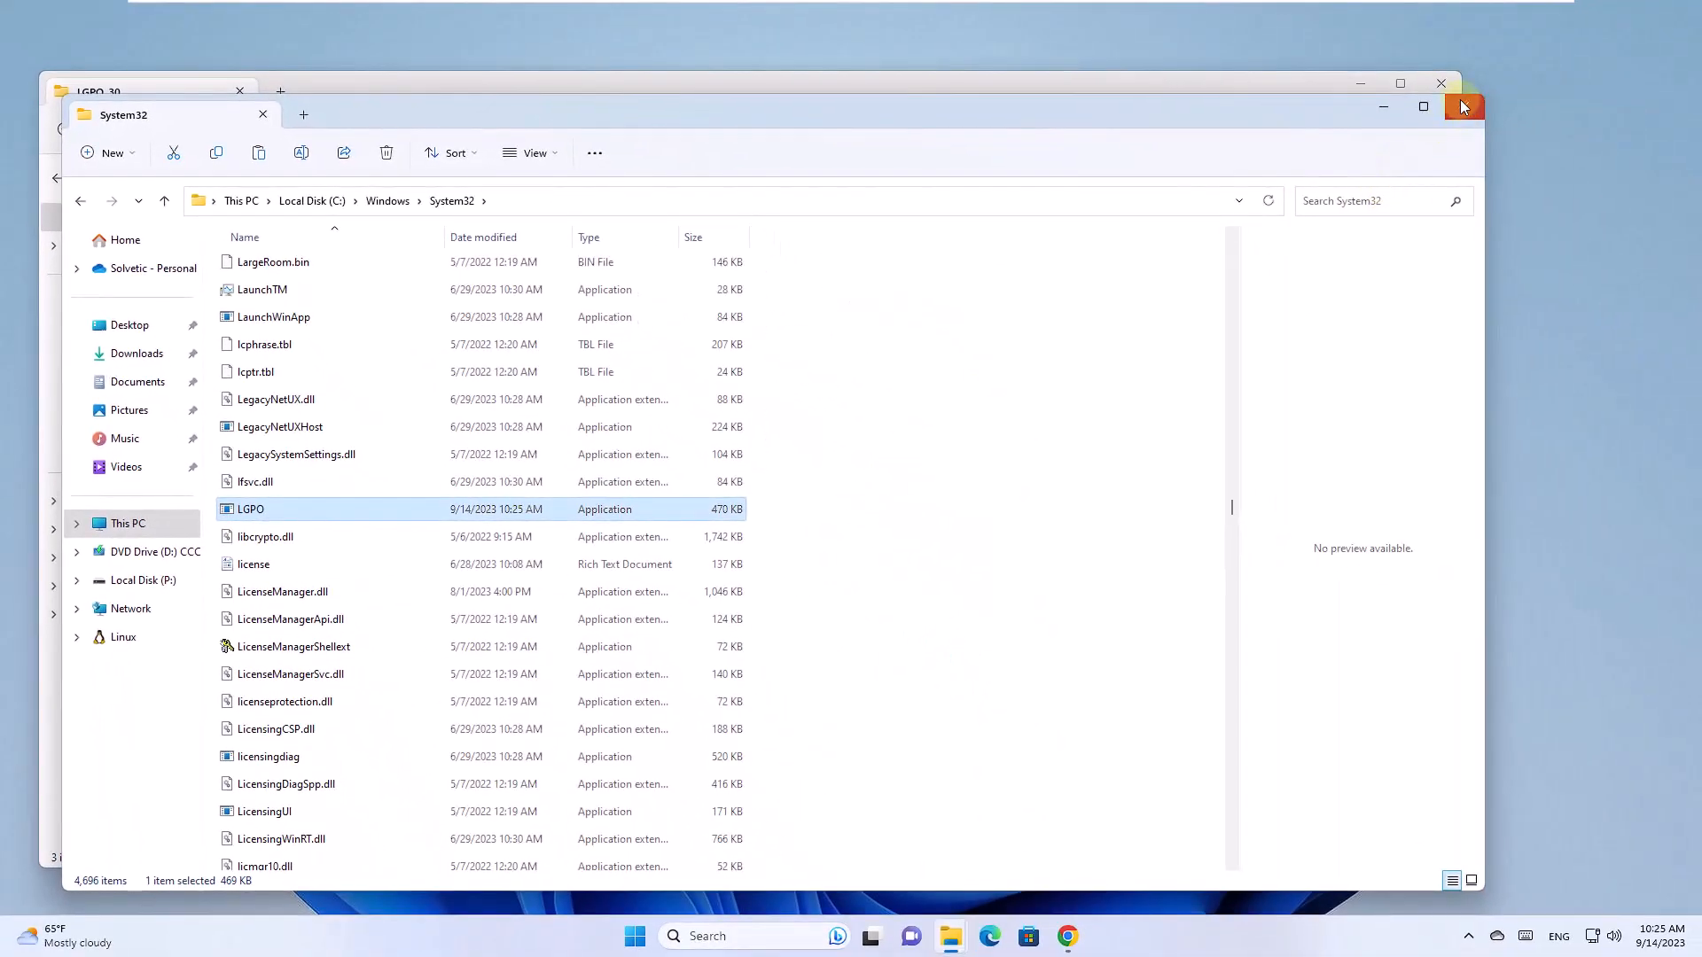
pyautogui.click(1463, 106)
pyautogui.write('c')
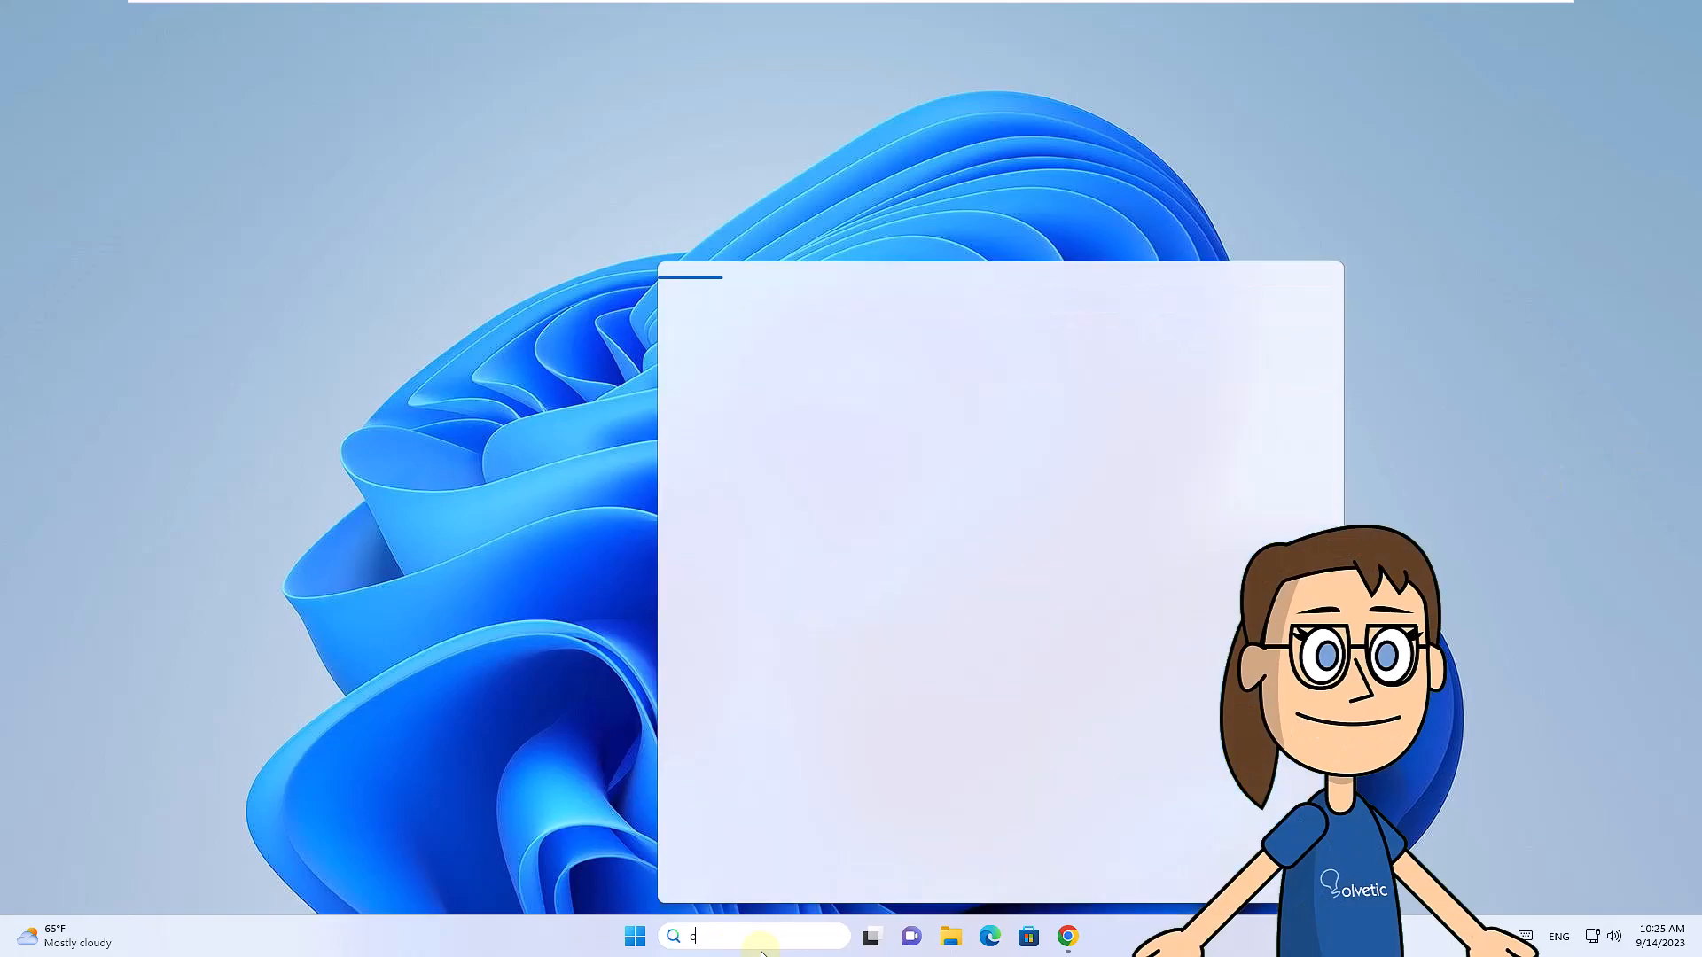
# - Search Windows for cmd to list Command Prompt
pyautogui.write('md')
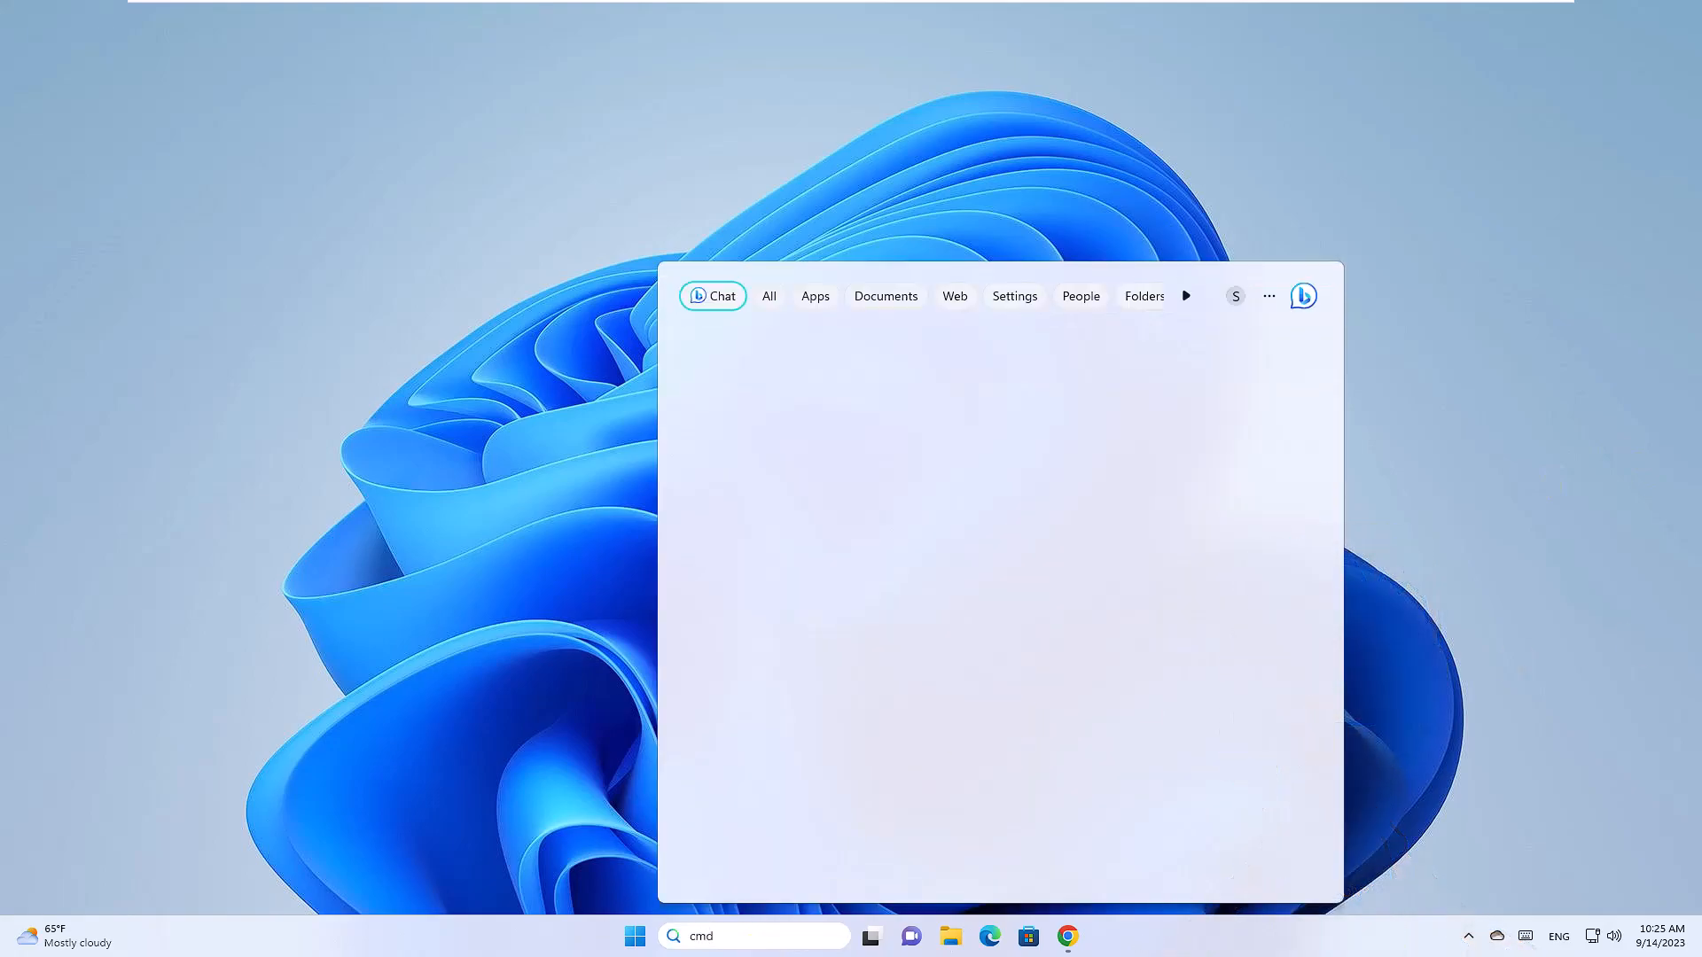
pyautogui.click(768, 296)
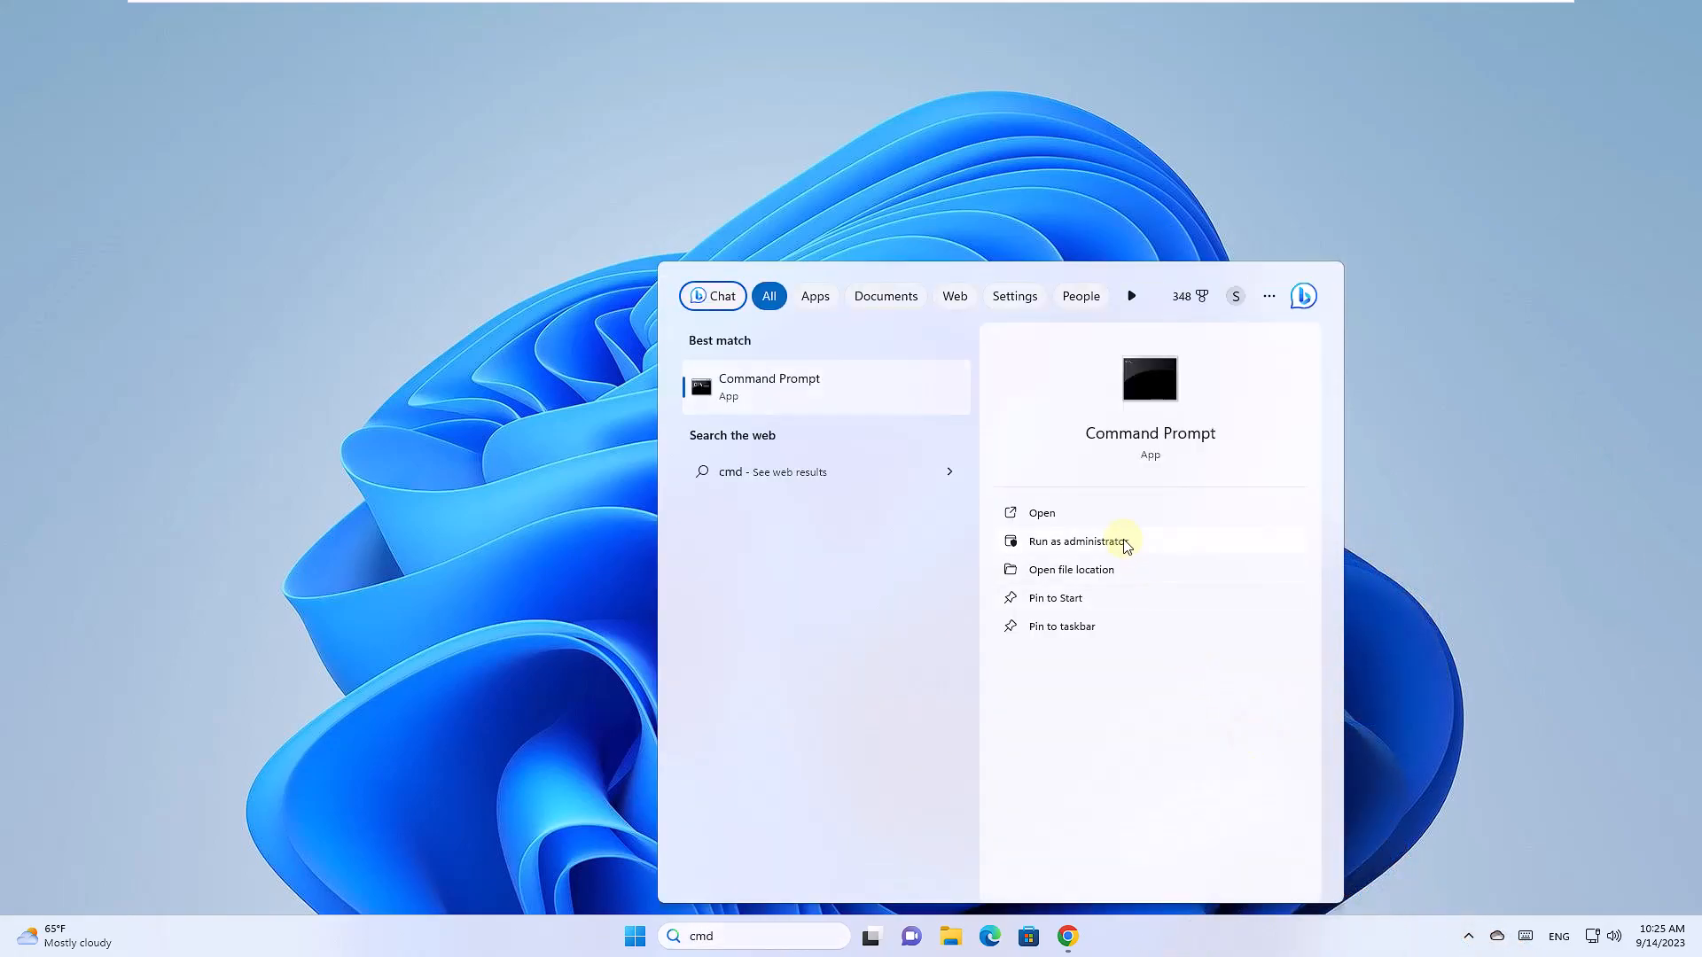
# - In an administrator Command Prompt run LGPO.exe /b P:\GPO to back up local group policy
pyautogui.click(1074, 540)
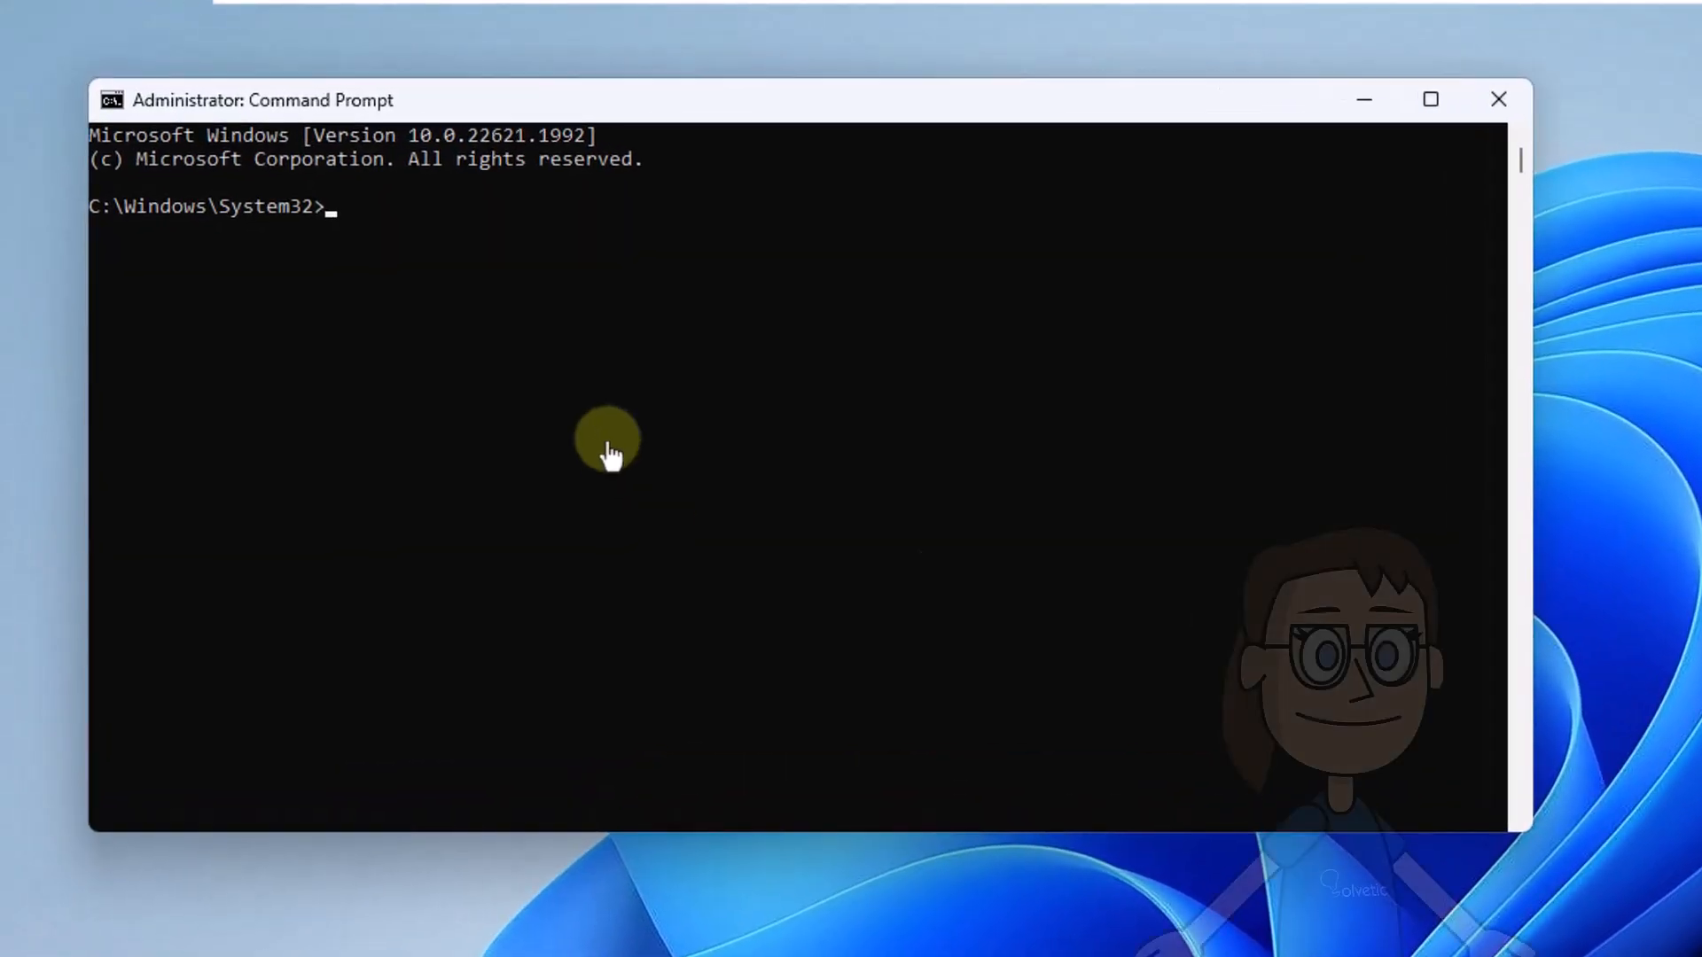
pyautogui.write('LGPO.exe')
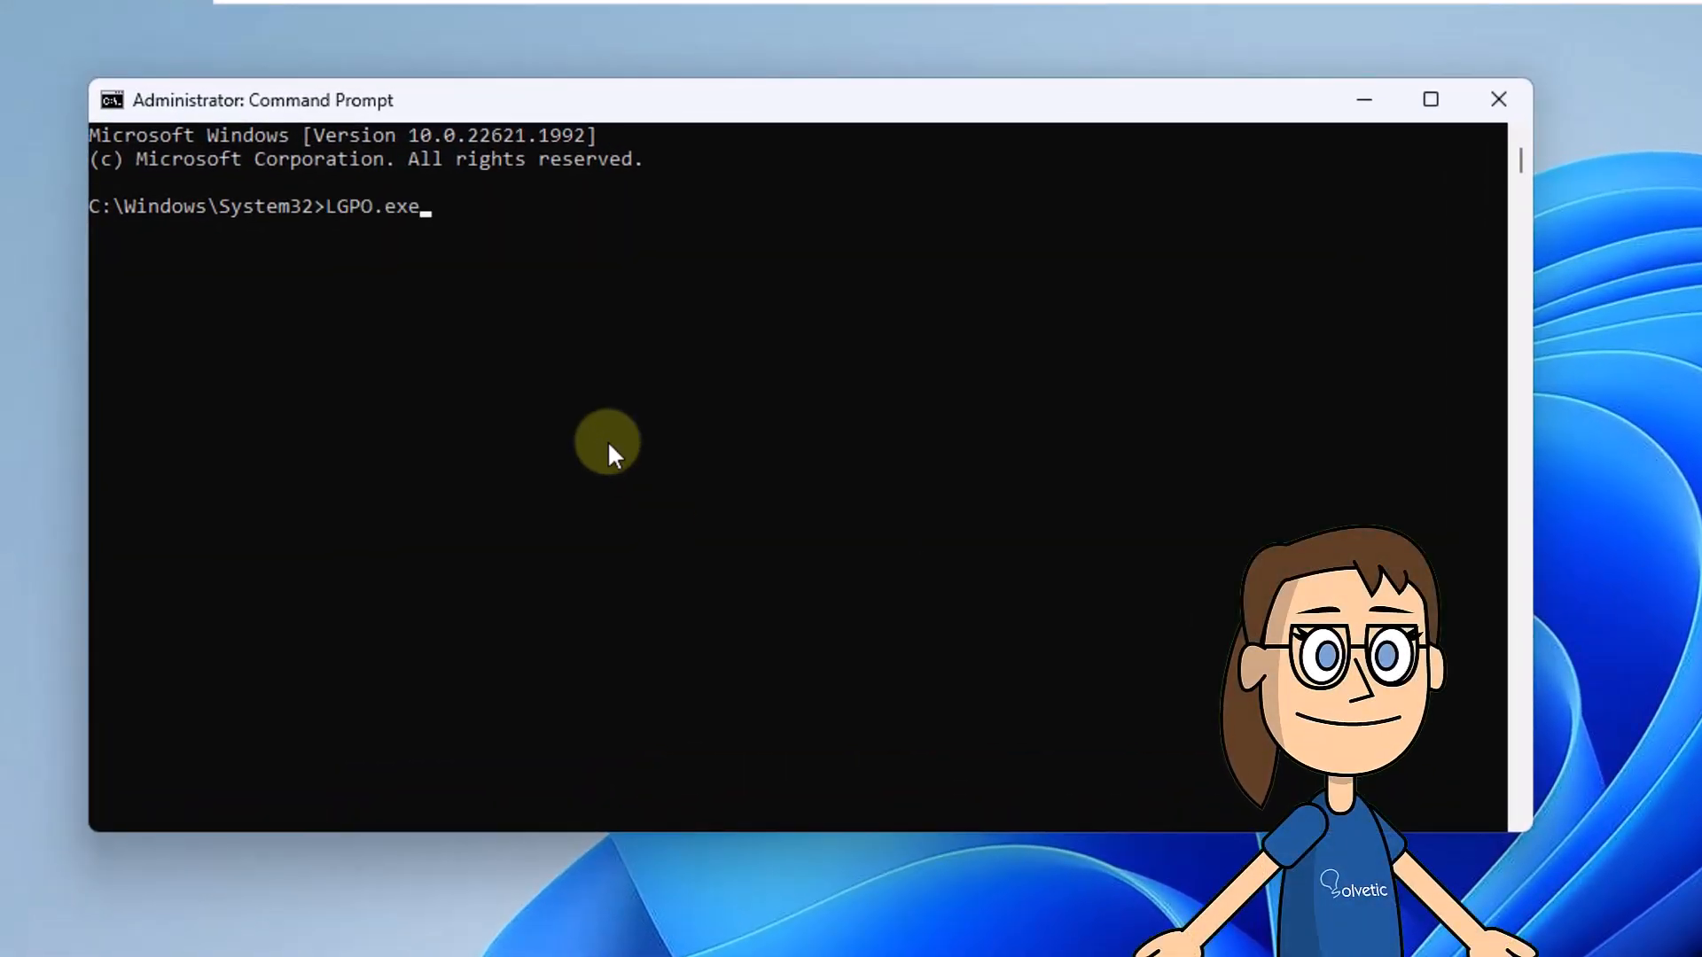
pyautogui.write('/b')
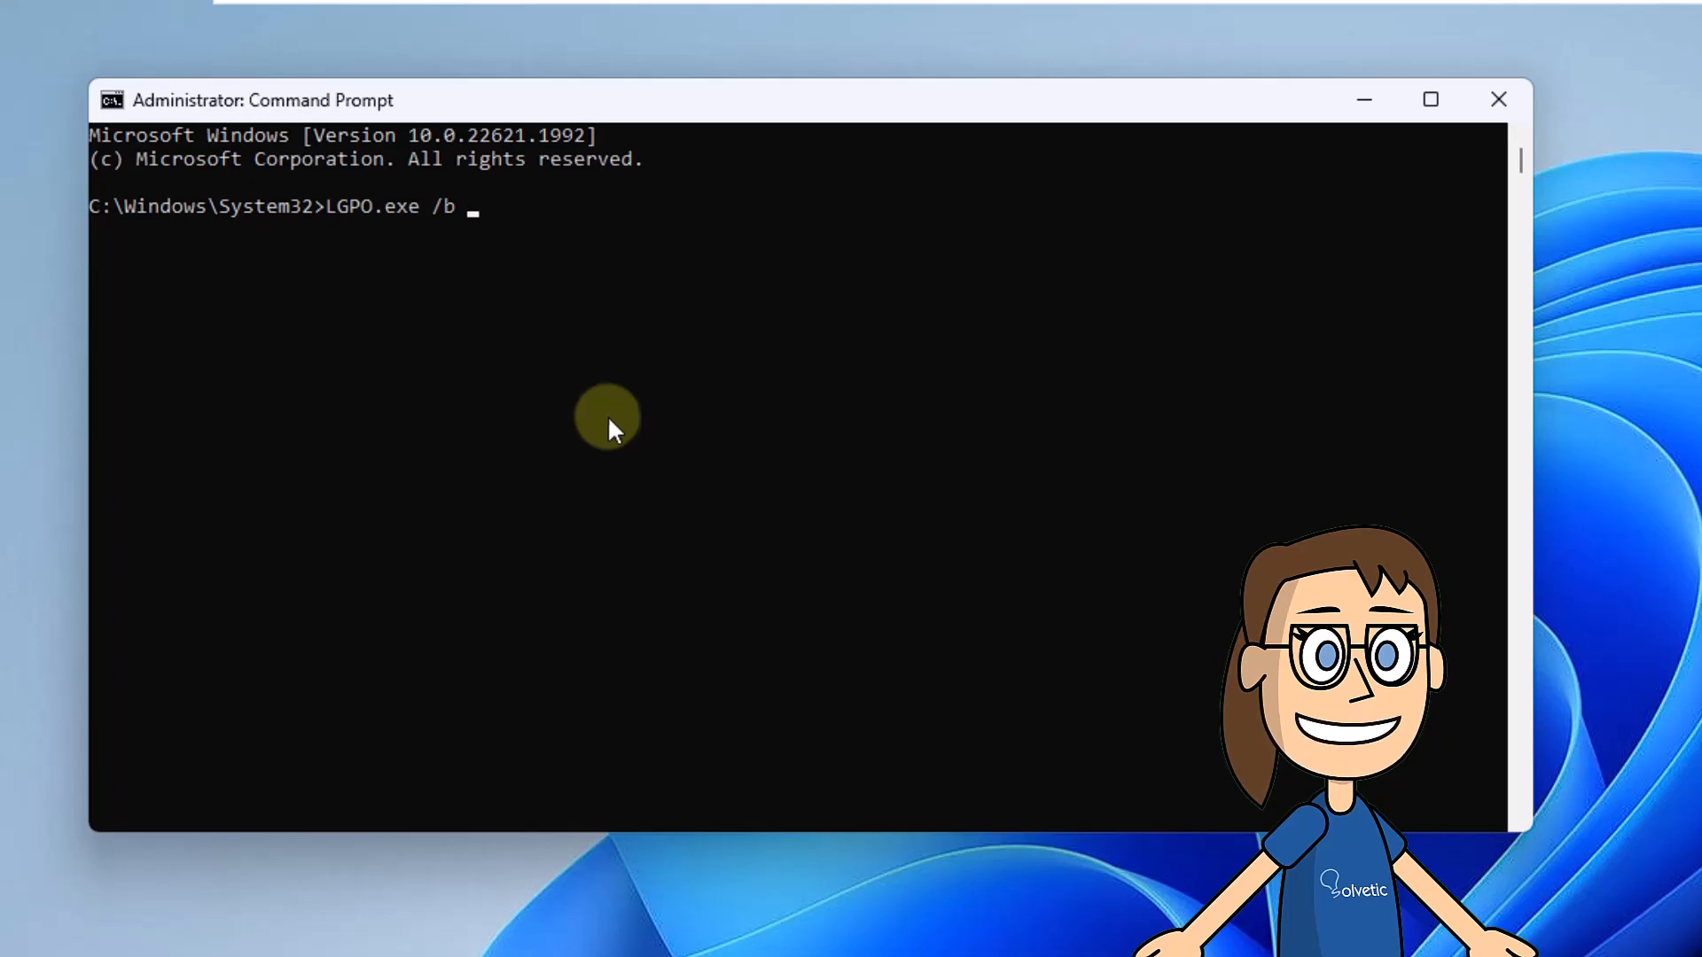
pyautogui.write('P:\\GPO')
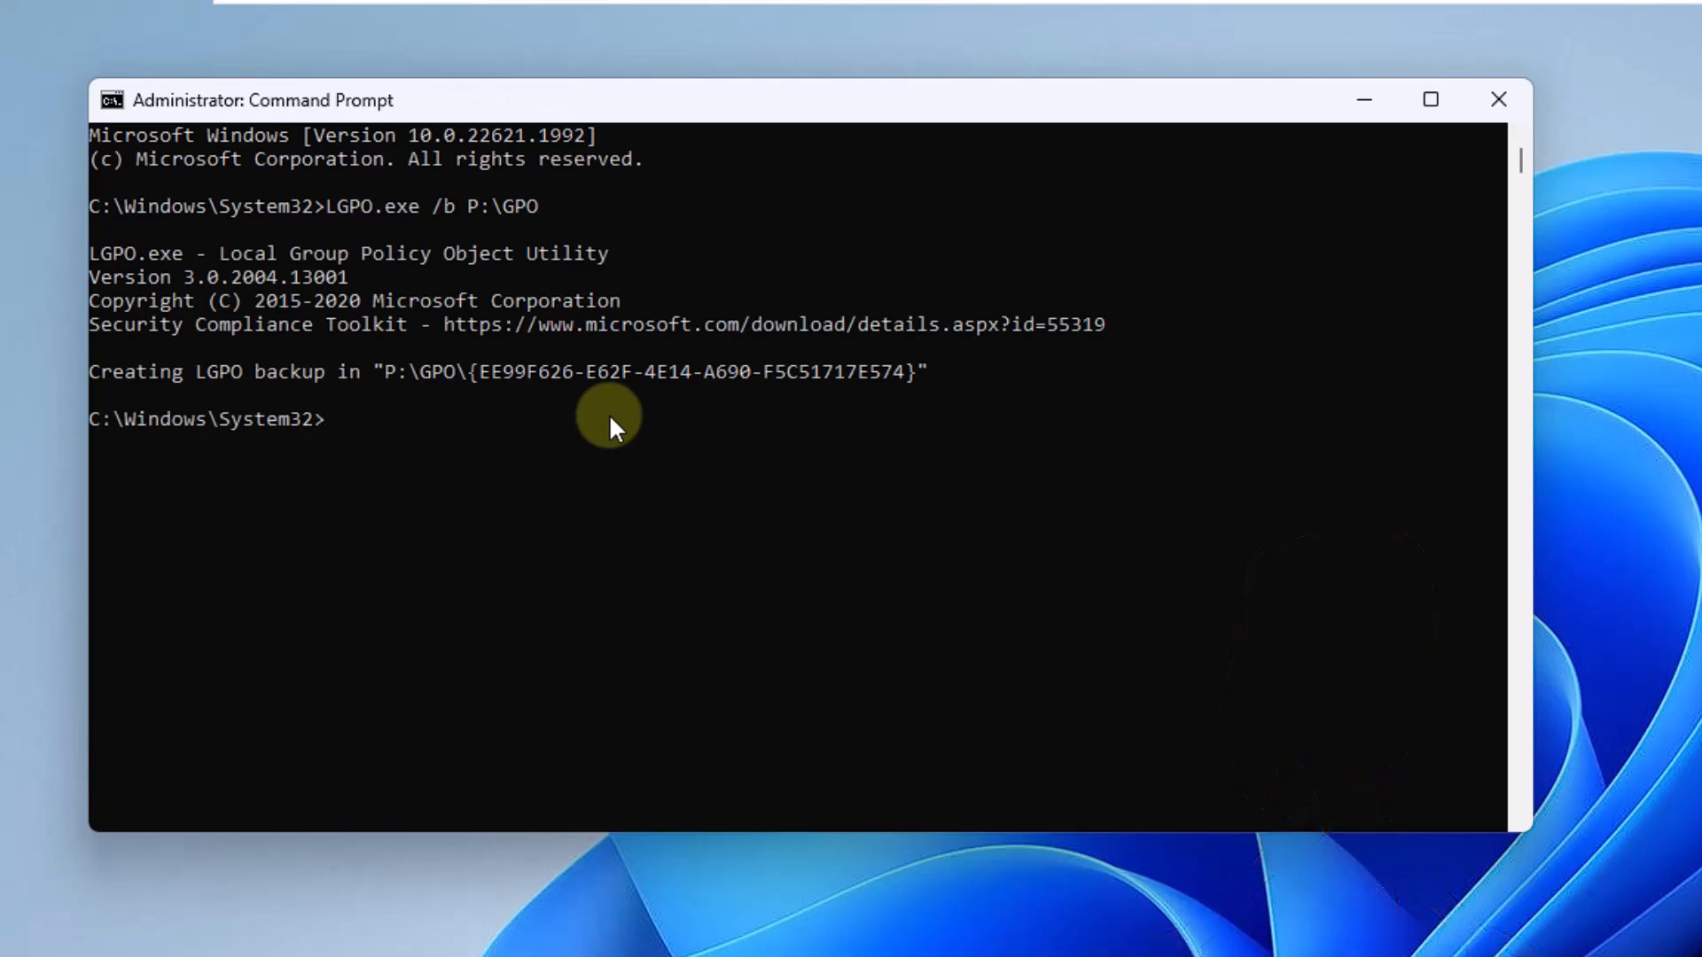
pyautogui.moveTo(916, 490)
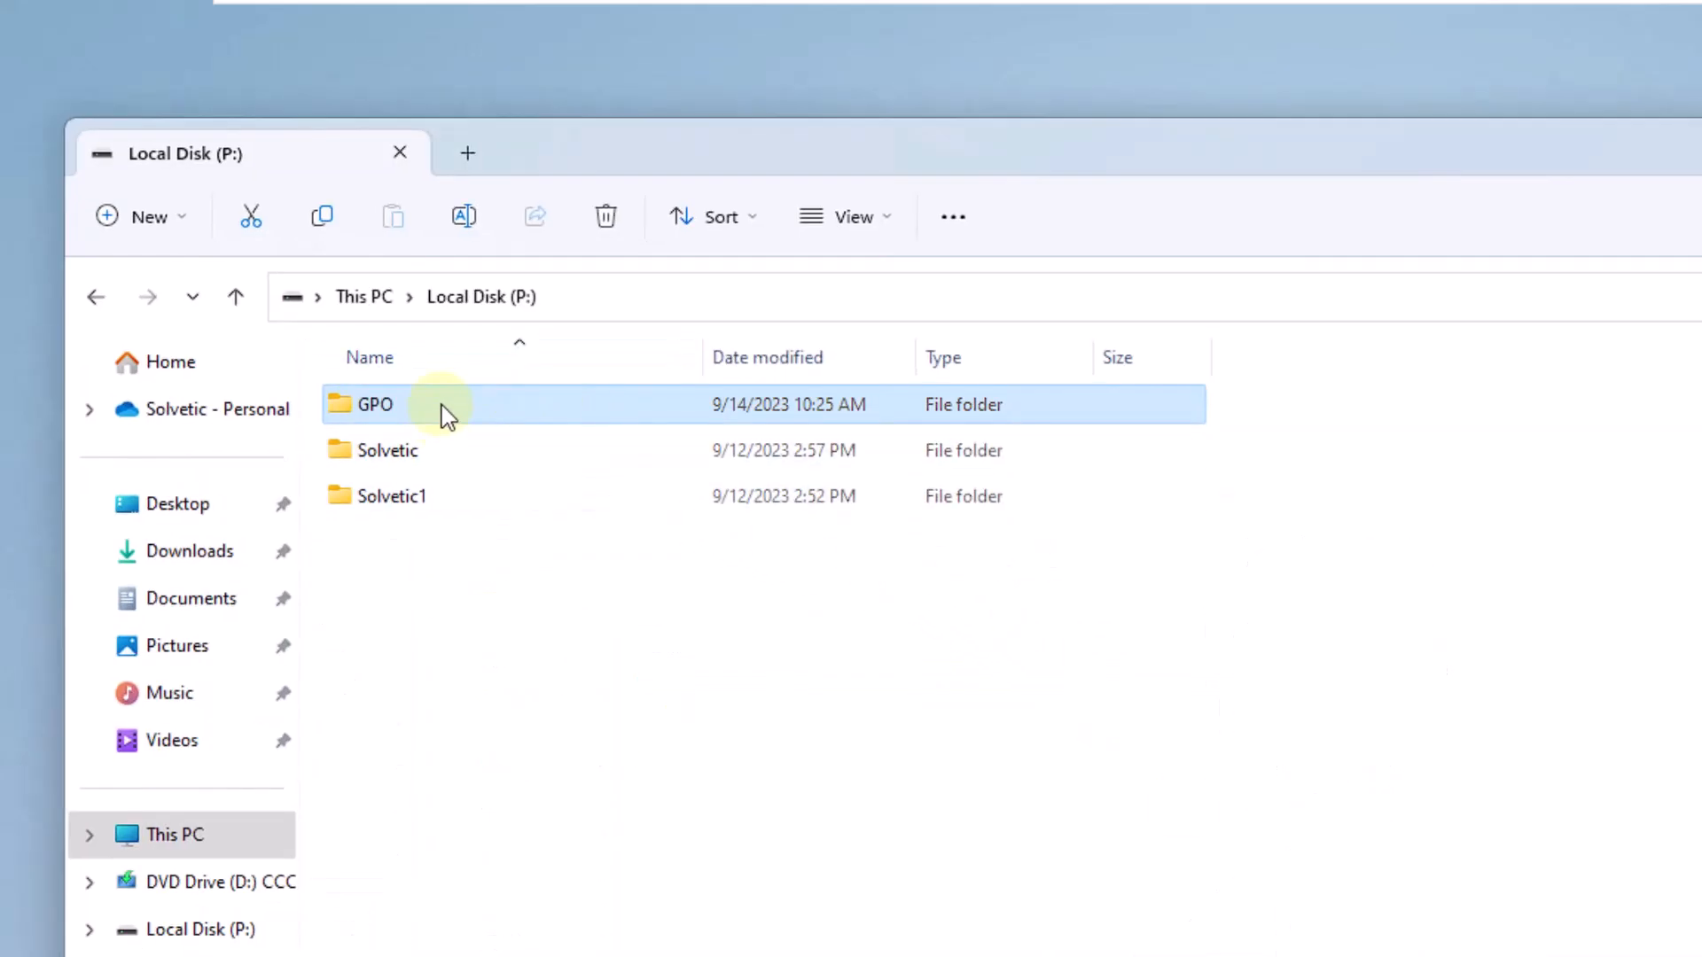
# - Check P:\GPO for the GUID-named backup folder, then close the window
pyautogui.doubleClick(374, 404)
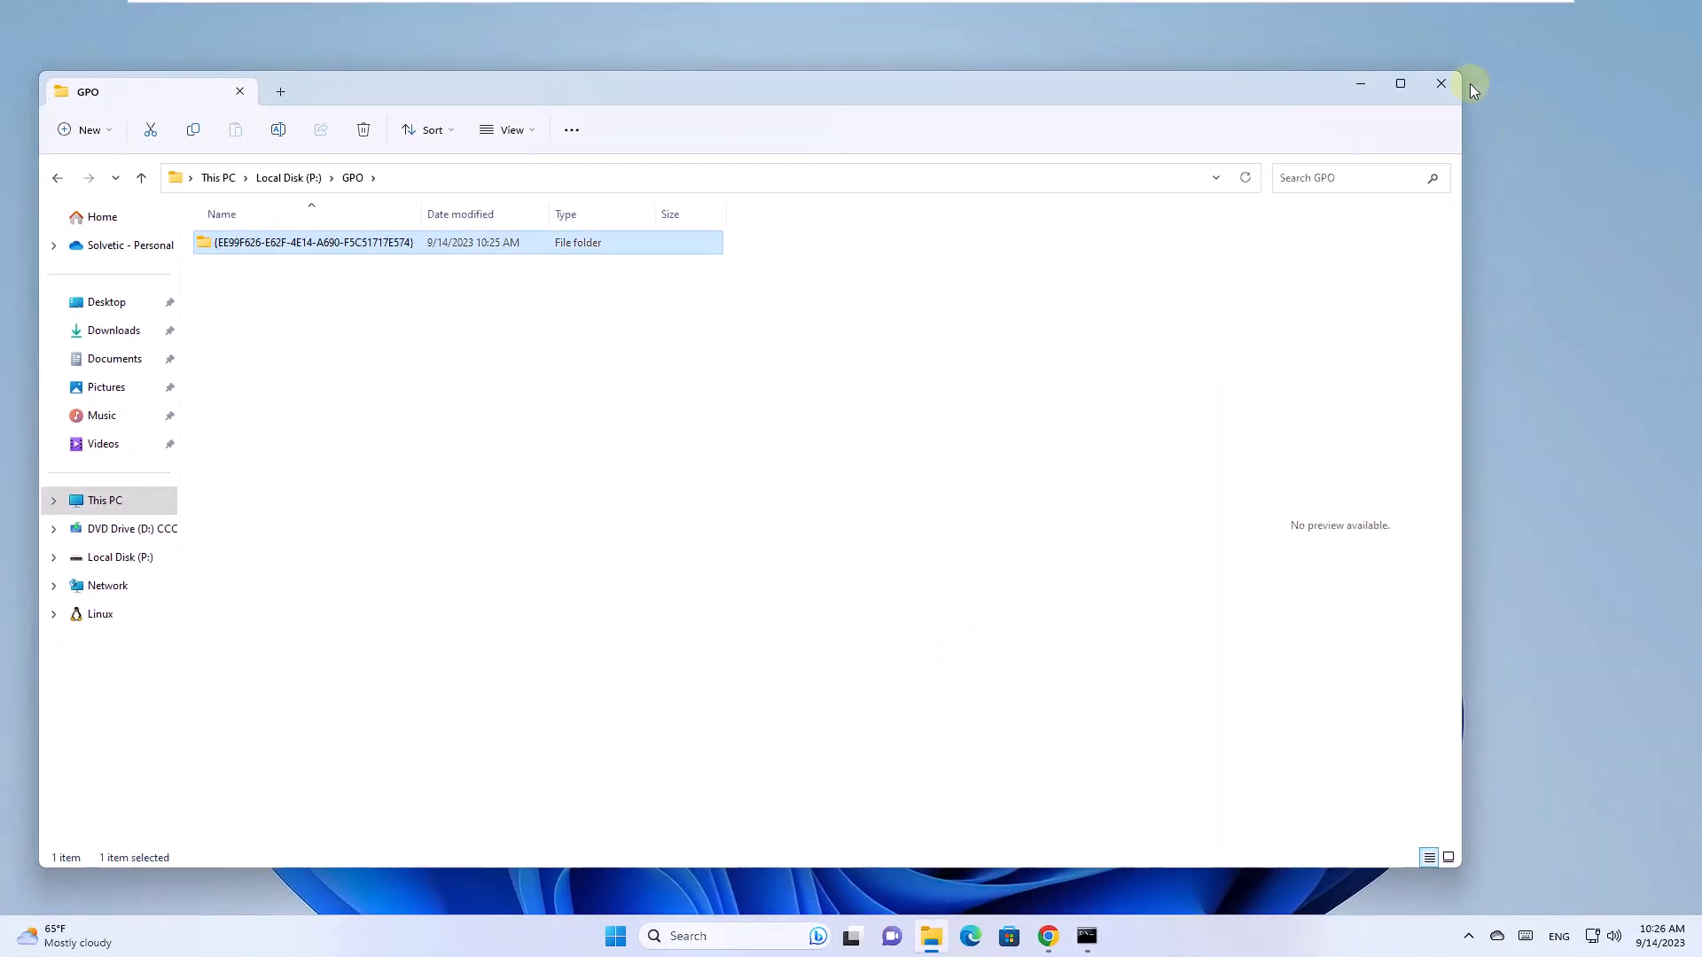
pyautogui.click(1439, 83)
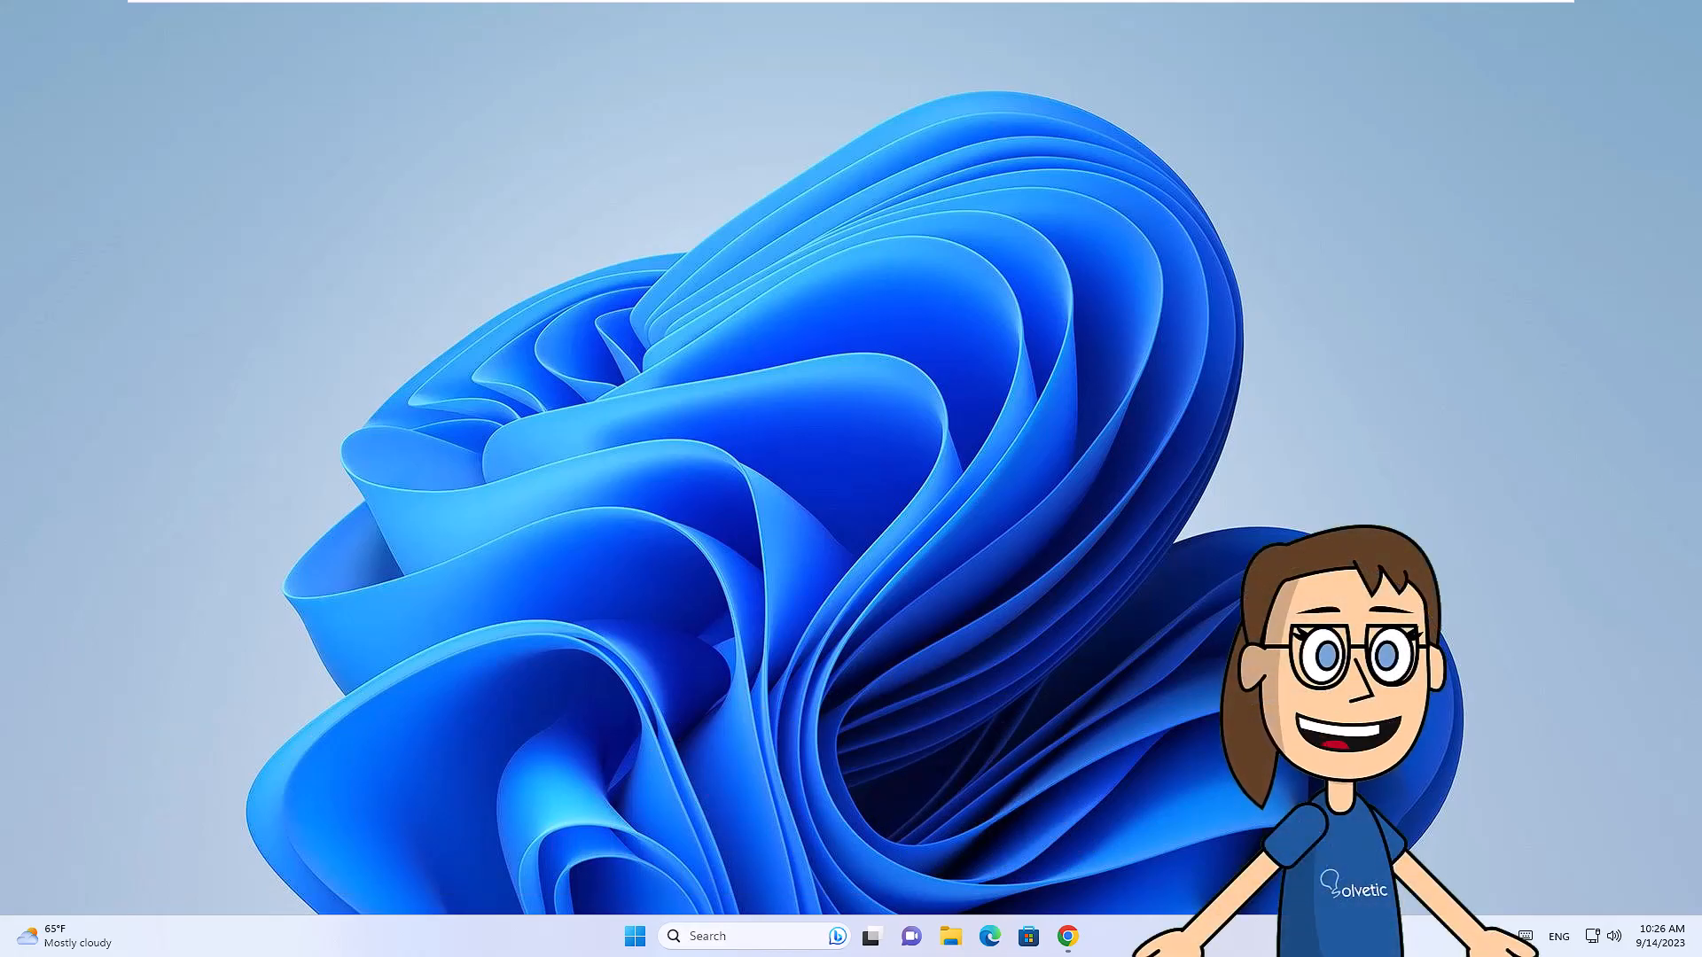
# - Search cmd and launch Command Prompt as administrator
pyautogui.write('cmd')
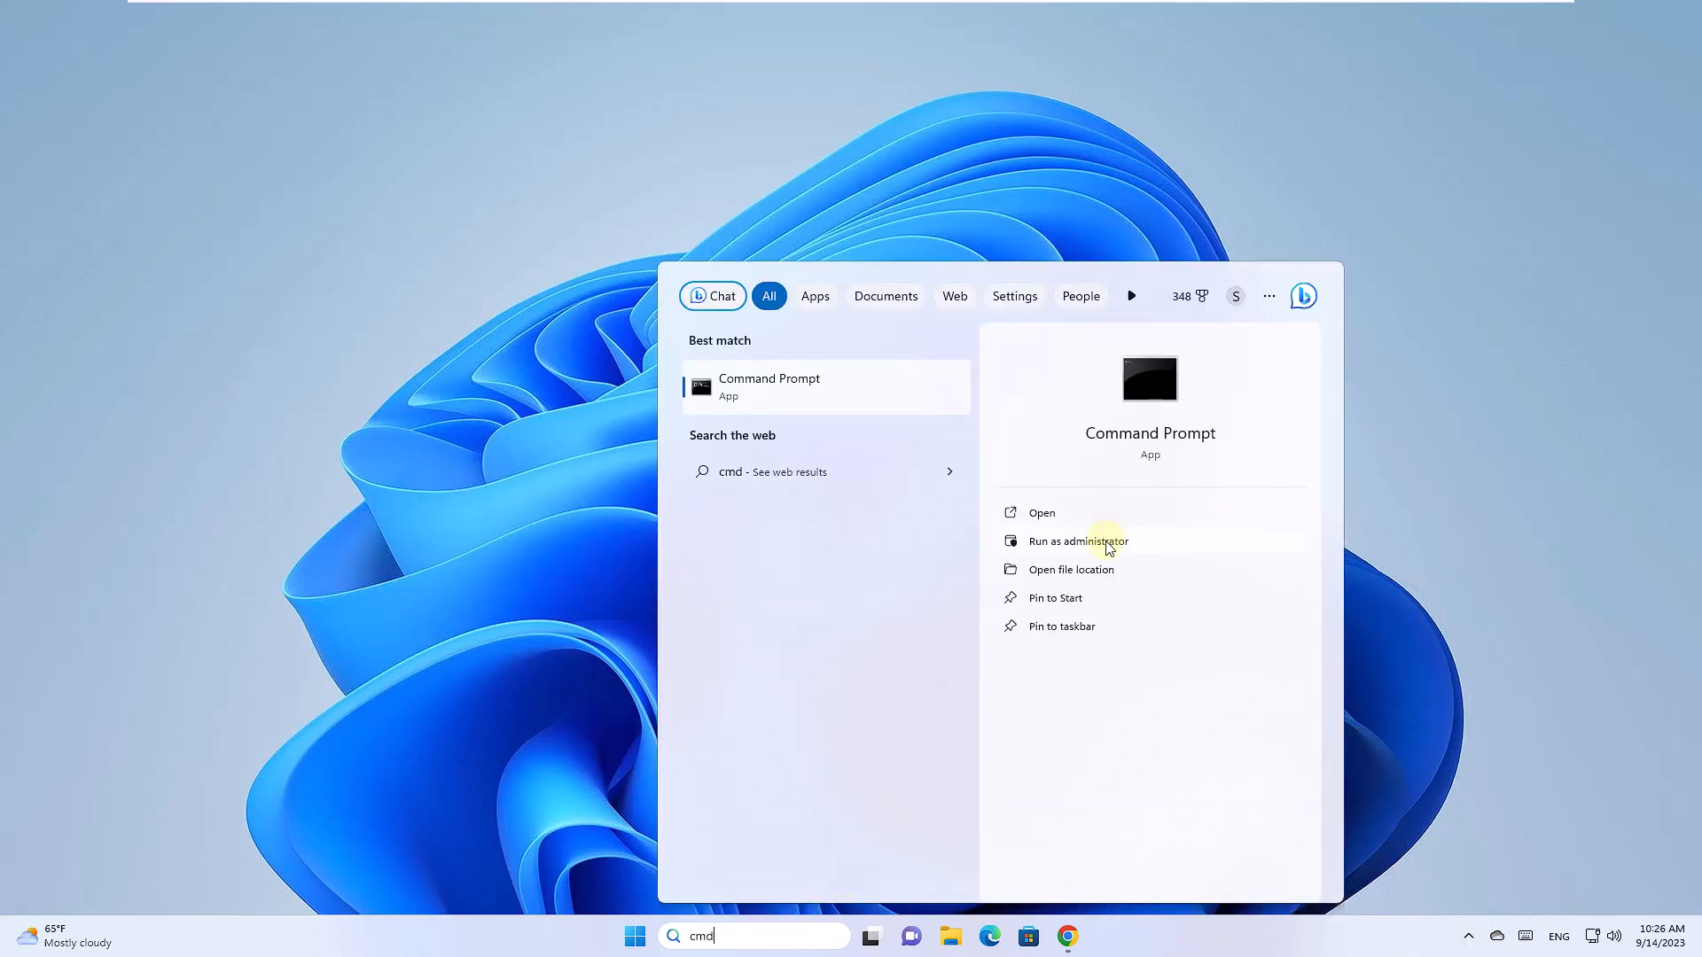
pyautogui.click(1076, 540)
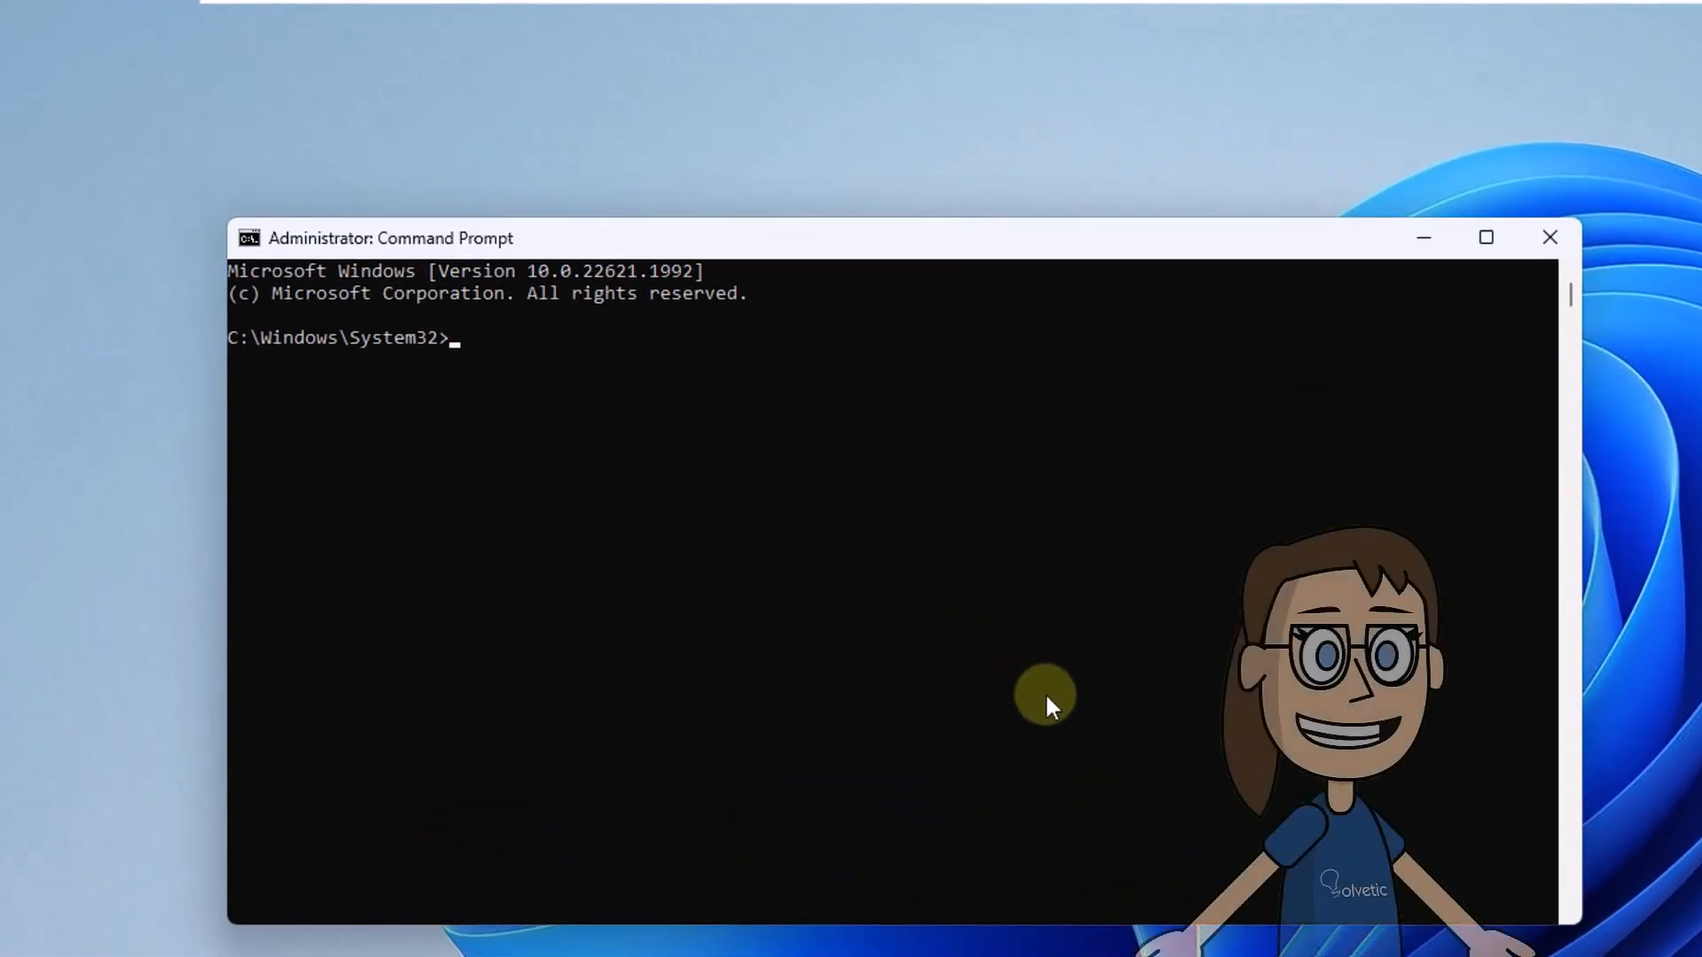
# - Run LGPO.exe /g on P:\GPO\{EE99F626-E62F-4E14-A690-F5C51717E574} to restore the policy
pyautogui.write('LGPO.exe')
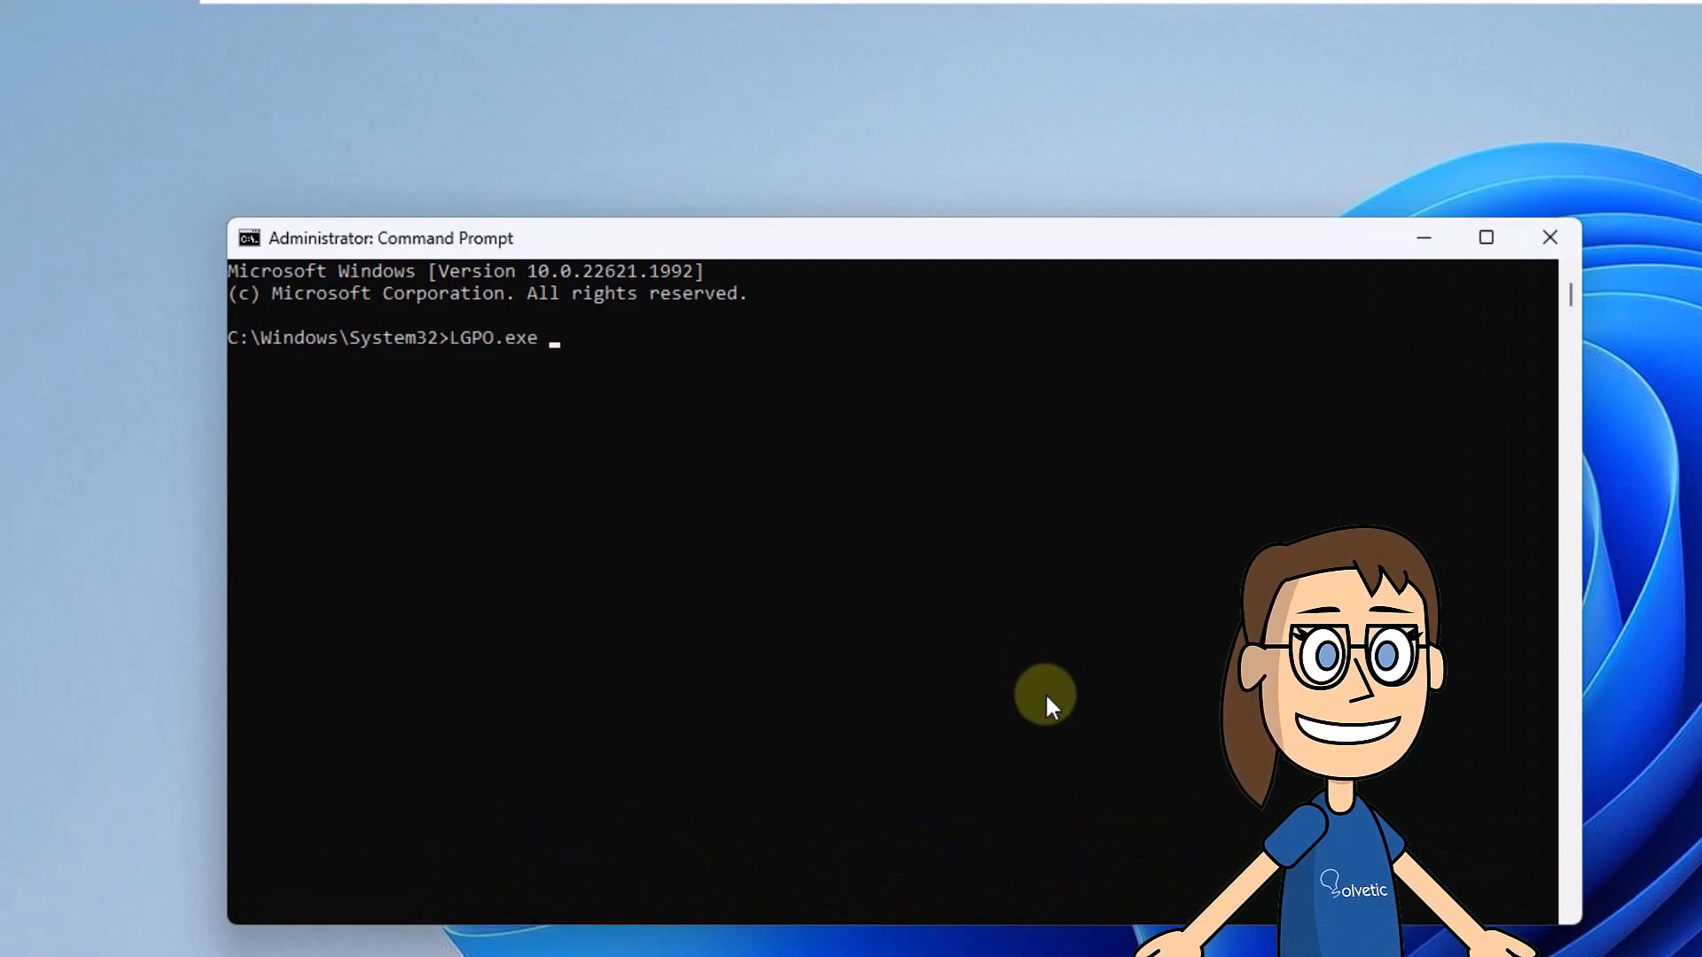
pyautogui.write('/g P:\\GPO\\{EE99F626-E62F-4E14-A690-F5C51717E574}')
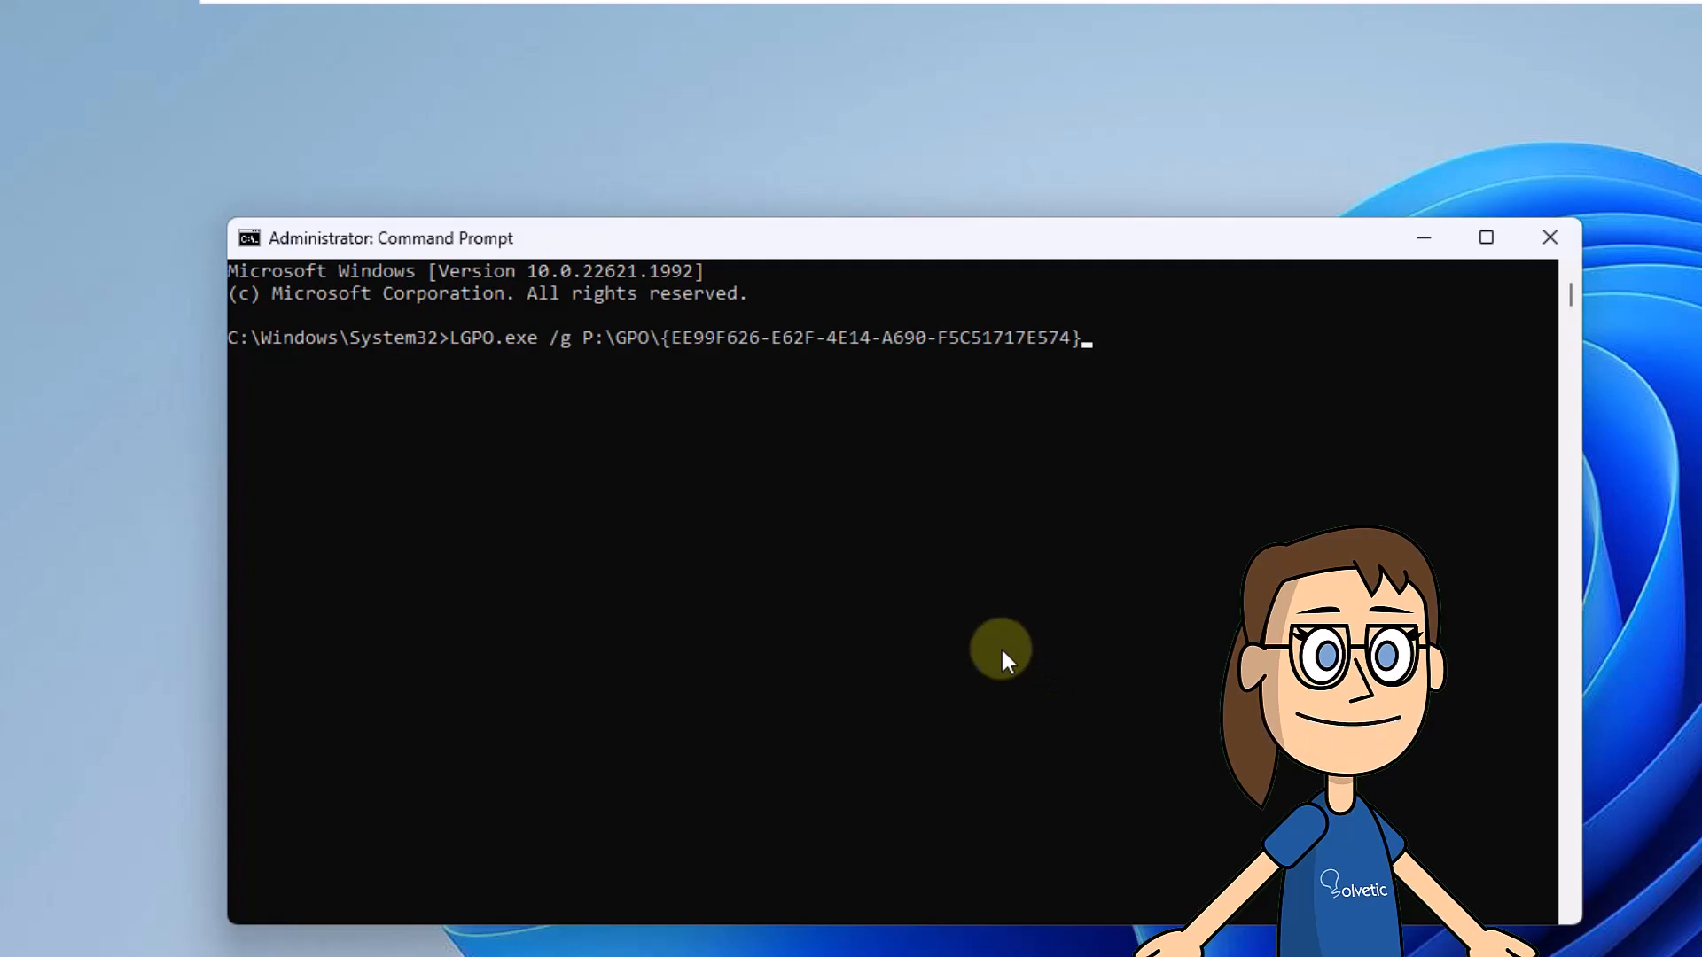
pyautogui.press('Return')
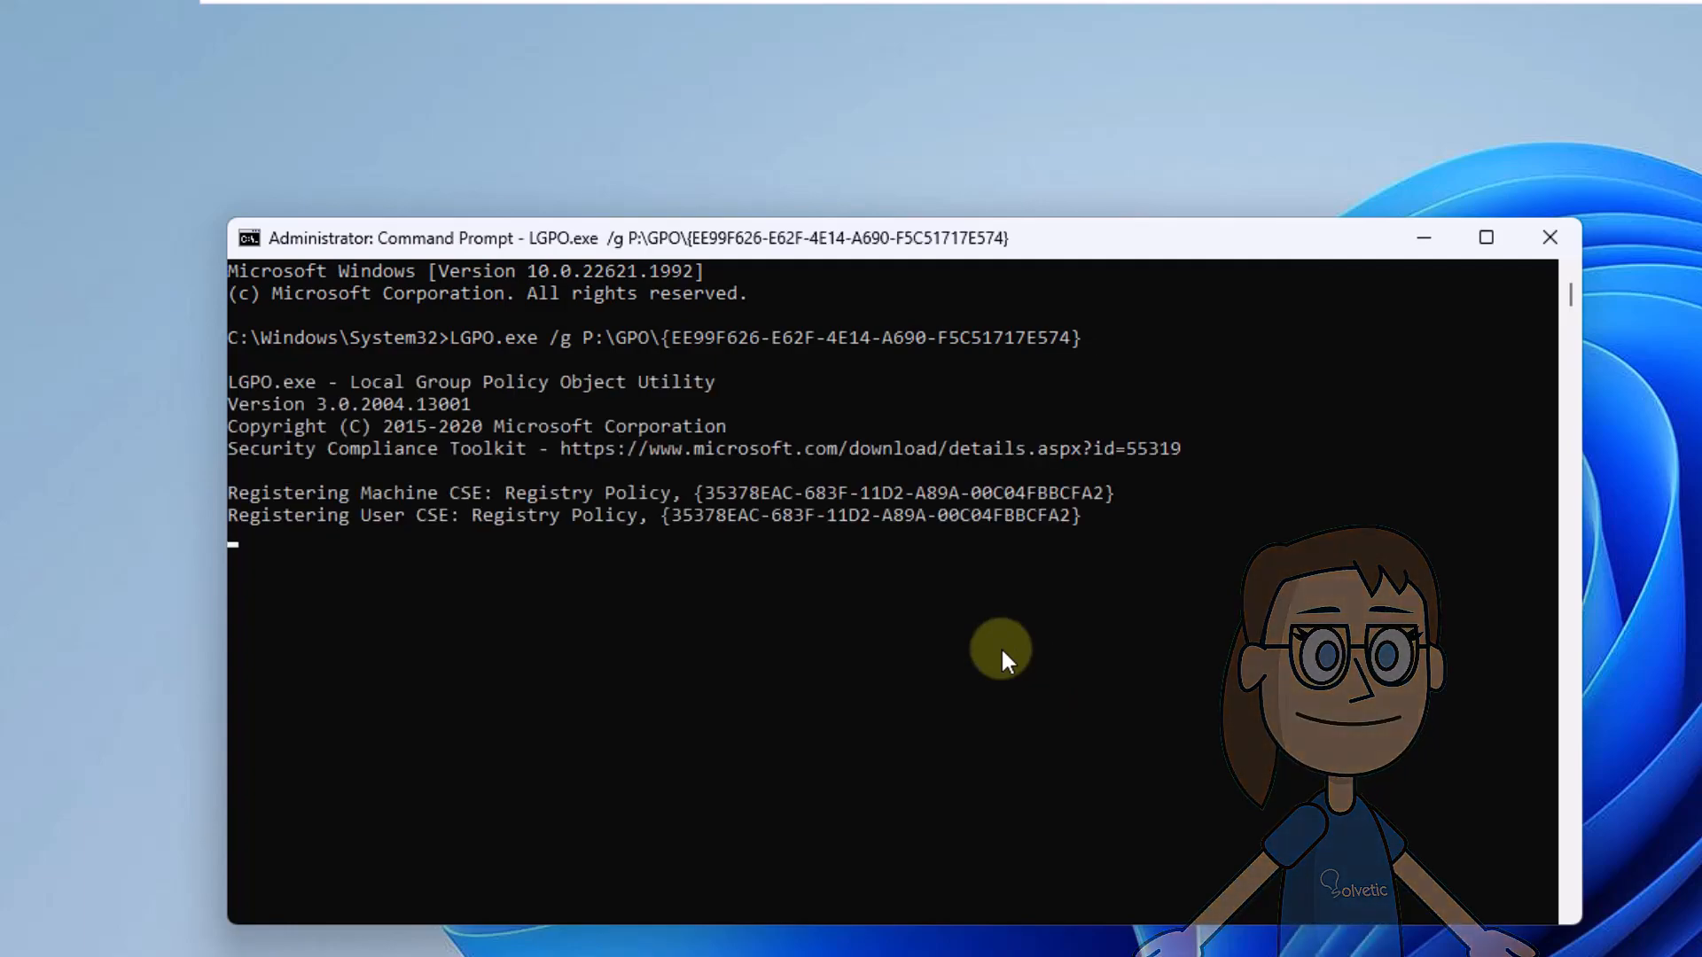